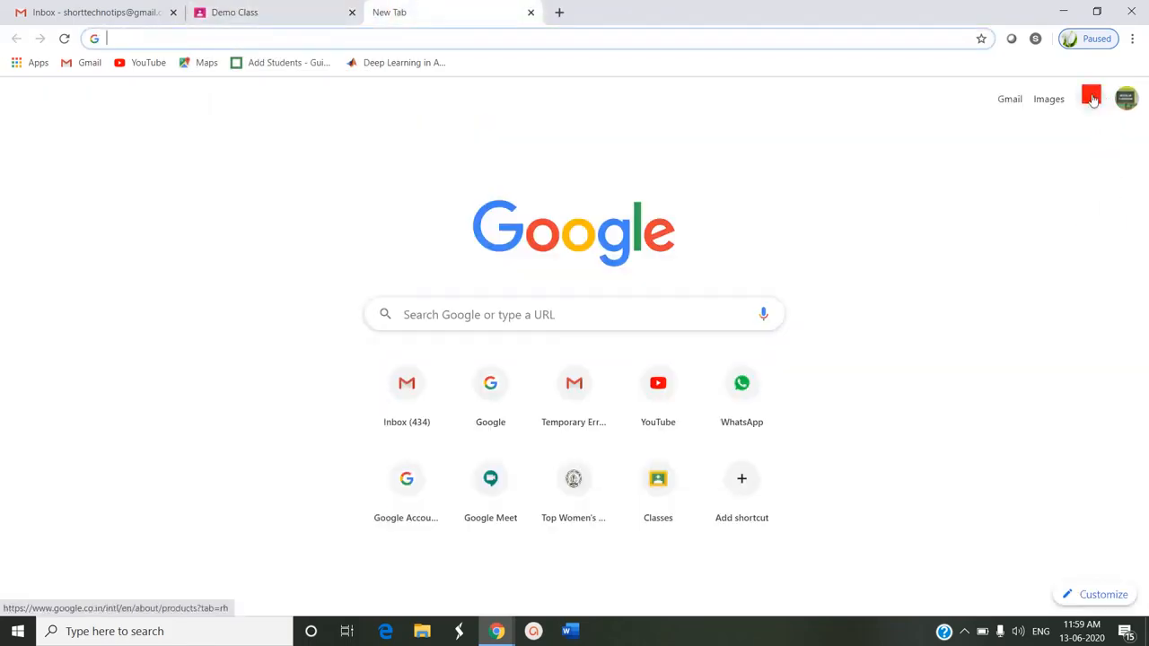
Step: Launch Jamboard from the Google apps grid in Chrome, reaching the empty Recent Jams page
{"action": "left_click", "coordinate": [1090, 98]}
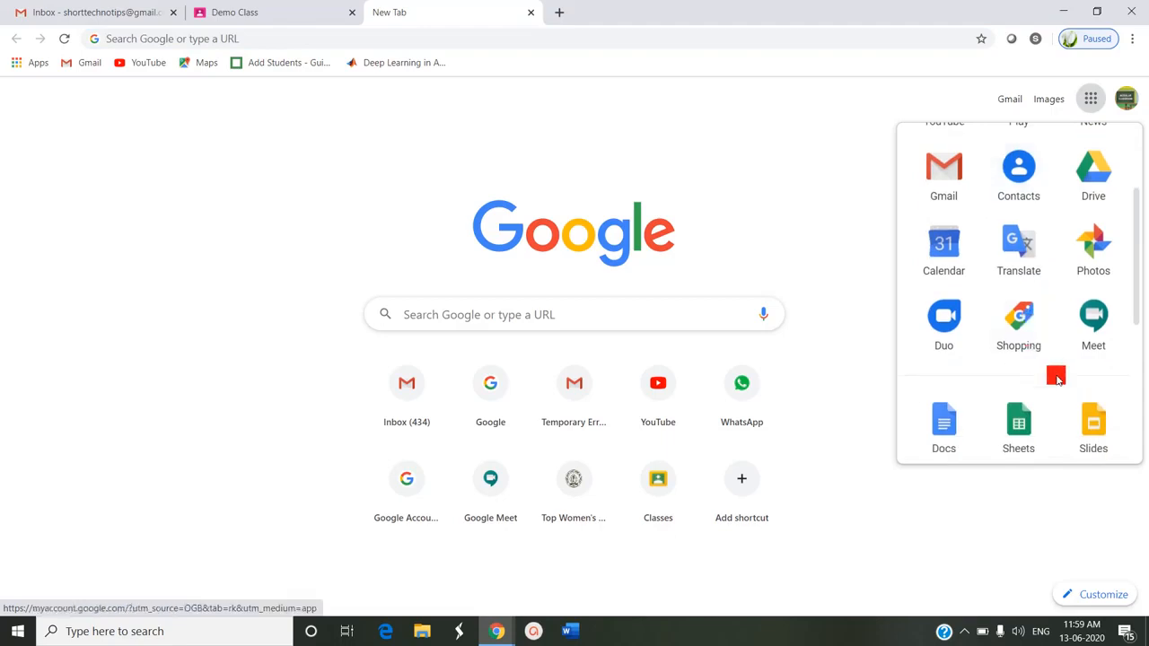
{"action": "left_click", "coordinate": [1018, 350]}
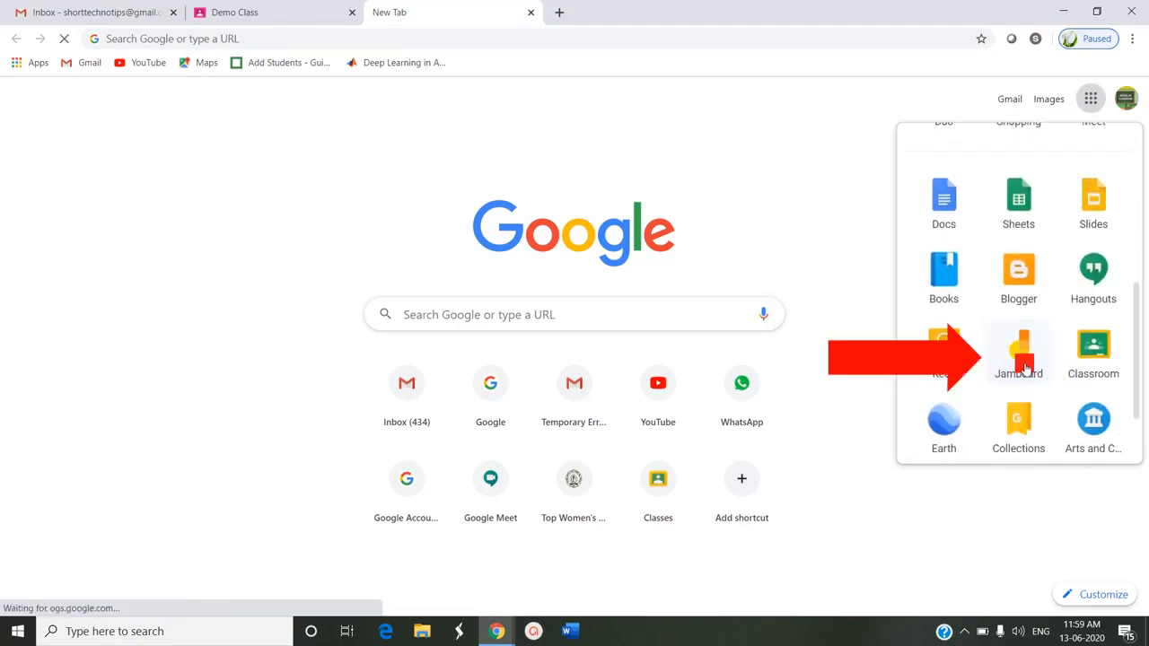
{"action": "left_click", "coordinate": [1017, 350]}
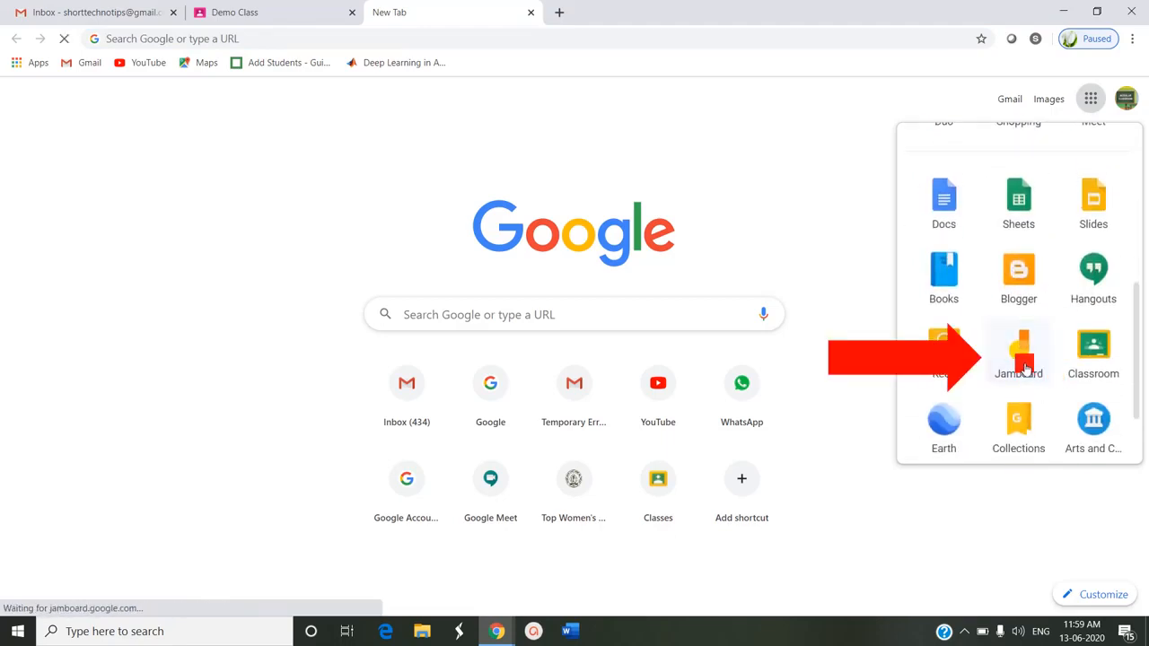
{"action": "left_click", "coordinate": [1018, 350]}
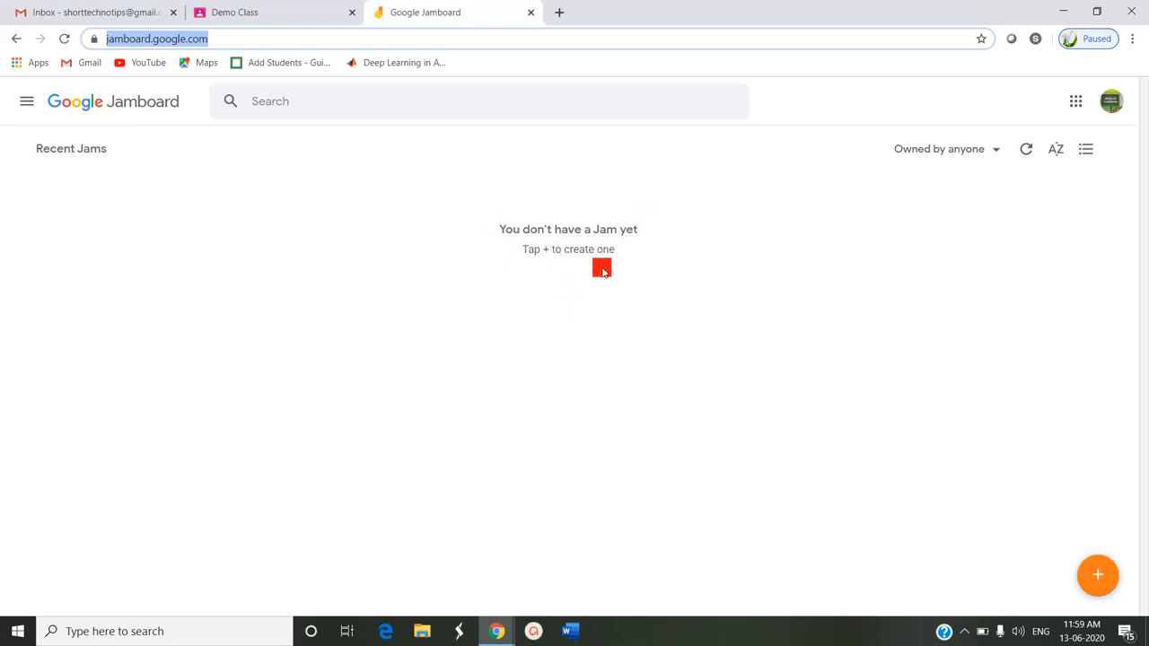
{"action": "mouse_move", "coordinate": [1129, 576]}
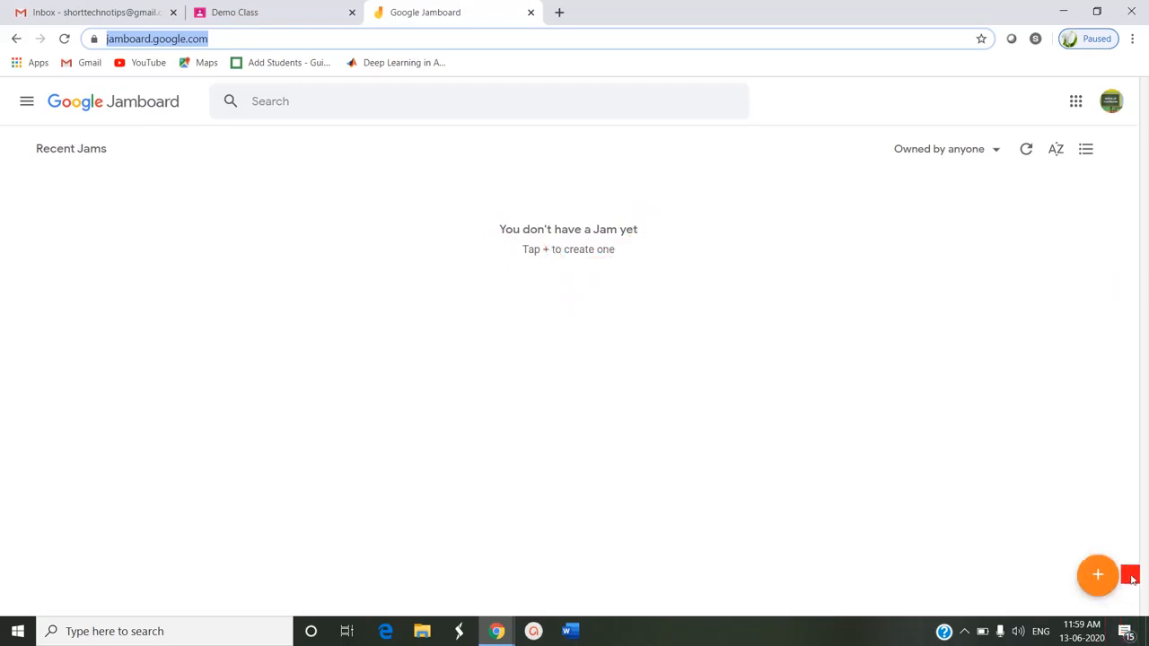
{"action": "mouse_move", "coordinate": [1097, 574]}
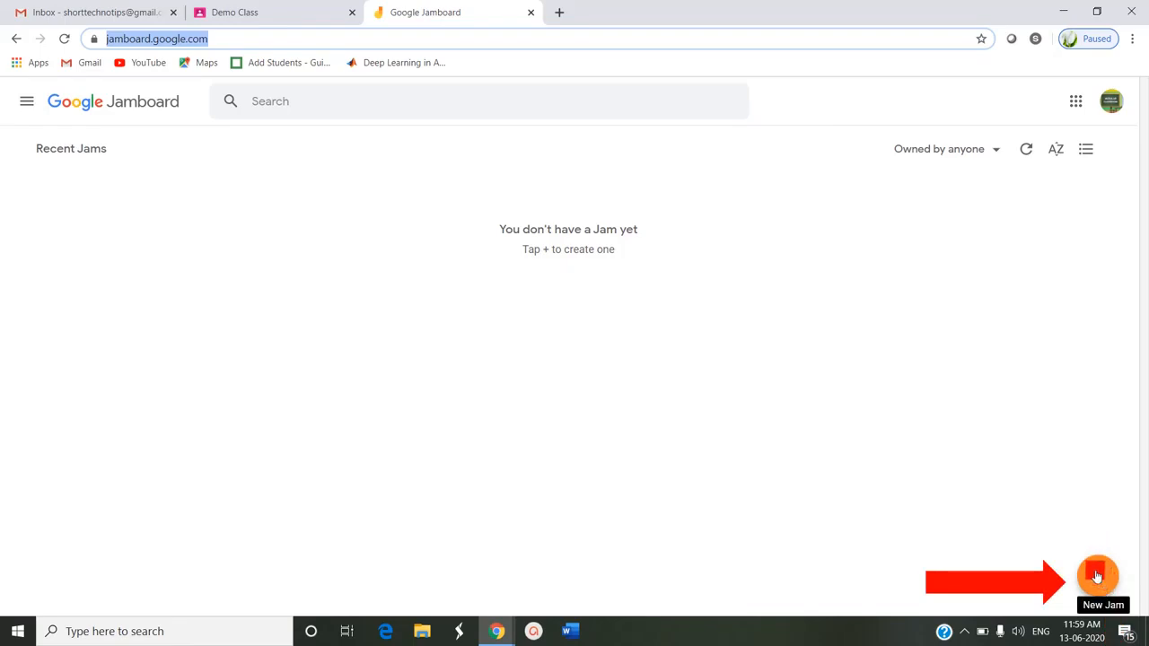
Step: Start an Untitled Jam with the orange + New Jam button
{"action": "left_click", "coordinate": [1097, 576]}
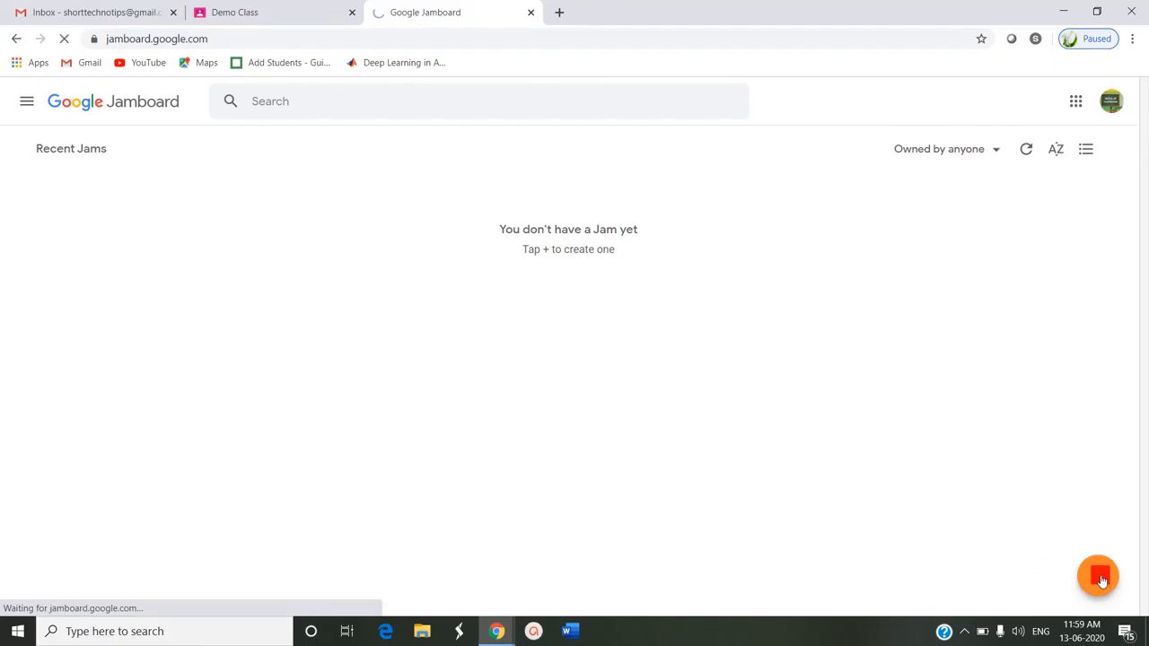
{"action": "left_click", "coordinate": [1098, 576]}
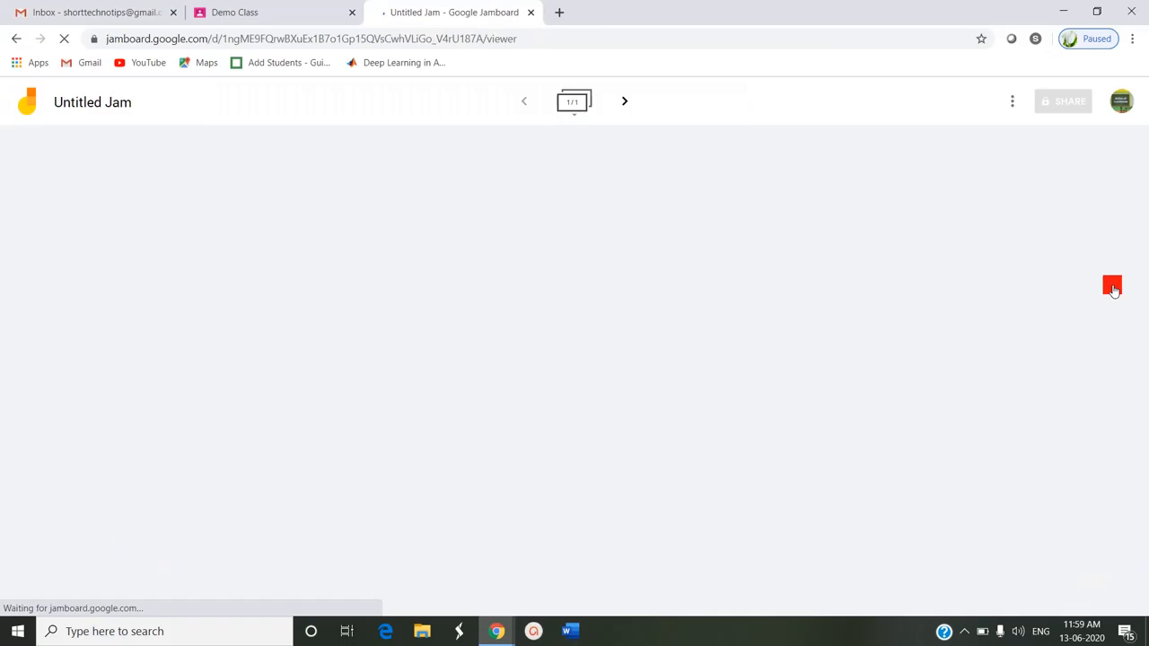
{"action": "left_click_drag", "start_coordinate": [1111, 286], "coordinate": [1032, 335]}
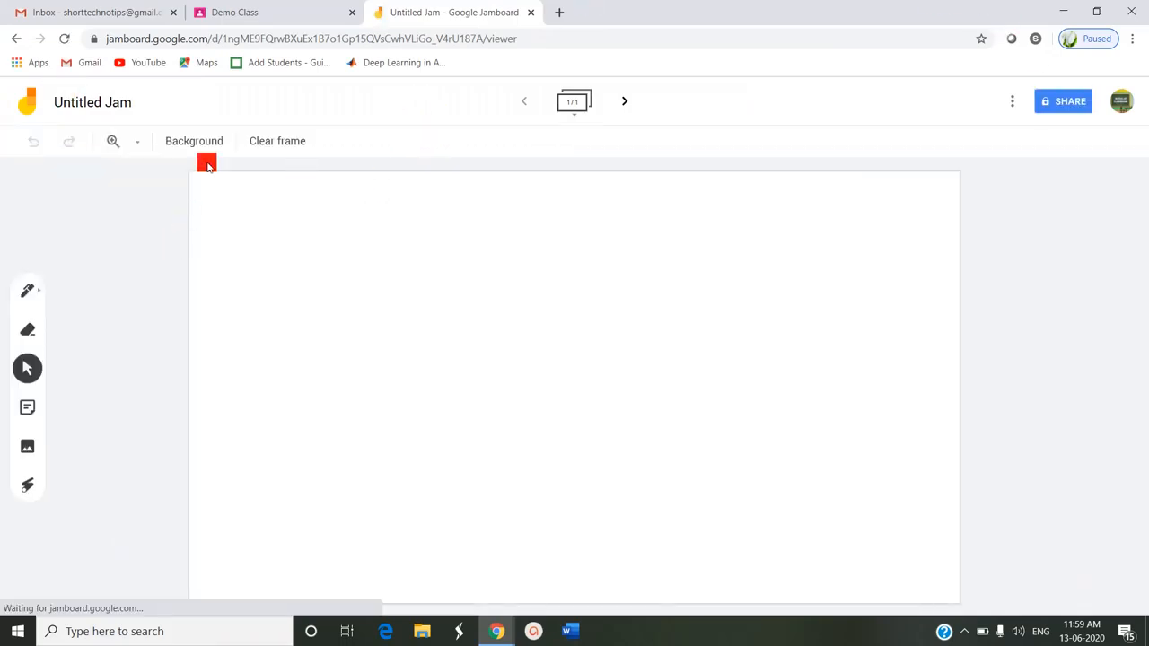
{"action": "left_click_drag", "start_coordinate": [206, 163], "coordinate": [827, 541]}
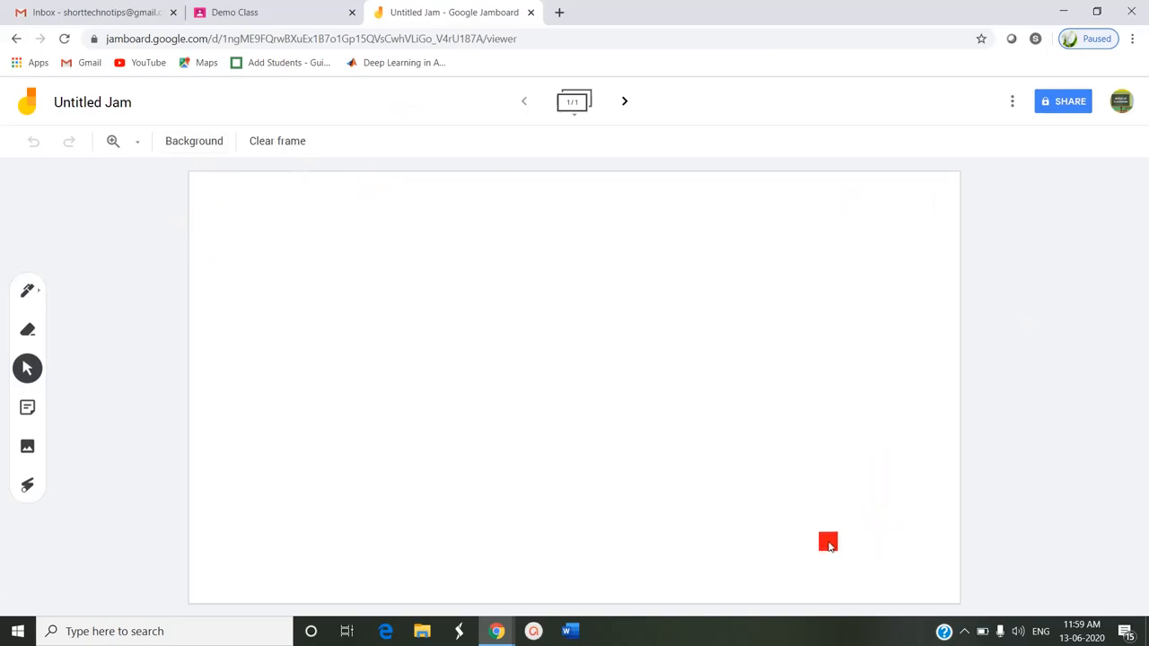
{"action": "left_click_drag", "start_coordinate": [827, 542], "coordinate": [242, 185]}
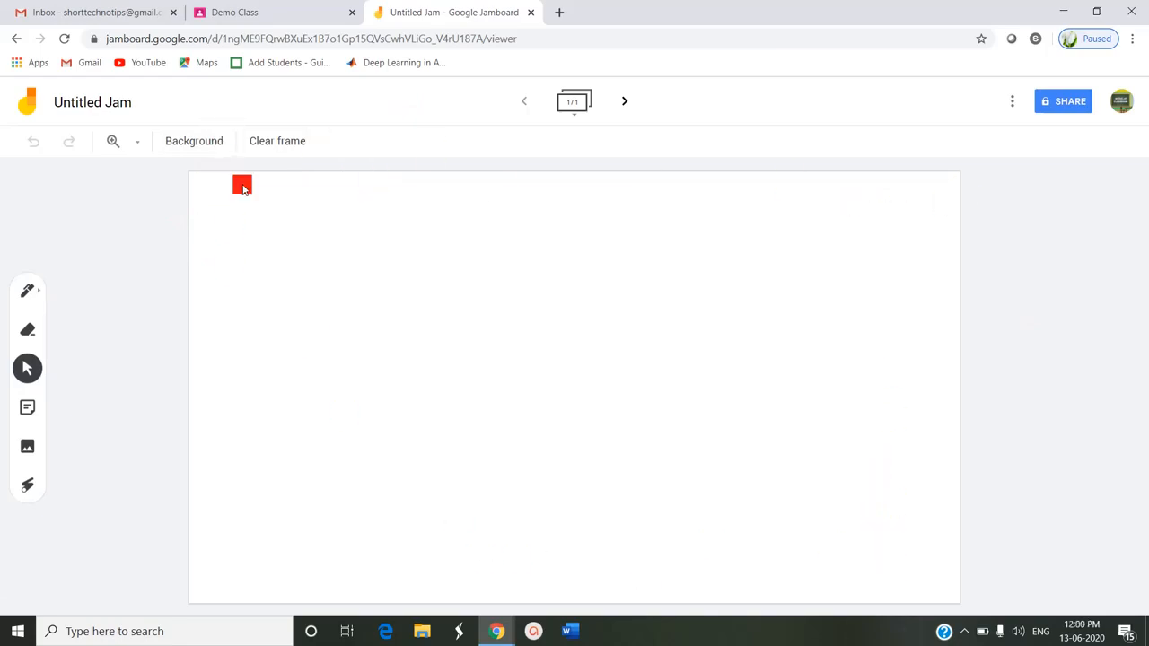
{"action": "left_click_drag", "start_coordinate": [241, 185], "coordinate": [1084, 206]}
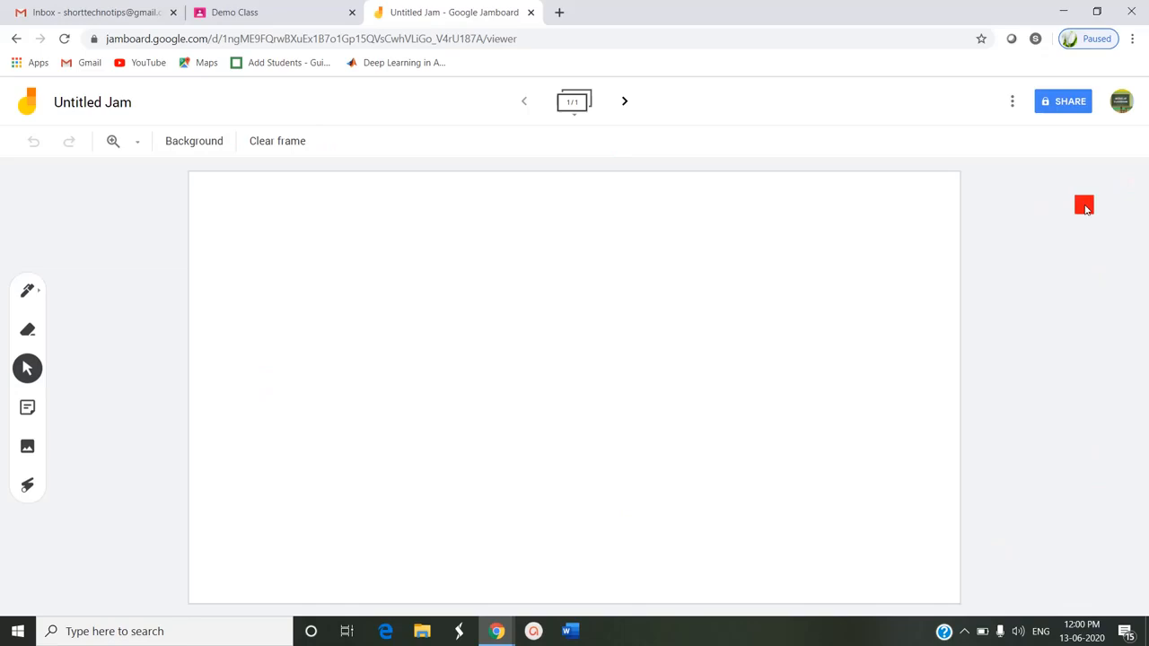
{"action": "left_click_drag", "start_coordinate": [1084, 205], "coordinate": [855, 496]}
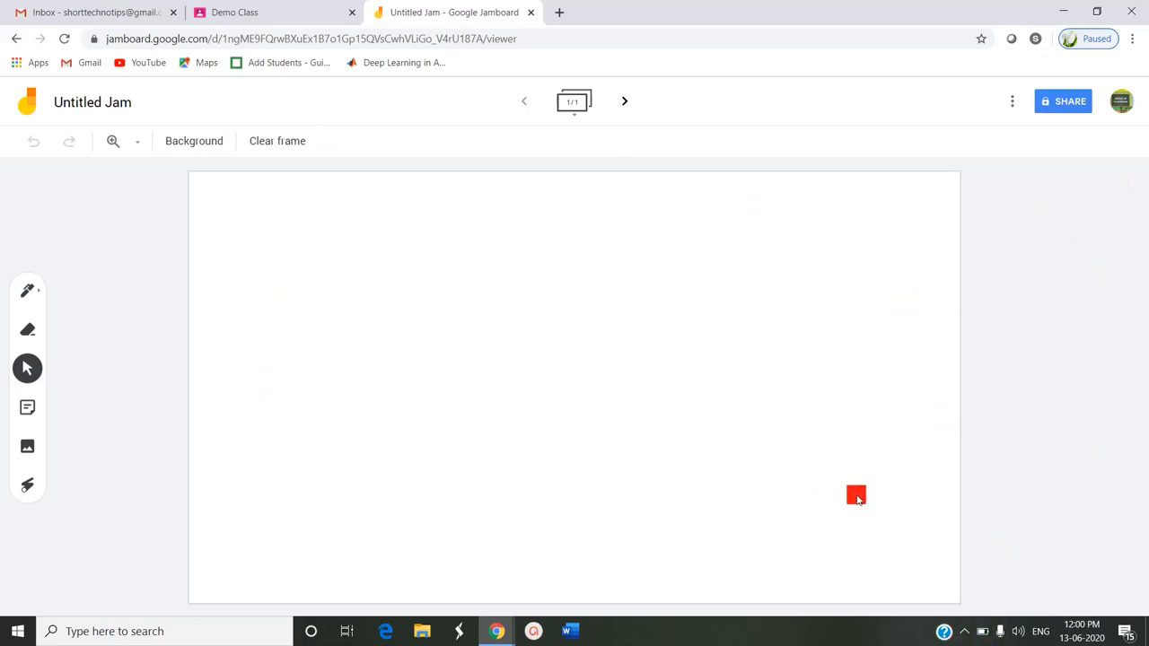
{"action": "left_click_drag", "start_coordinate": [855, 496], "coordinate": [566, 154]}
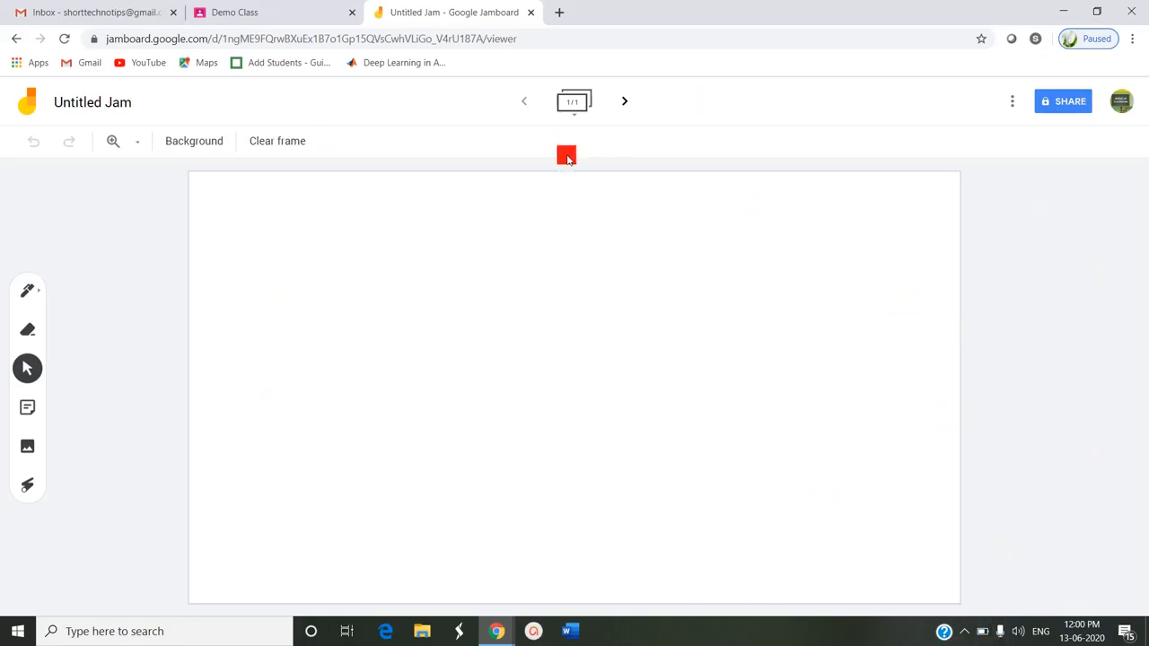
{"action": "left_click_drag", "start_coordinate": [566, 154], "coordinate": [400, 346]}
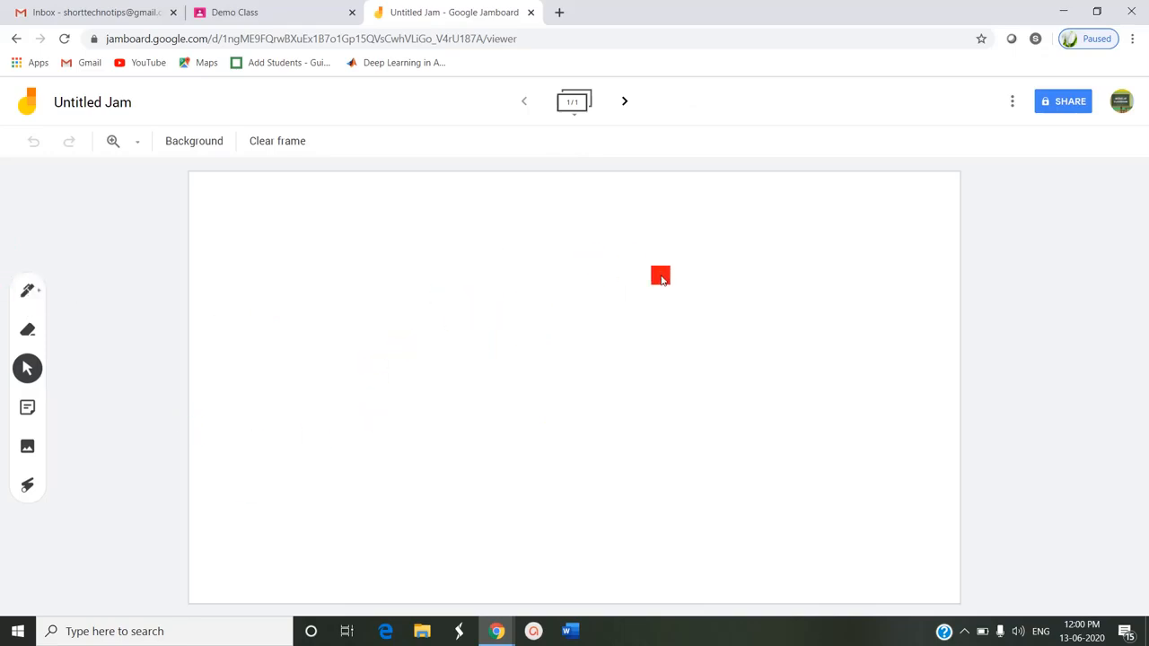
{"action": "left_click_drag", "start_coordinate": [661, 275], "coordinate": [918, 527]}
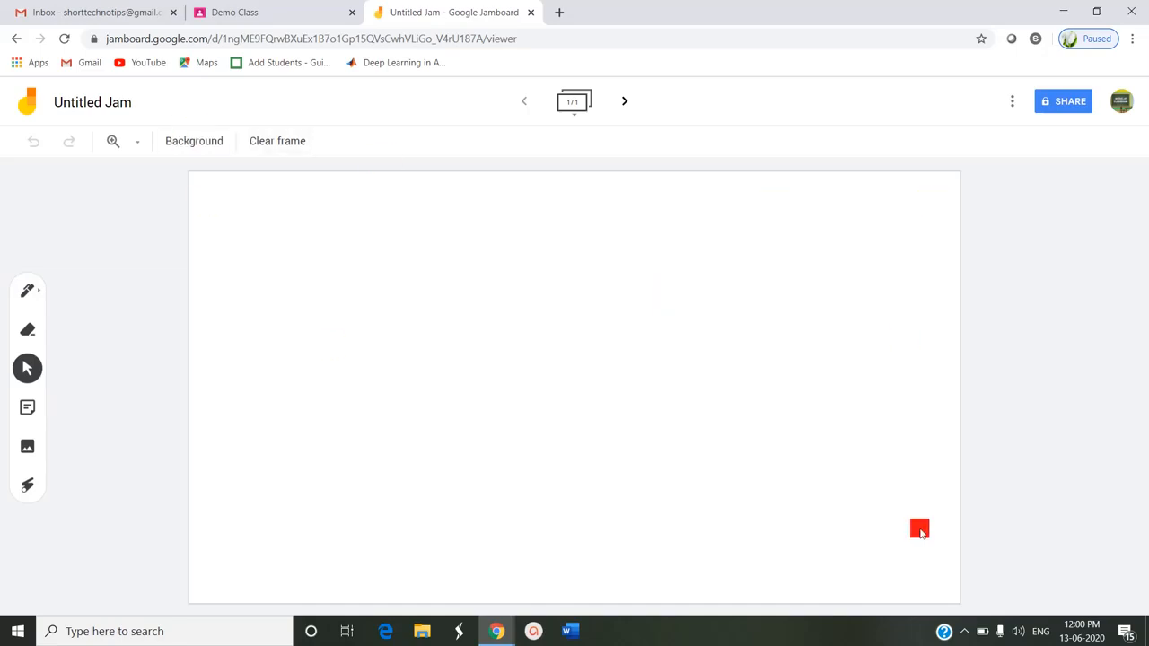
{"action": "left_click_drag", "start_coordinate": [918, 527], "coordinate": [703, 233]}
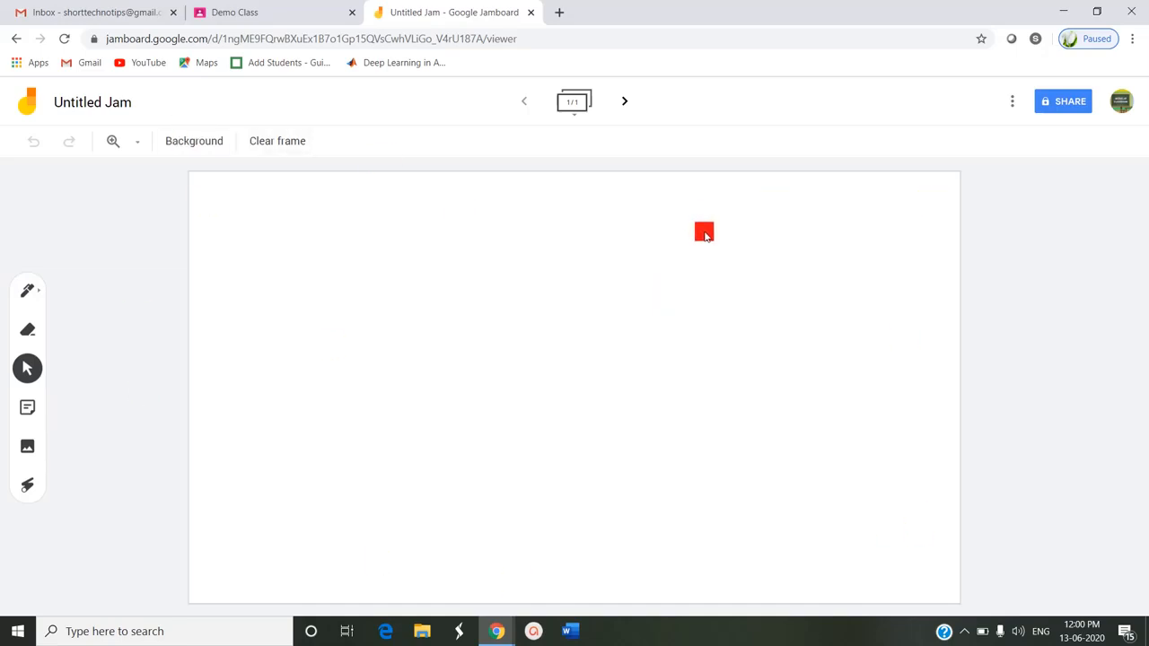
{"action": "left_click_drag", "start_coordinate": [703, 232], "coordinate": [653, 178]}
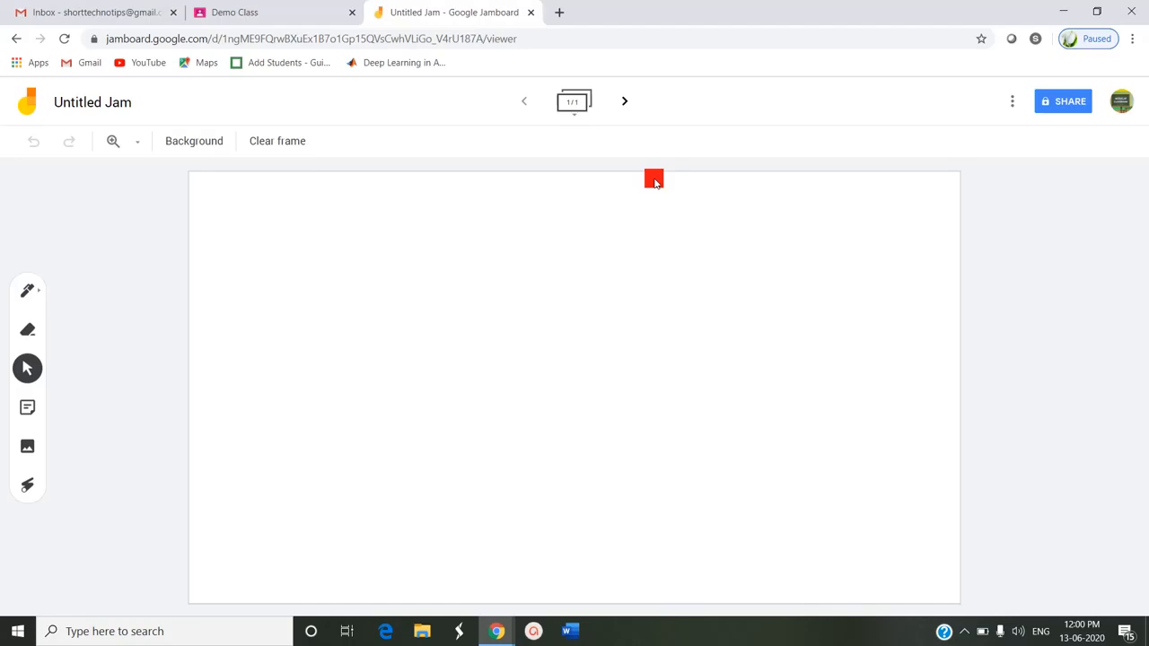
{"action": "left_click_drag", "start_coordinate": [654, 177], "coordinate": [670, 148]}
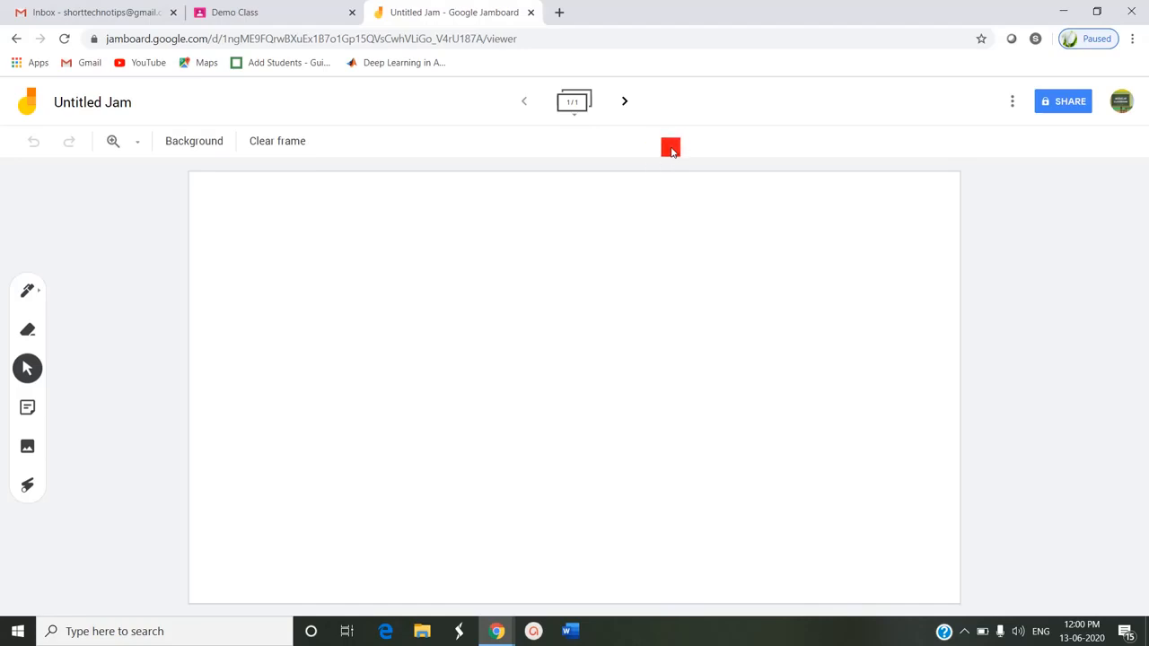
{"action": "left_click_drag", "start_coordinate": [670, 148], "coordinate": [610, 88]}
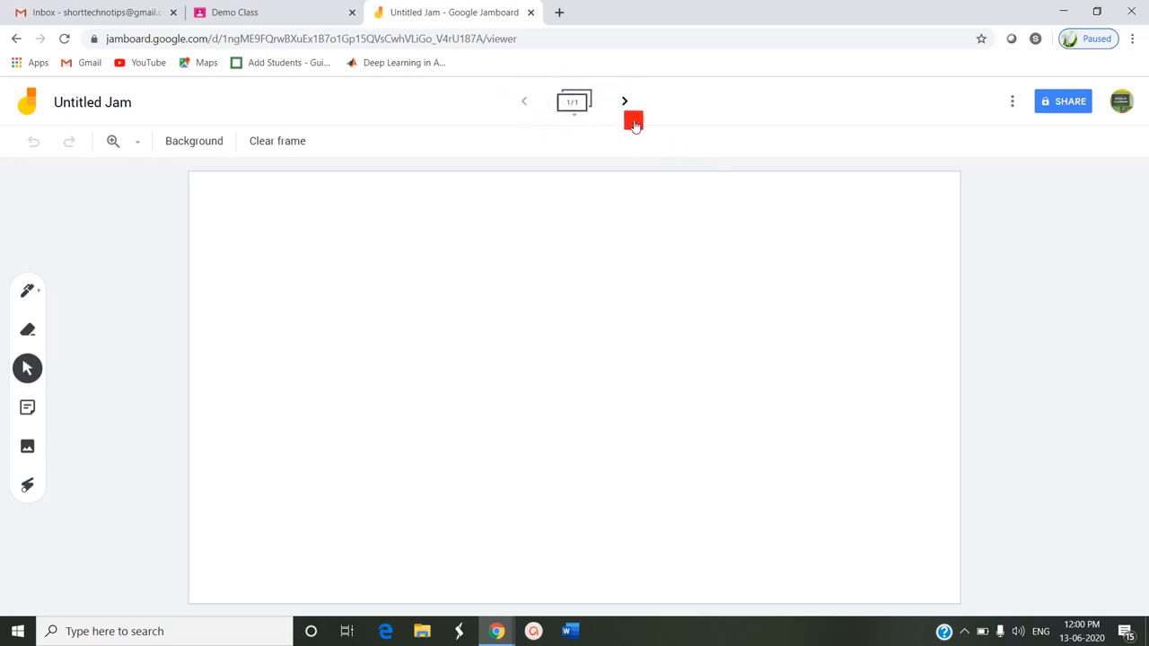
Step: Add two blank frames for three in total, then go back to frame 1
{"action": "left_click", "coordinate": [625, 101]}
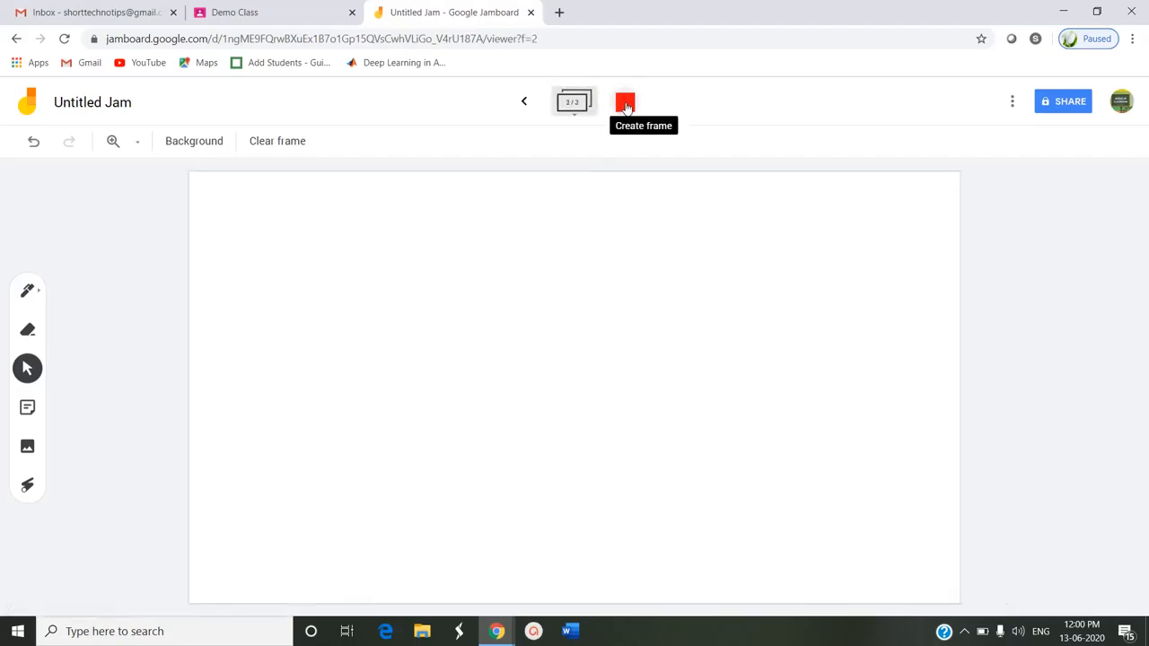
{"action": "left_click", "coordinate": [524, 100]}
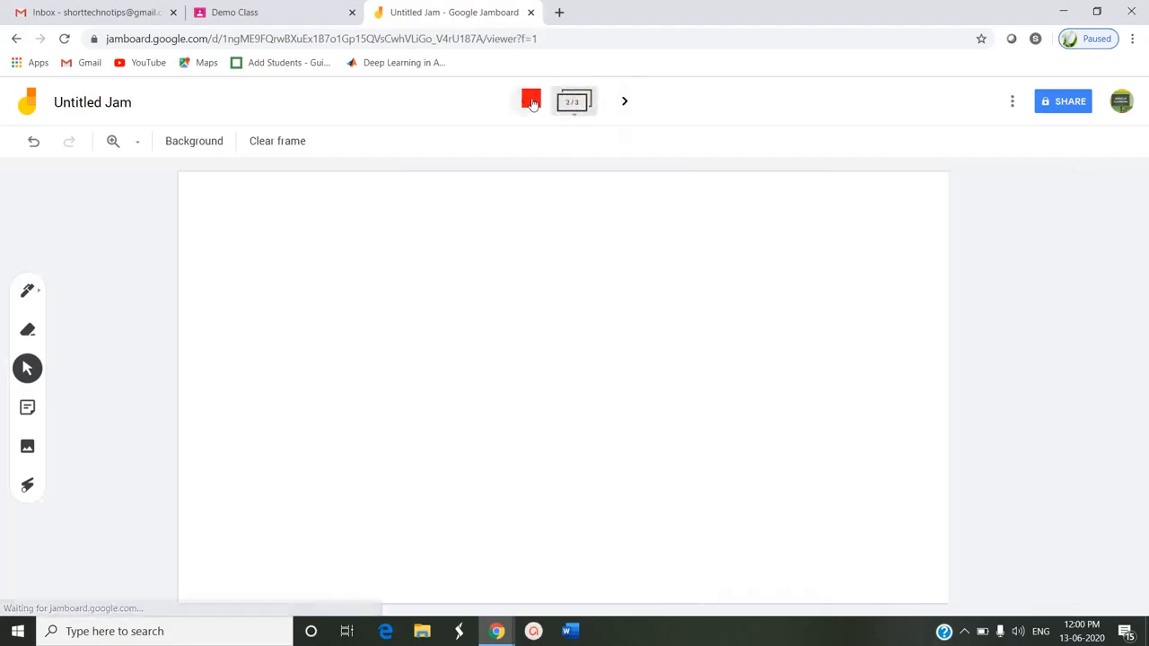
{"action": "left_click", "coordinate": [525, 101]}
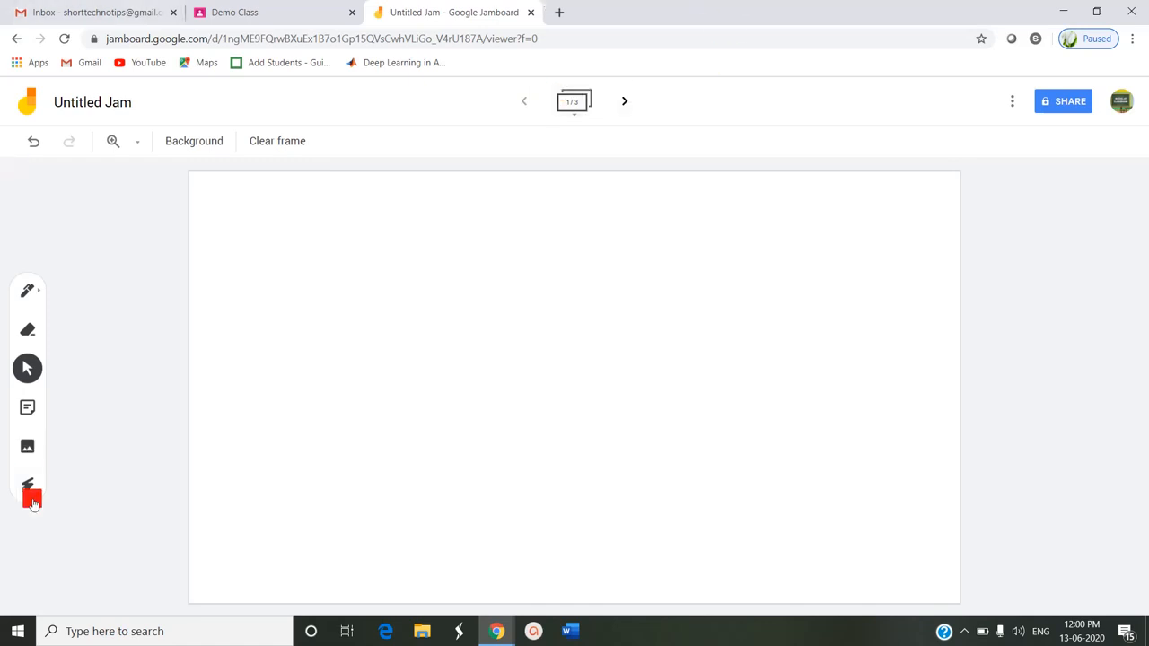
{"action": "mouse_move", "coordinate": [136, 145]}
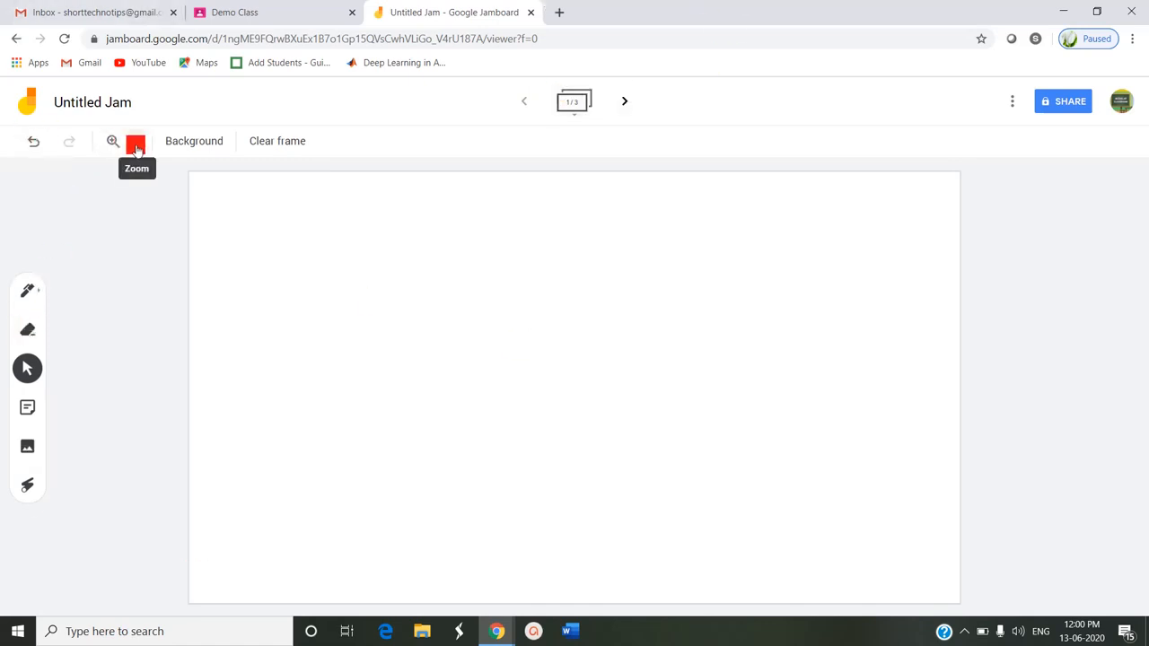
Step: Cycle the frame background through ruled lines, square grid and solid blue, ending on dark grey grid
{"action": "left_click", "coordinate": [133, 141]}
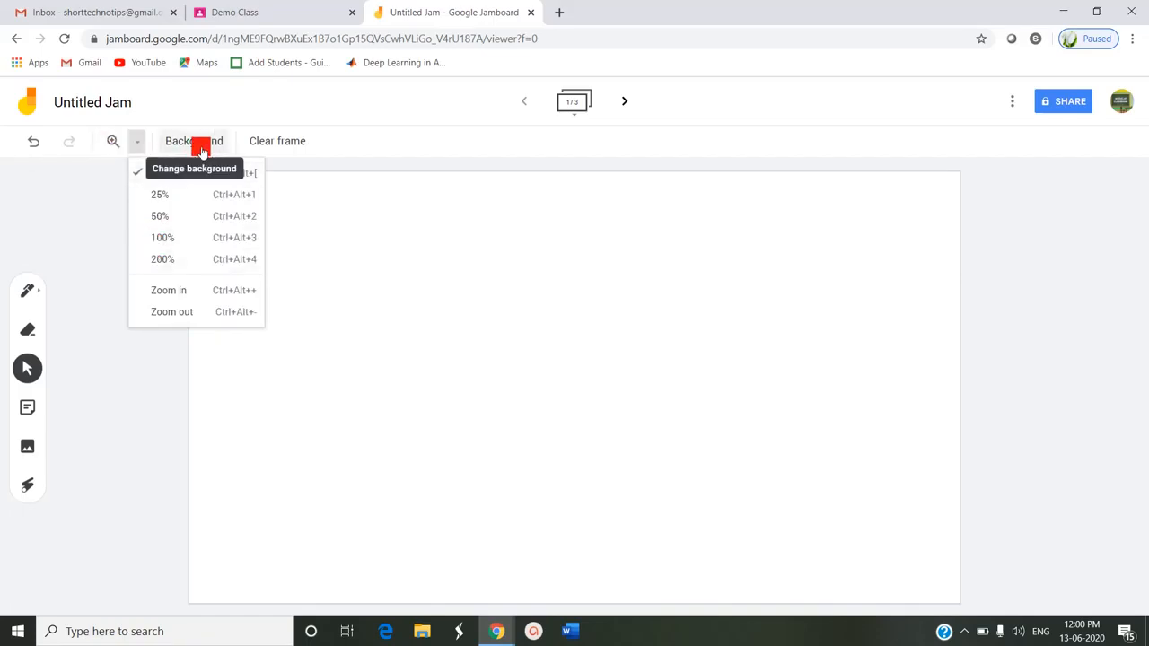
{"action": "left_click", "coordinate": [194, 141]}
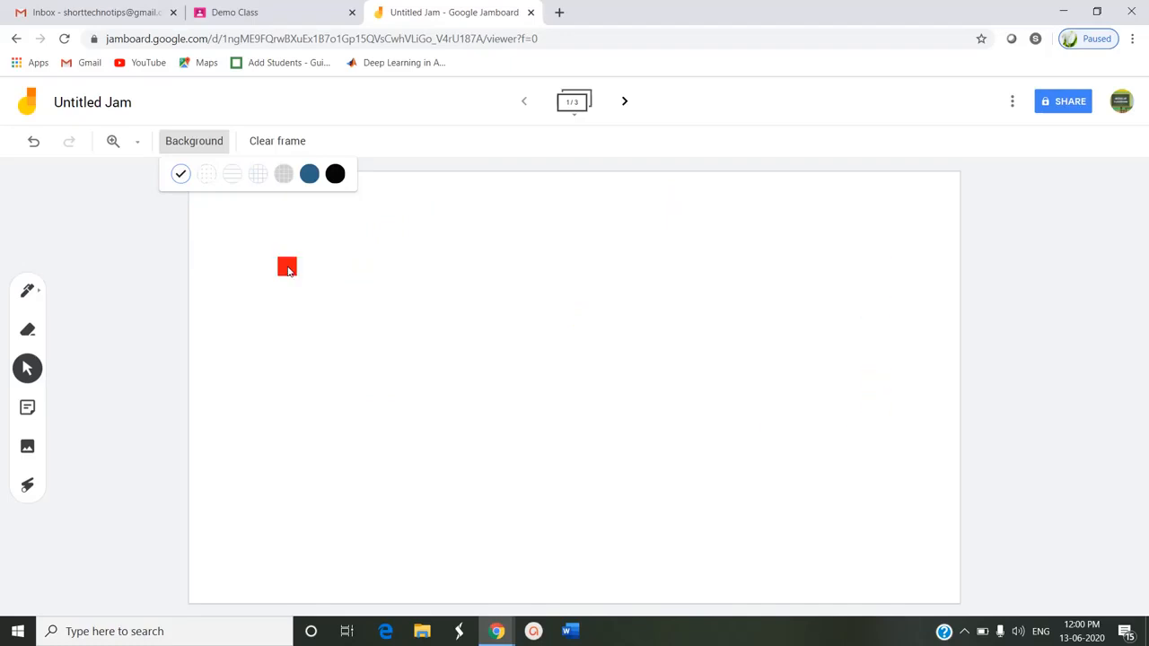
{"action": "left_click", "coordinate": [206, 173]}
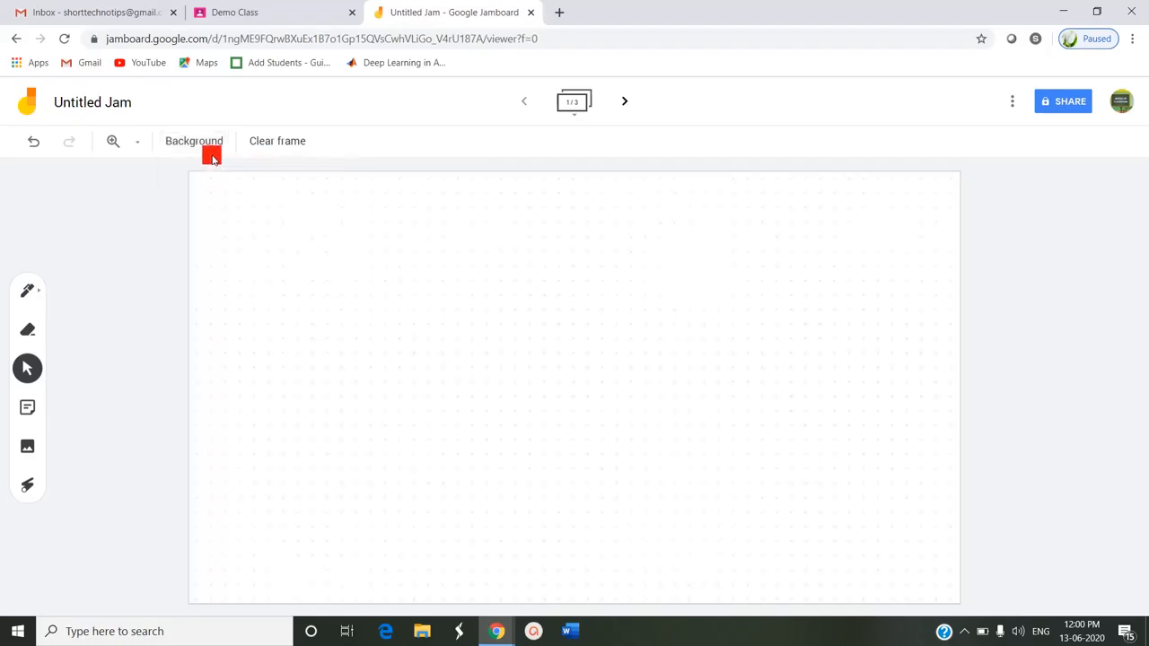
{"action": "left_click", "coordinate": [194, 141]}
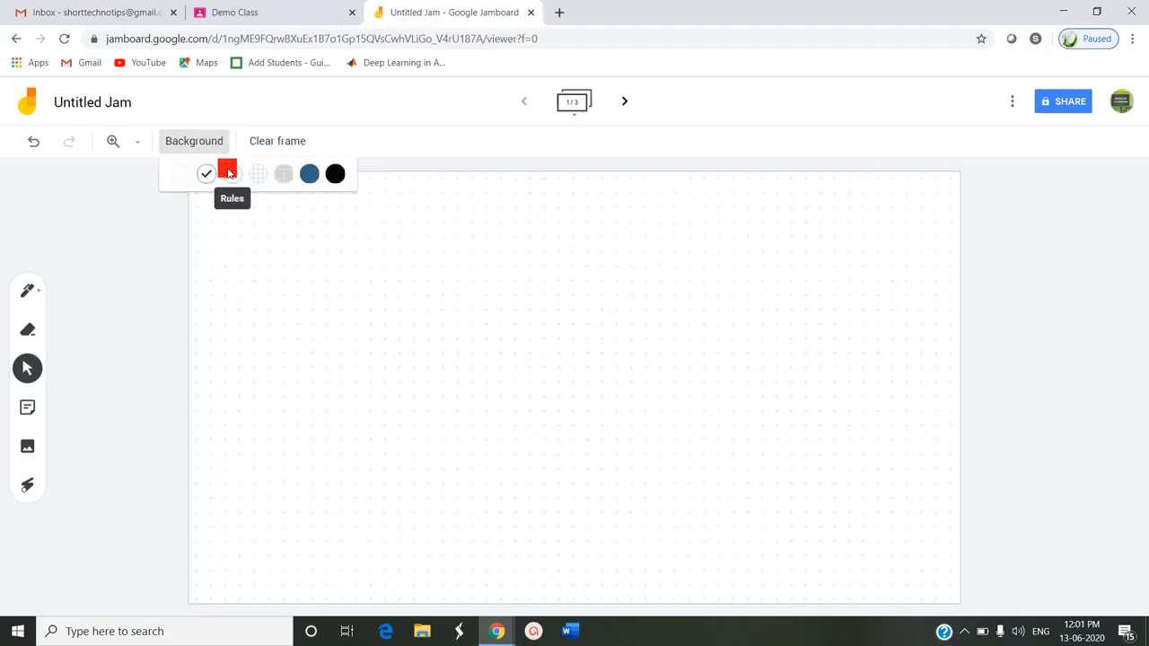
{"action": "left_click", "coordinate": [231, 173]}
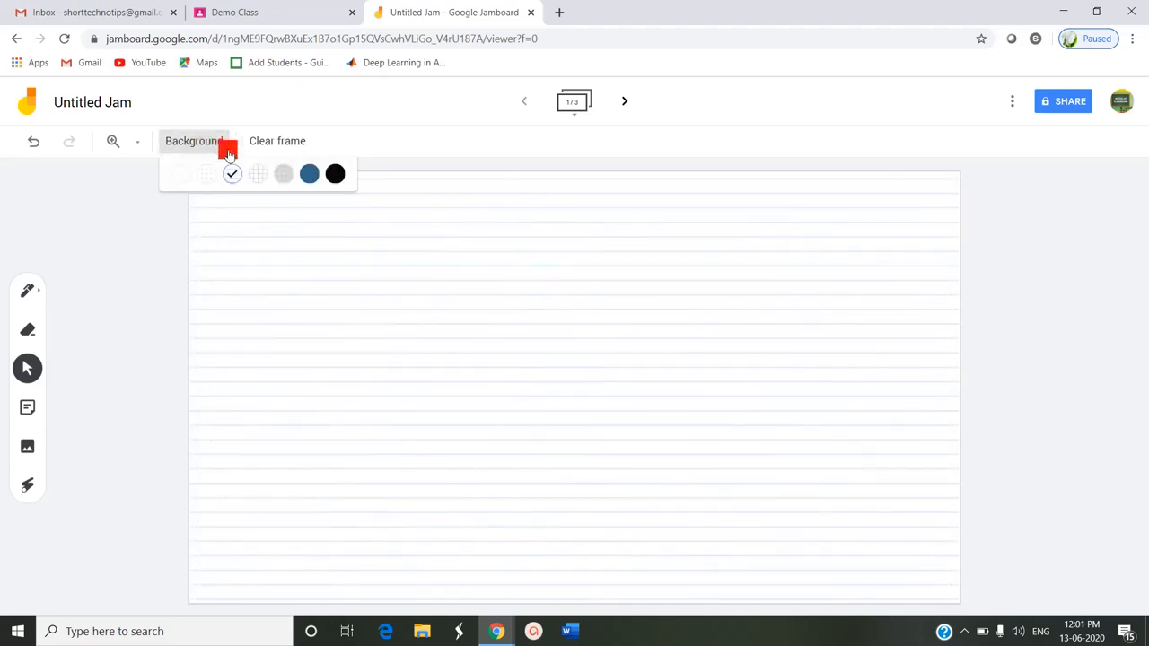
{"action": "left_click", "coordinate": [258, 173]}
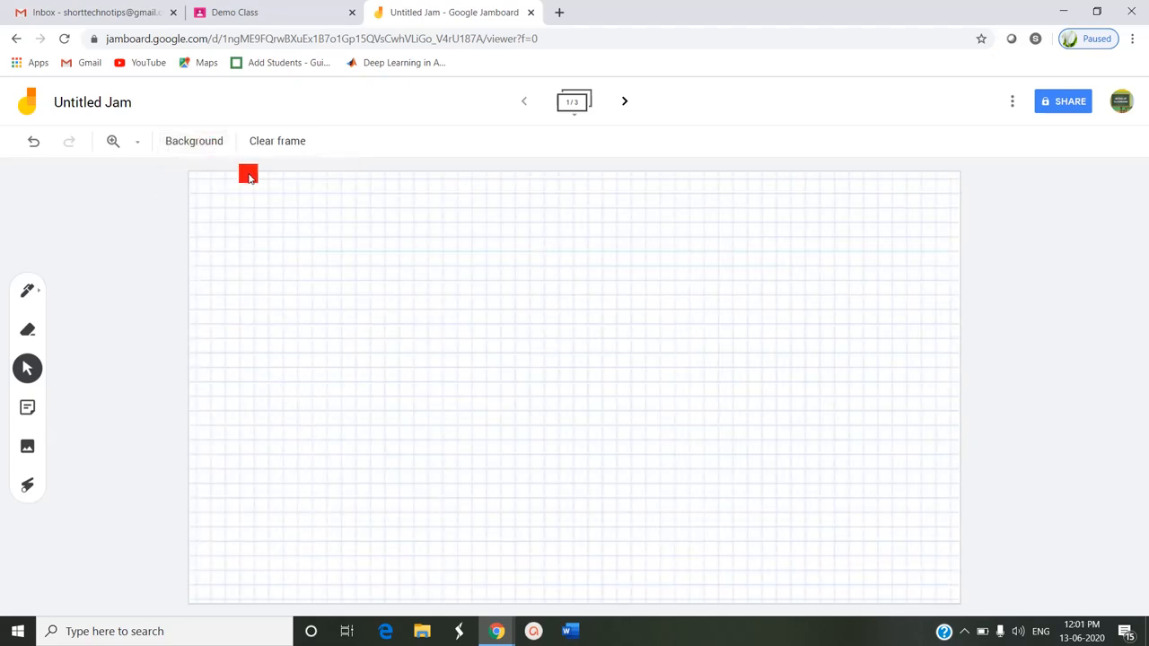
{"action": "left_click", "coordinate": [194, 141]}
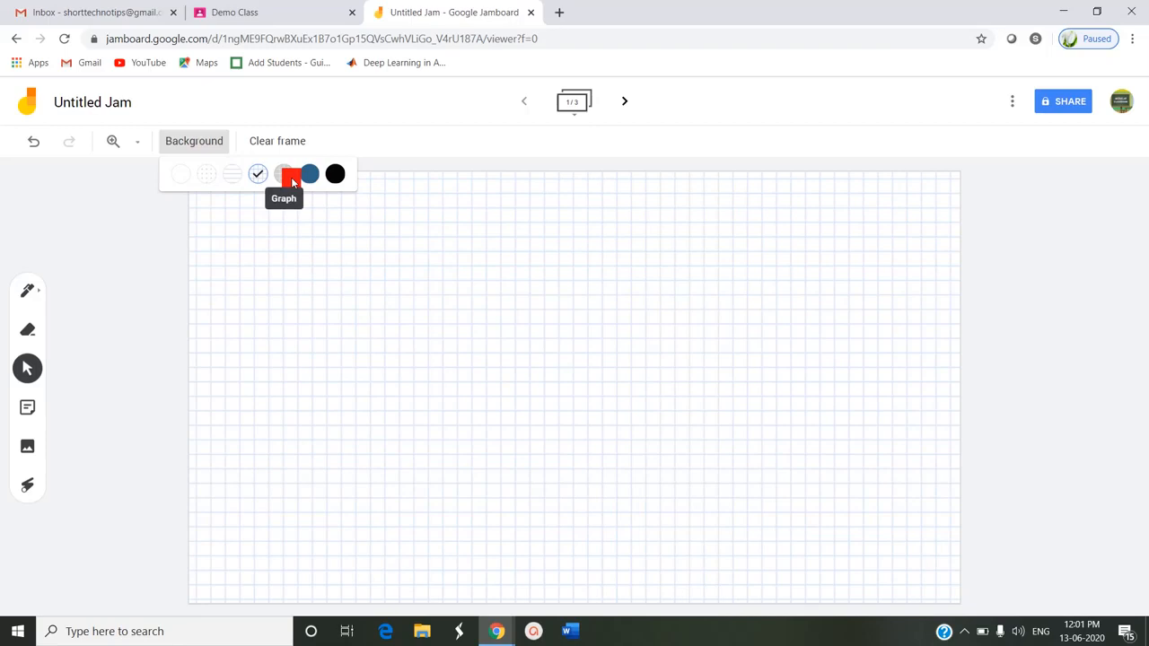
{"action": "left_click", "coordinate": [310, 173]}
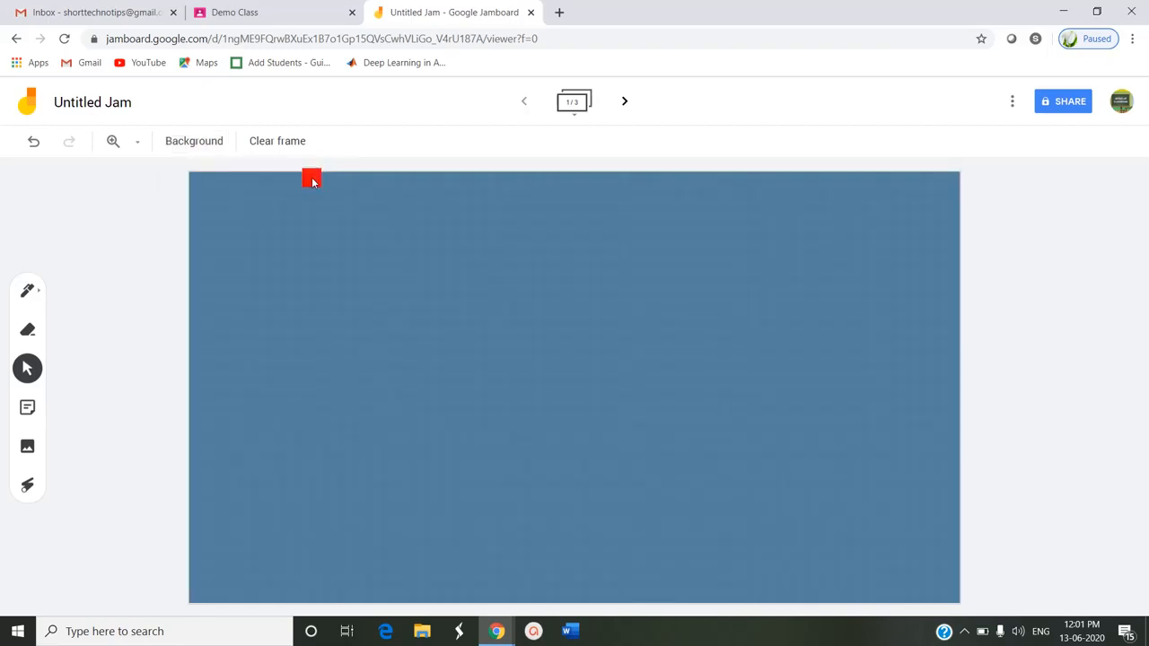
{"action": "left_click", "coordinate": [194, 141]}
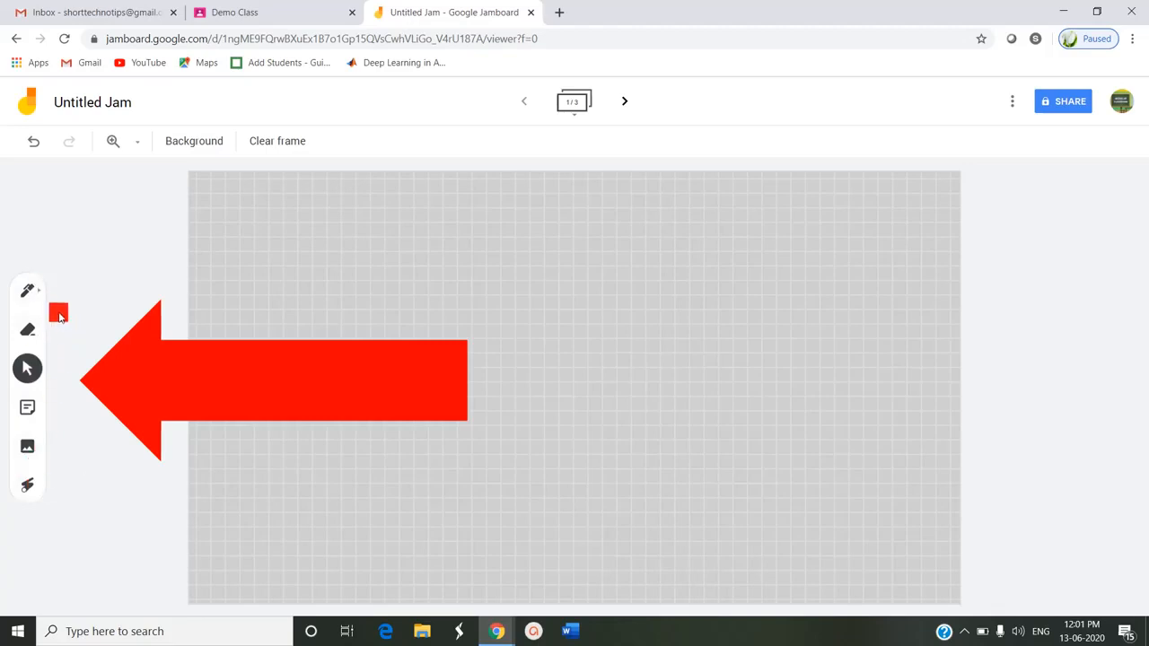
{"action": "mouse_move", "coordinate": [27, 330]}
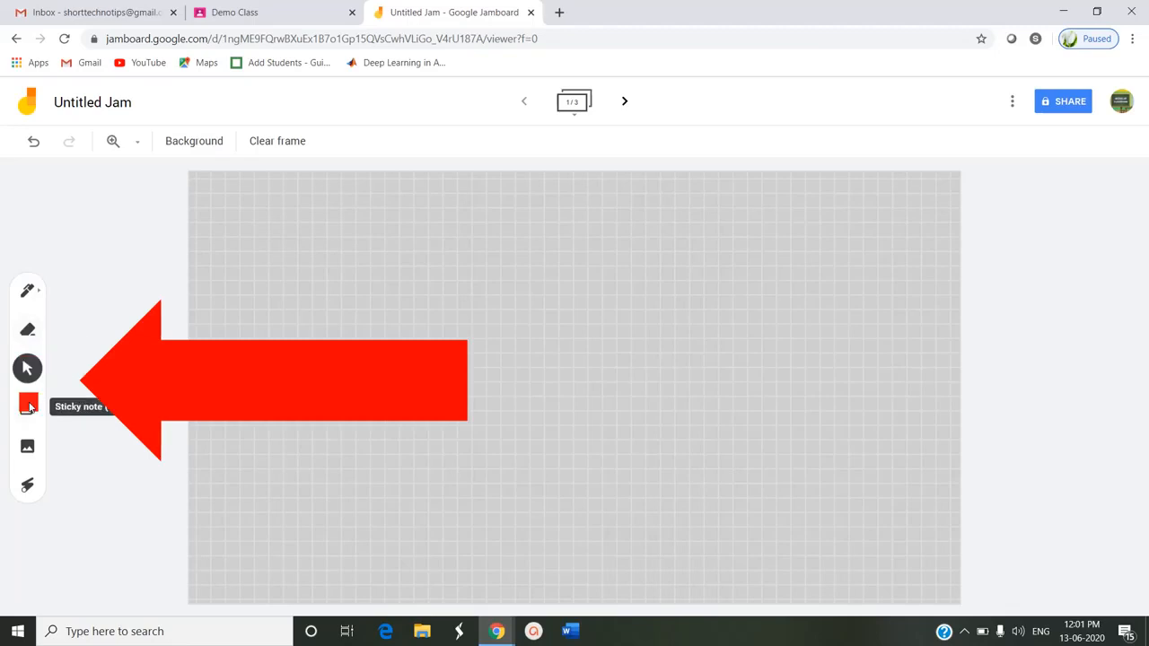
{"action": "mouse_move", "coordinate": [26, 446]}
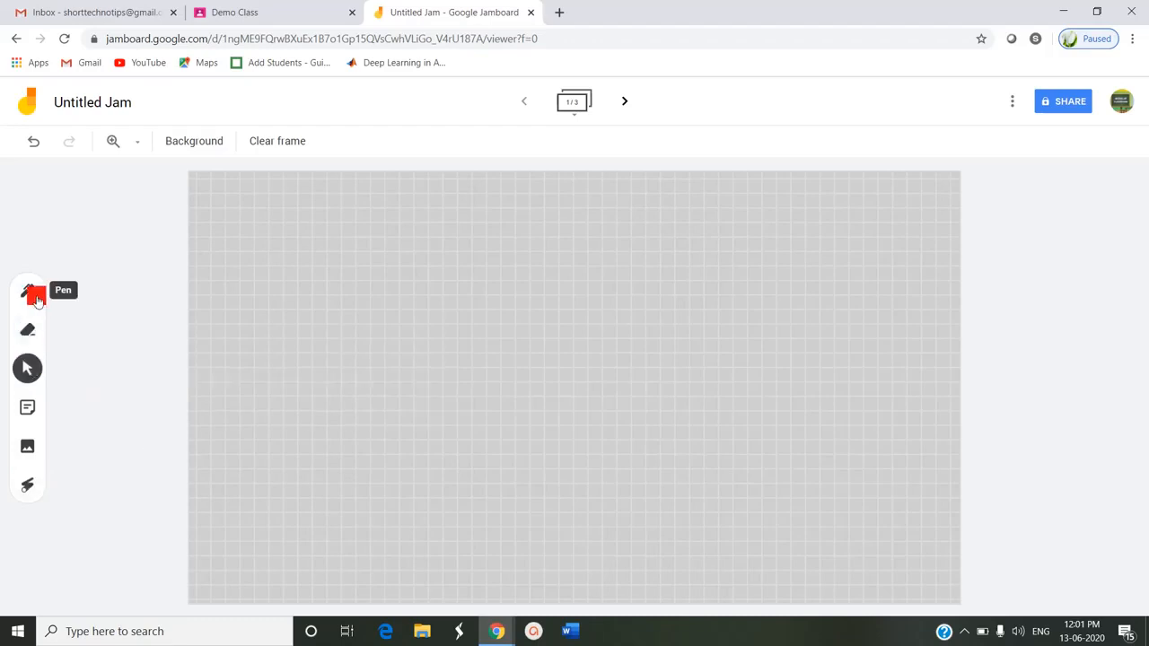
Step: Choose the fine Pen style in green after viewing the Marker and Brush options
{"action": "left_click", "coordinate": [27, 290]}
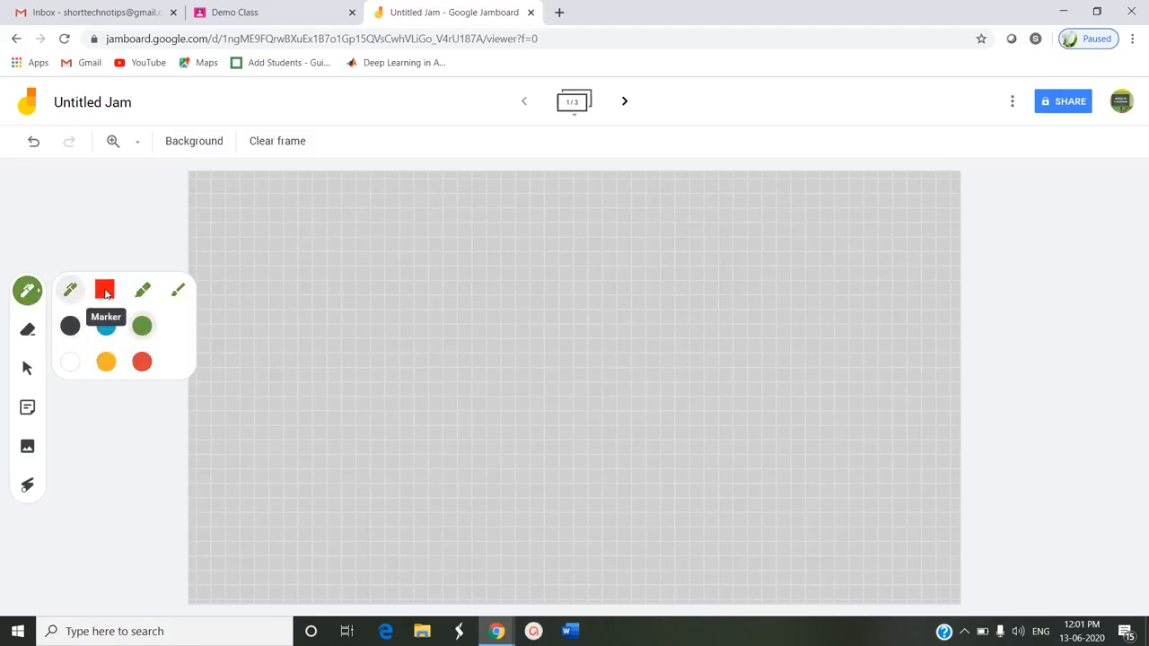
{"action": "mouse_move", "coordinate": [178, 290]}
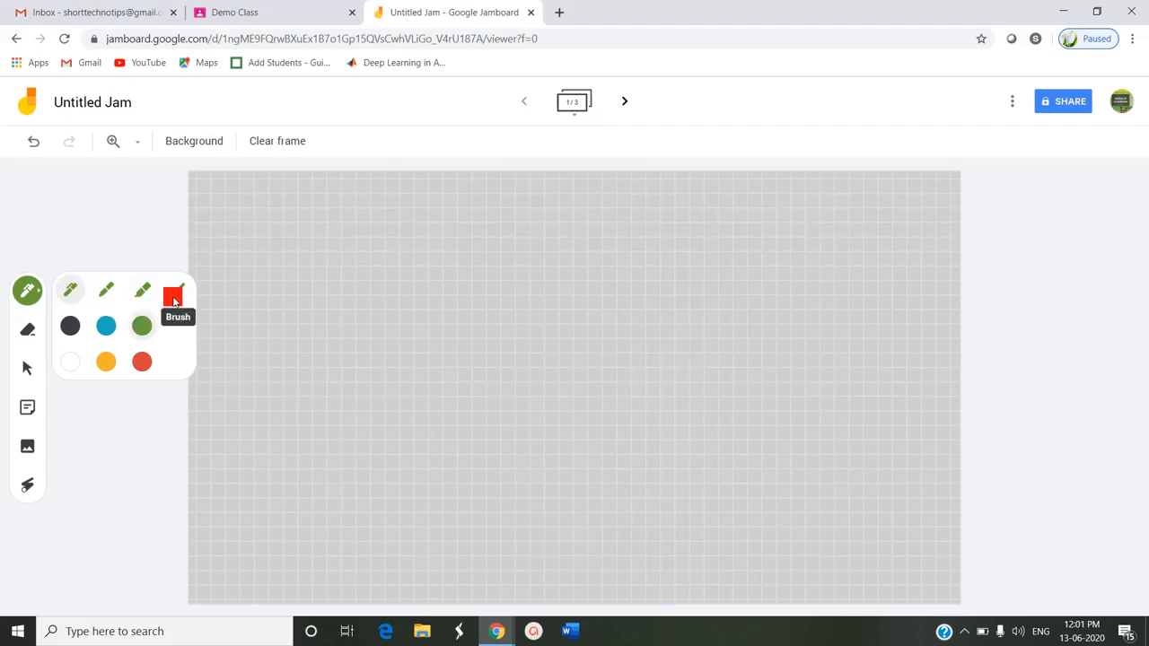
{"action": "left_click", "coordinate": [70, 290]}
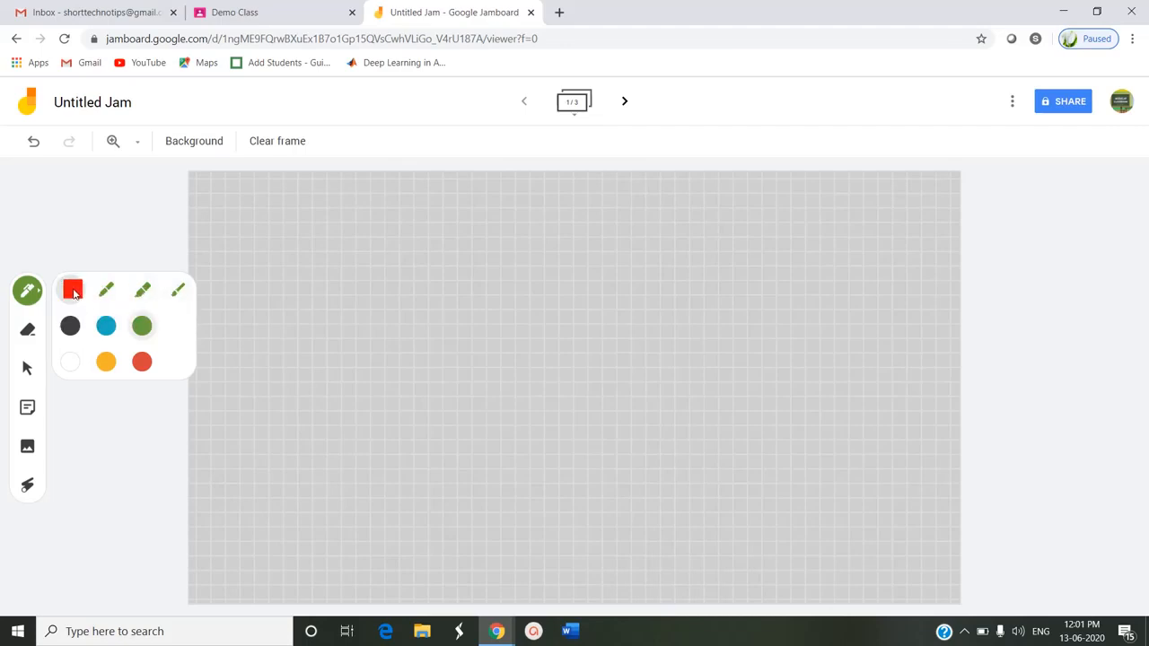
{"action": "left_click", "coordinate": [310, 247]}
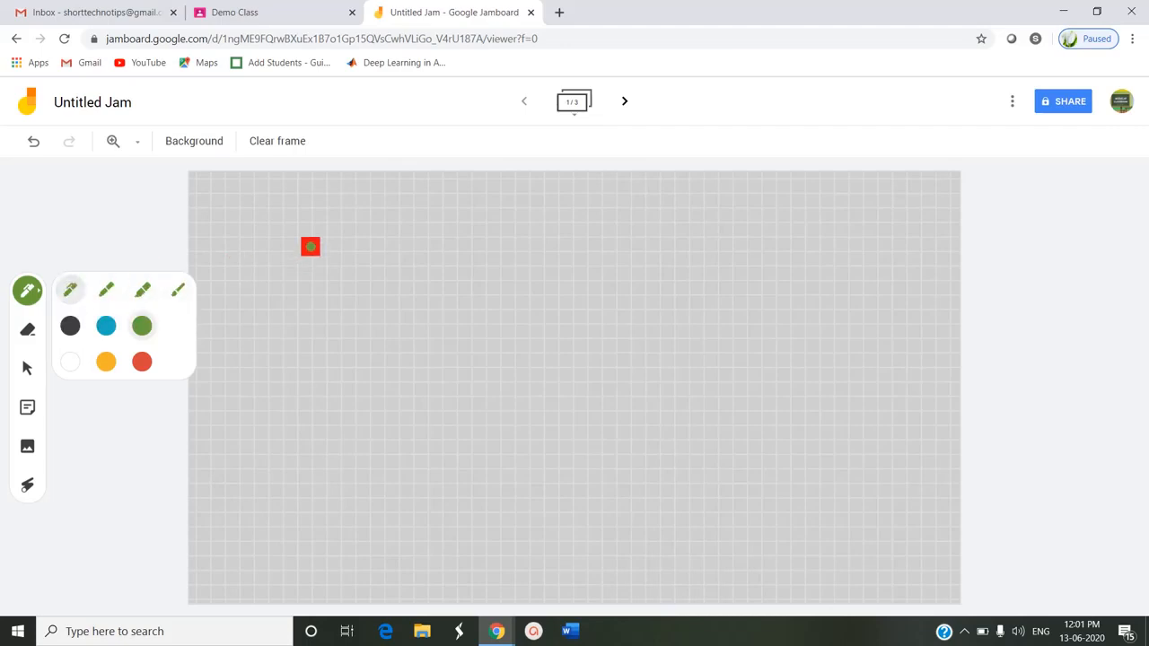
Step: Draw the y-axis, the x-axis and two strokes on the right with the green pen
{"action": "left_click_drag", "start_coordinate": [310, 247], "coordinate": [308, 410]}
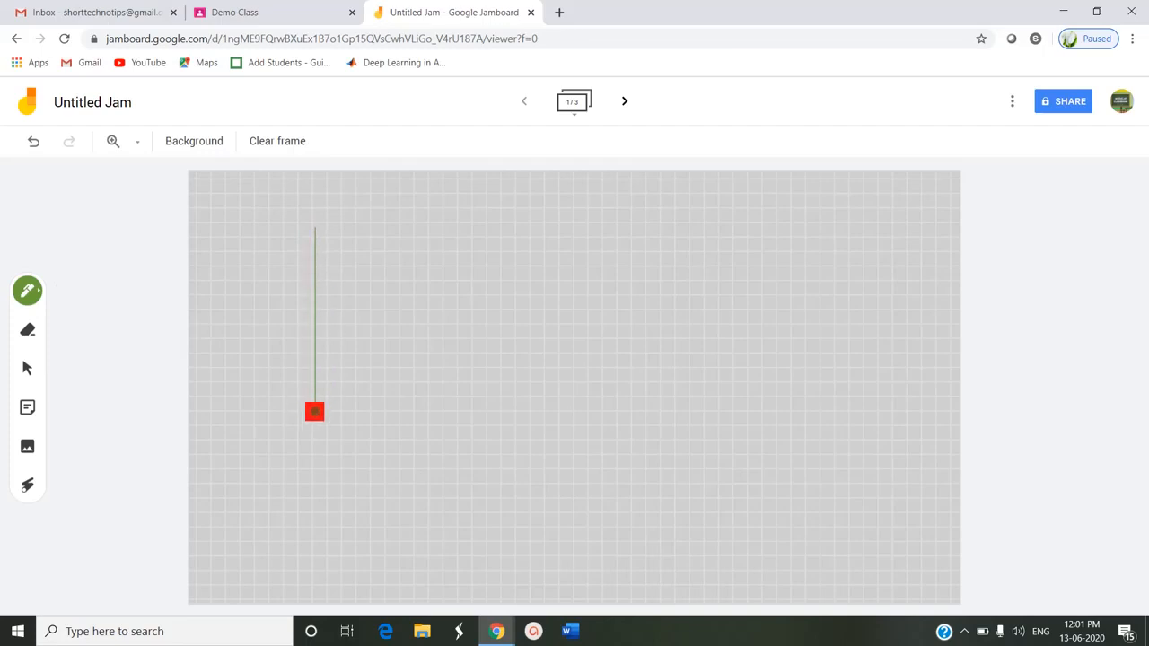
{"action": "left_click_drag", "start_coordinate": [803, 291], "coordinate": [805, 415]}
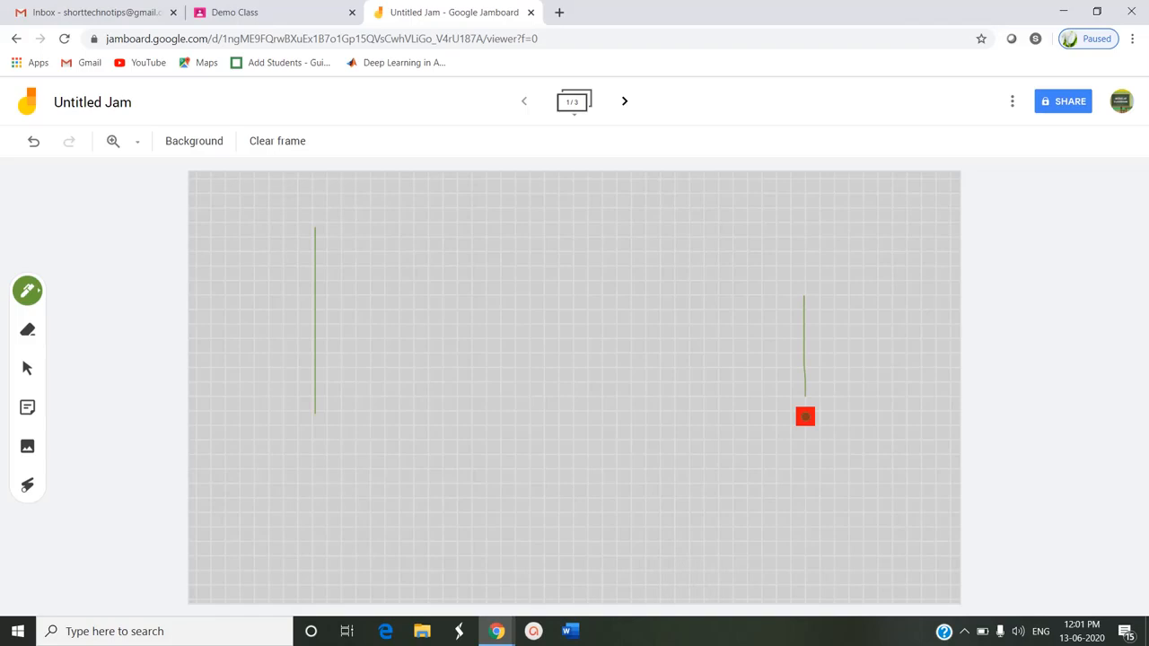
{"action": "left_click_drag", "start_coordinate": [804, 415], "coordinate": [848, 456]}
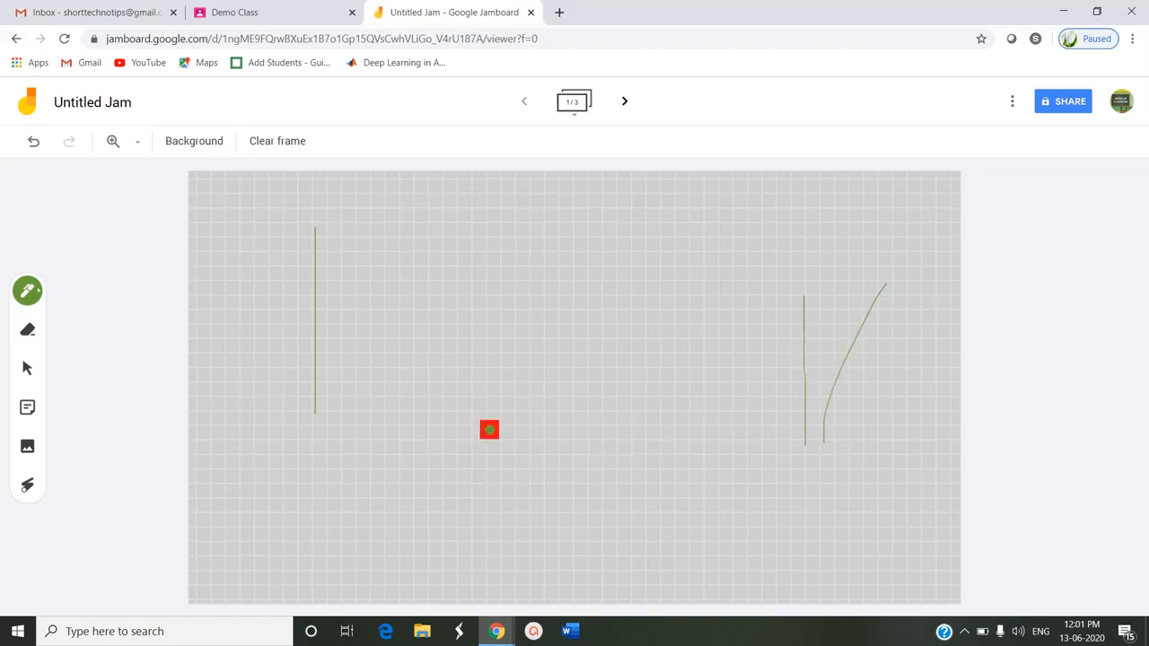
{"action": "left_click_drag", "start_coordinate": [489, 429], "coordinate": [317, 415]}
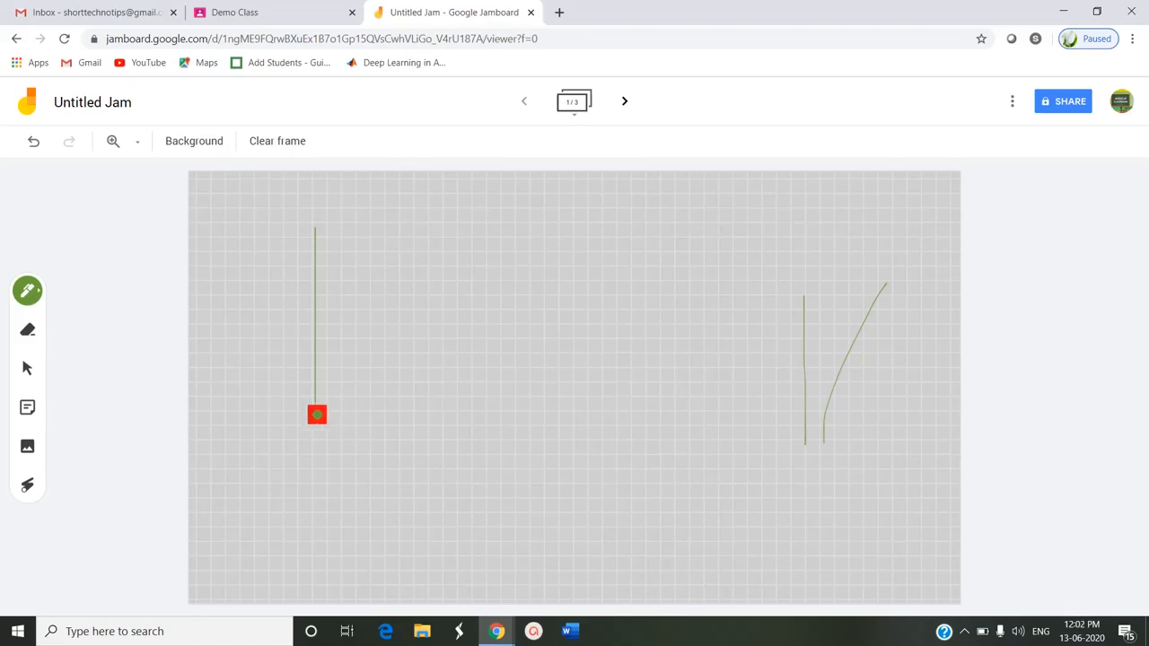
{"action": "left_click_drag", "start_coordinate": [317, 413], "coordinate": [575, 413]}
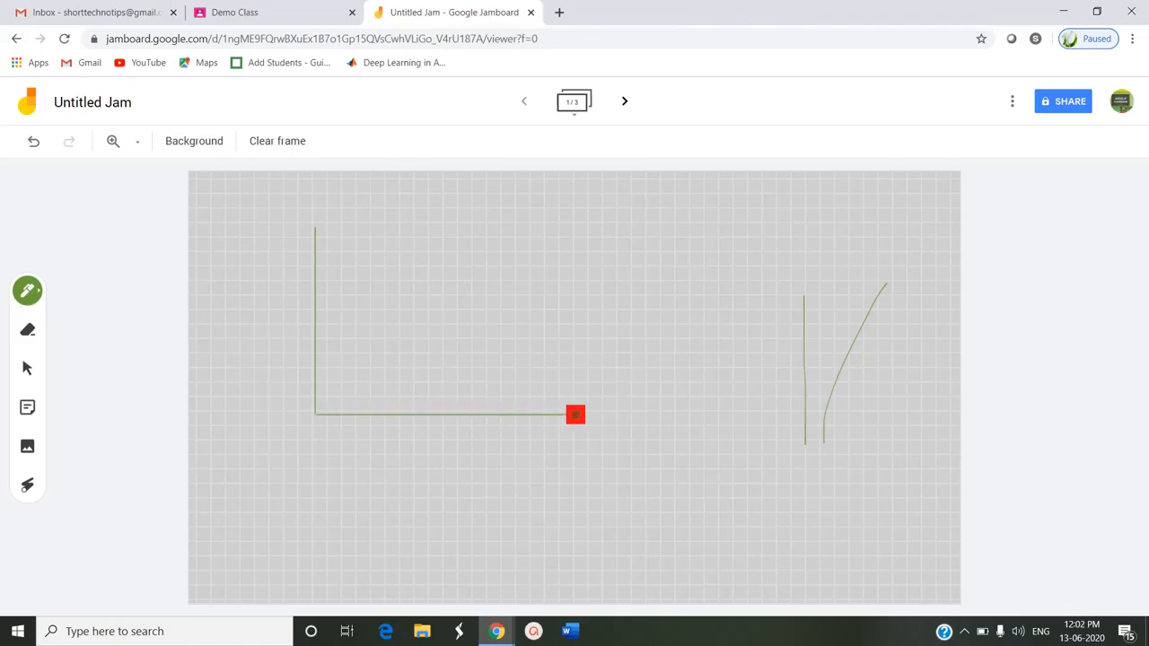
{"action": "left_click_drag", "start_coordinate": [575, 415], "coordinate": [281, 423]}
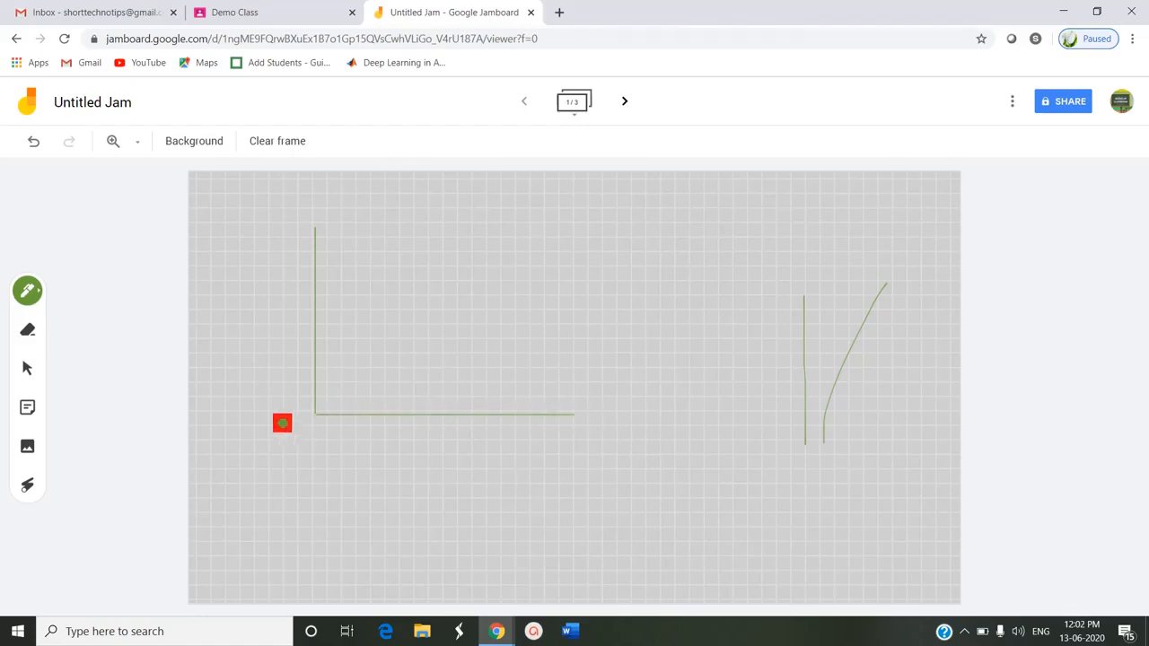
Step: Add small labels at the axis ends and a rising line across the graph
{"action": "left_click_drag", "start_coordinate": [282, 423], "coordinate": [285, 236]}
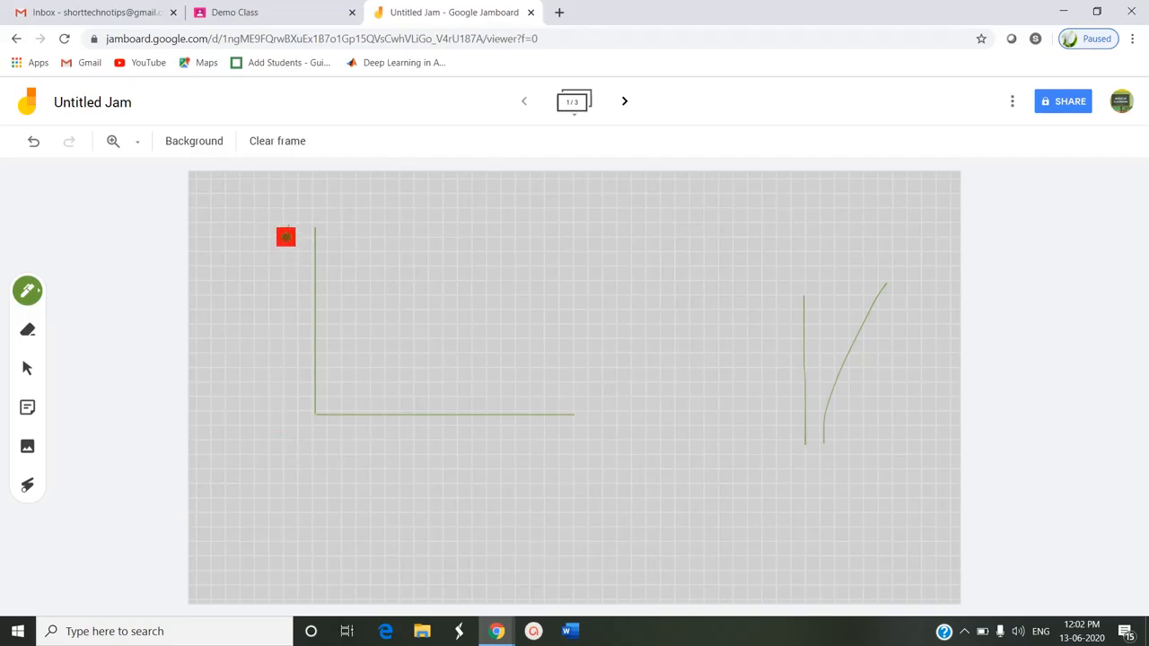
{"action": "left_click_drag", "start_coordinate": [285, 236], "coordinate": [565, 416]}
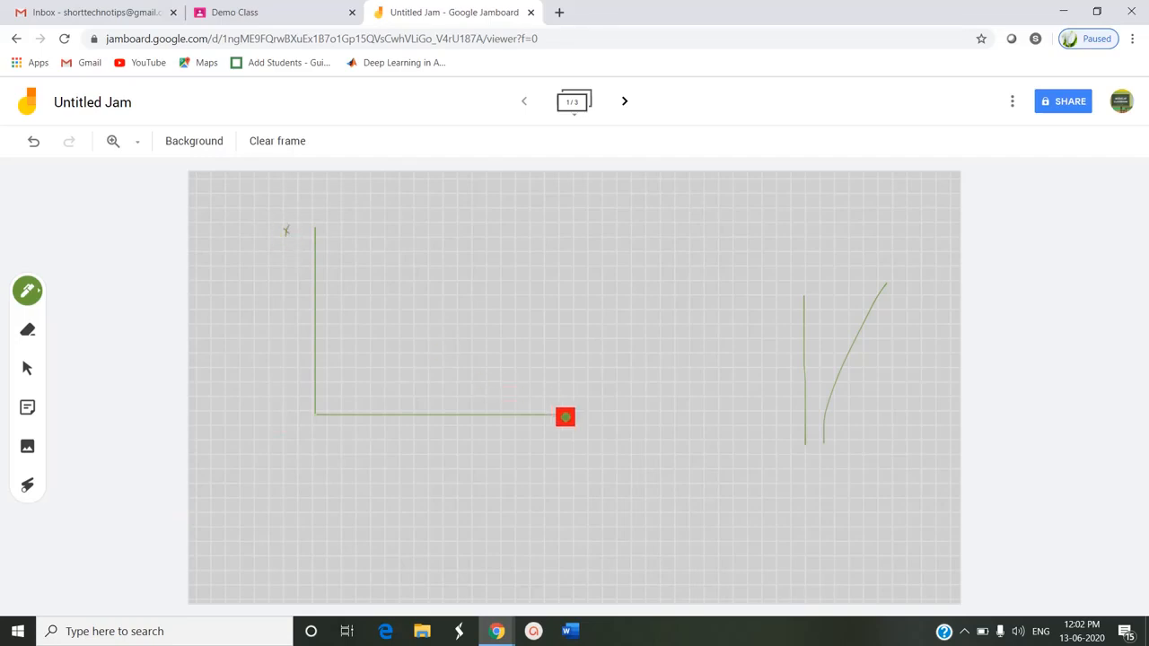
{"action": "left_click_drag", "start_coordinate": [564, 417], "coordinate": [575, 437]}
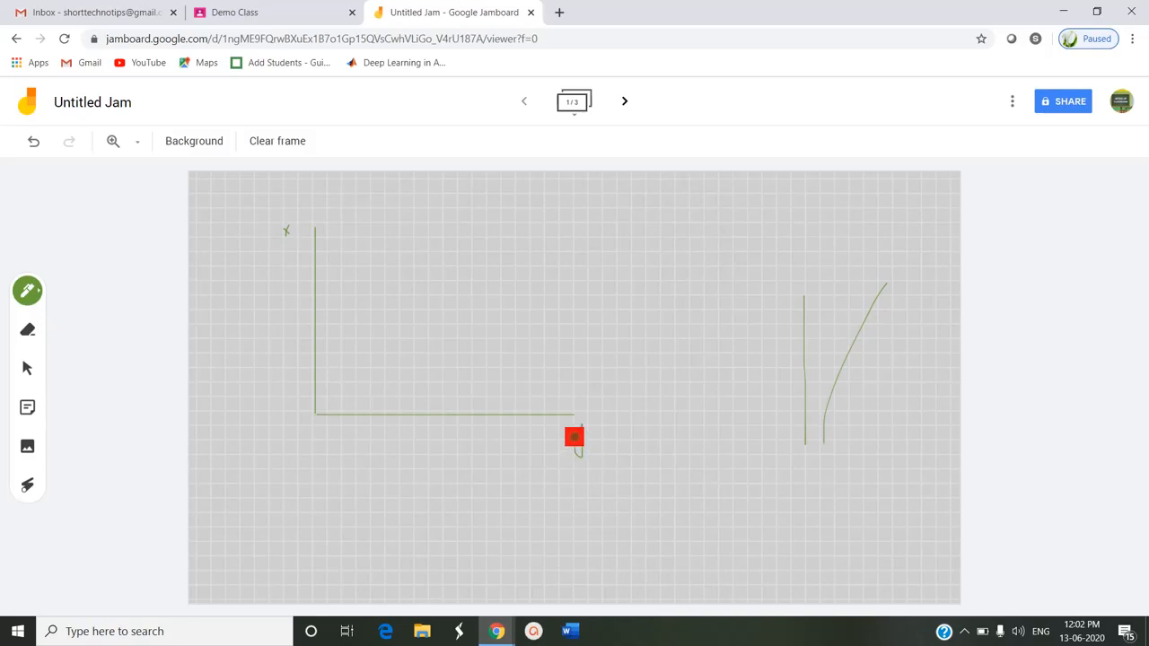
{"action": "left_click_drag", "start_coordinate": [574, 437], "coordinate": [656, 377]}
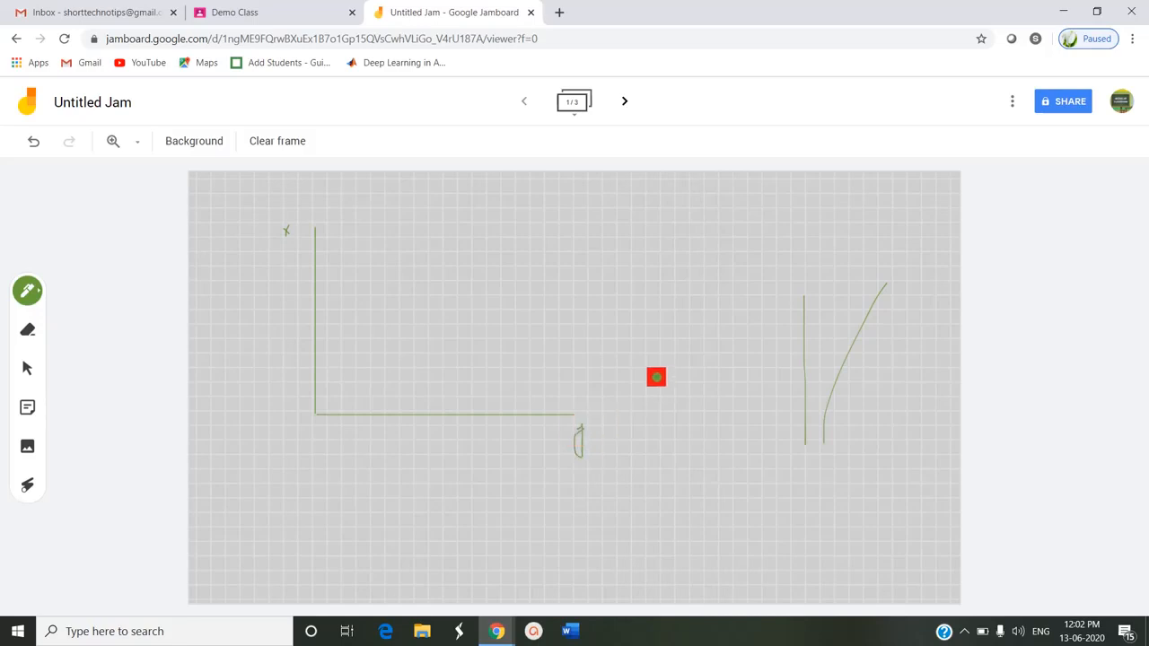
{"action": "left_click_drag", "start_coordinate": [655, 377], "coordinate": [320, 410]}
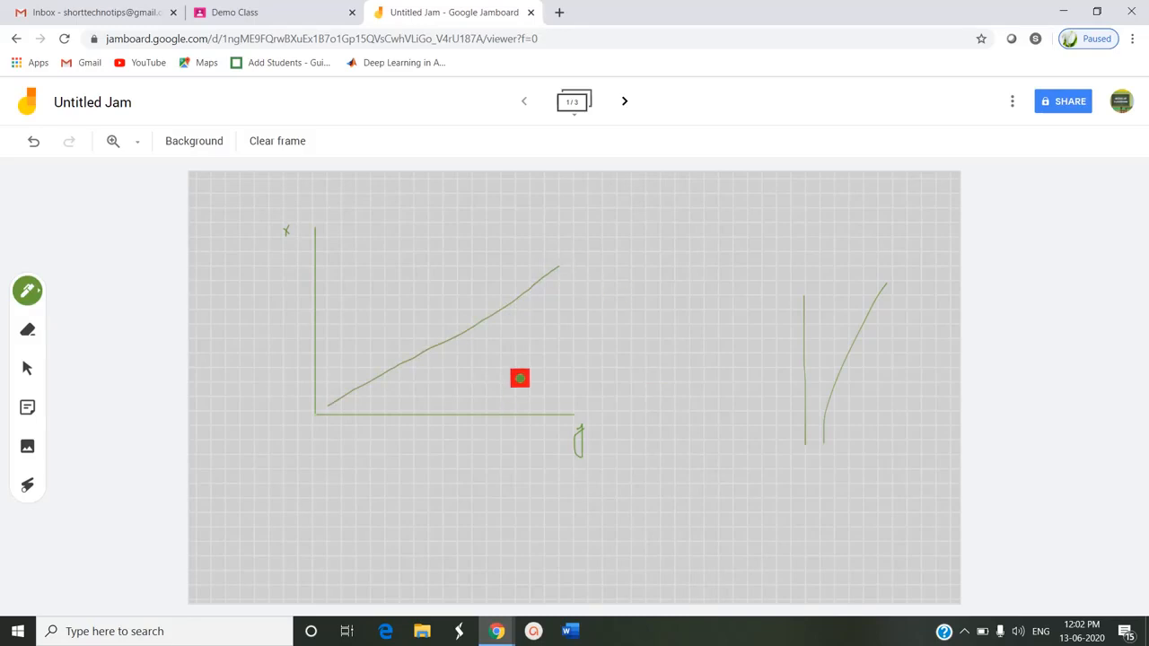
{"action": "left_click_drag", "start_coordinate": [519, 378], "coordinate": [579, 346]}
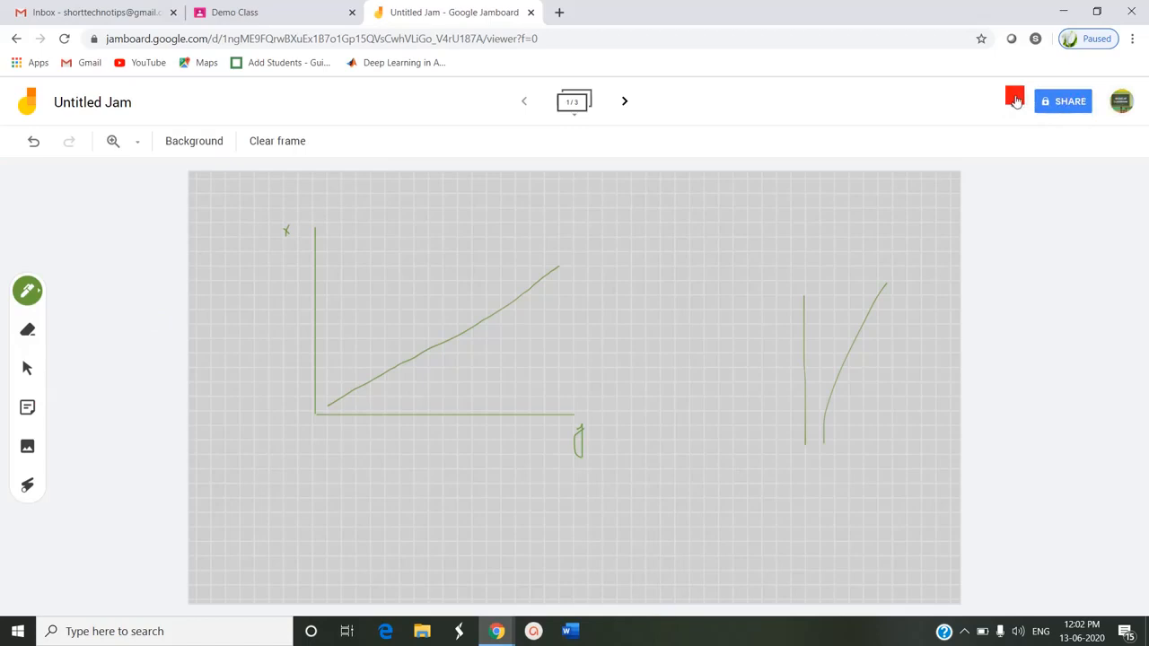
{"action": "left_click", "coordinate": [1011, 100]}
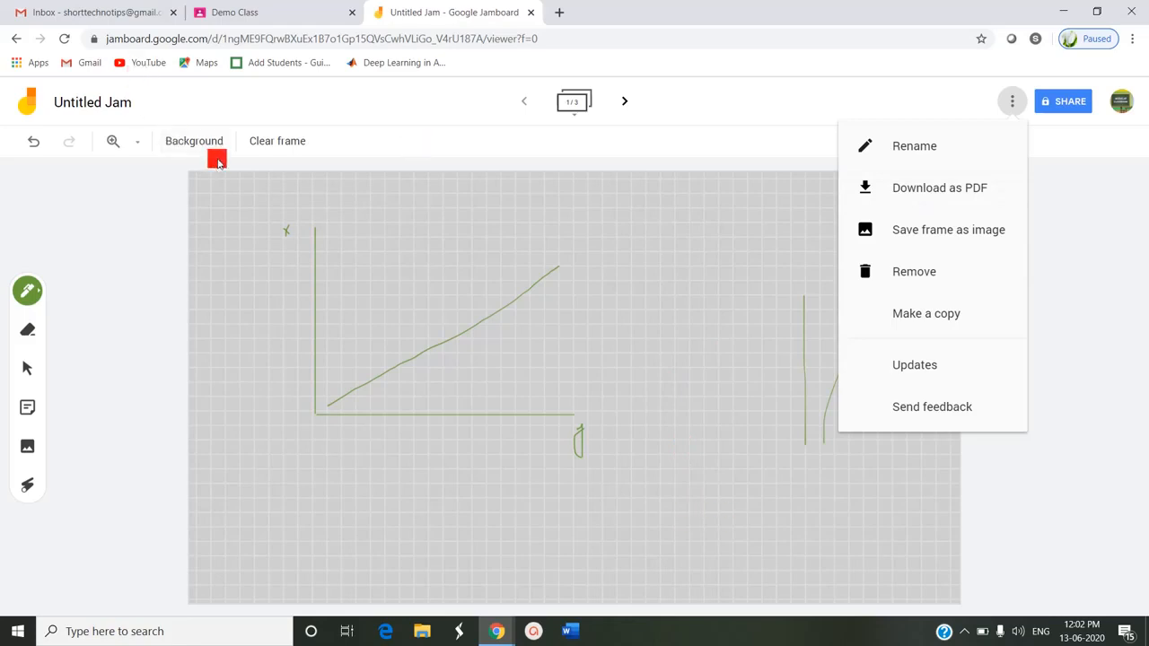
{"action": "left_click", "coordinate": [625, 101]}
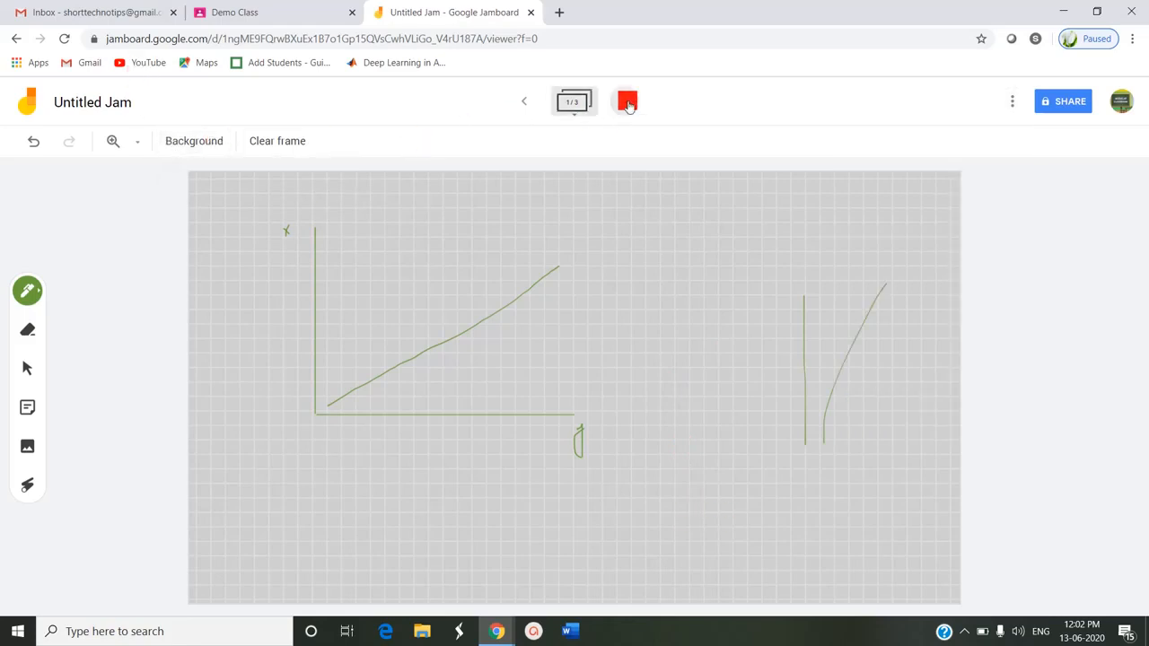
{"action": "left_click", "coordinate": [625, 101]}
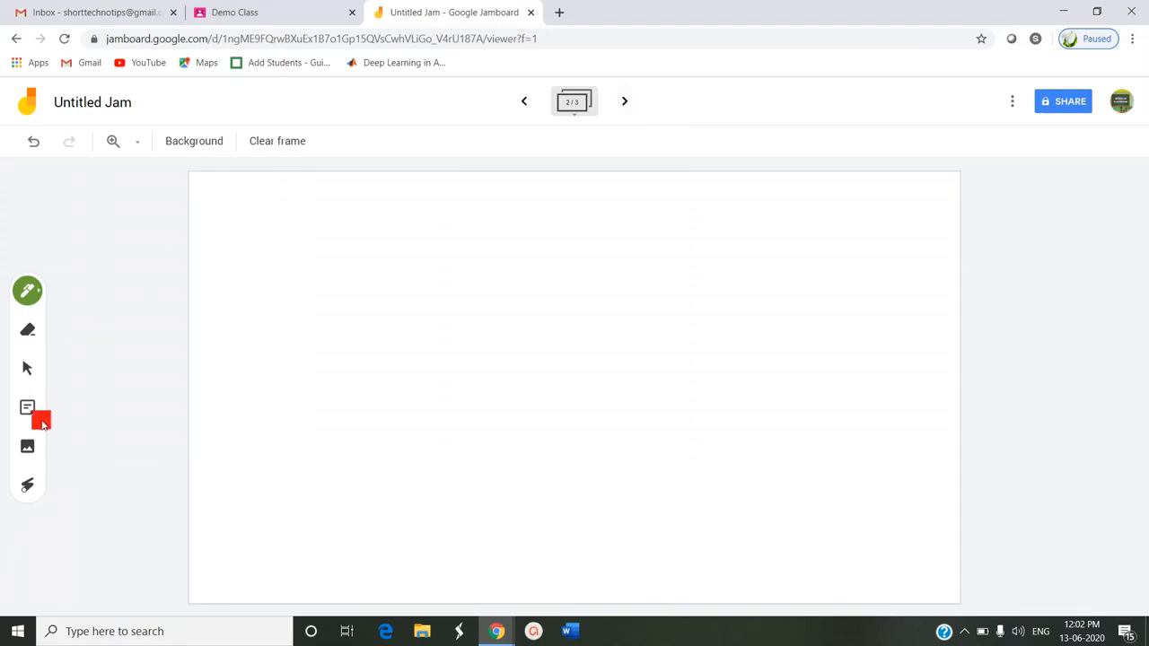
Step: Set the second frame's background to ruled lines and begin a new sticky note
{"action": "left_click", "coordinate": [194, 141]}
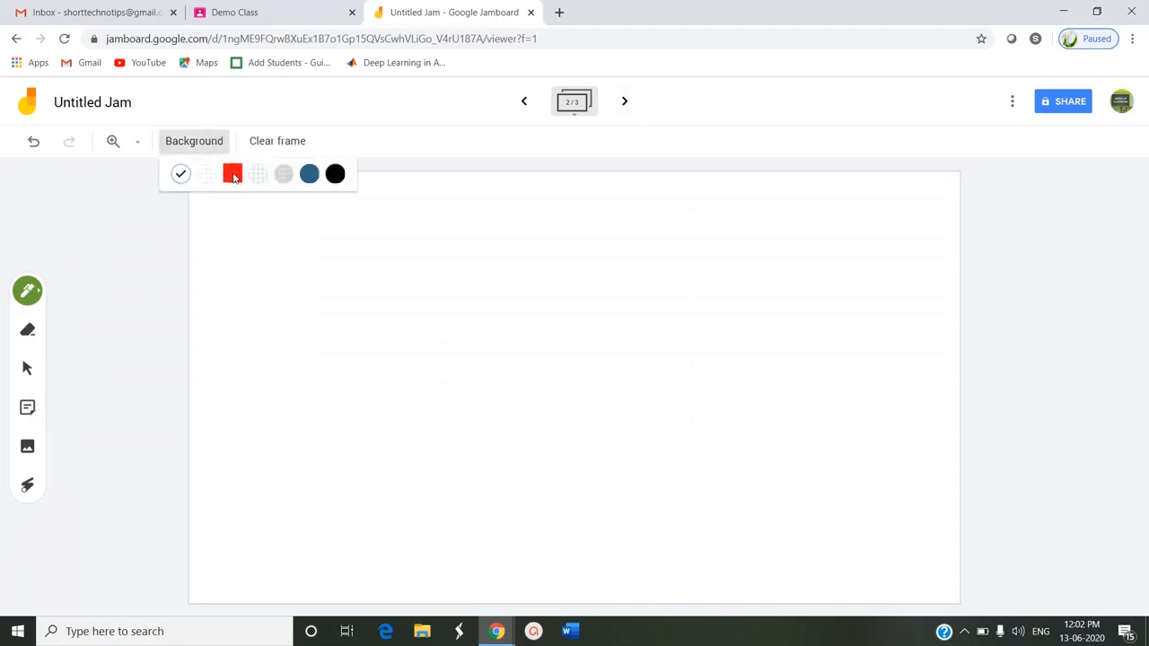
{"action": "left_click", "coordinate": [258, 173]}
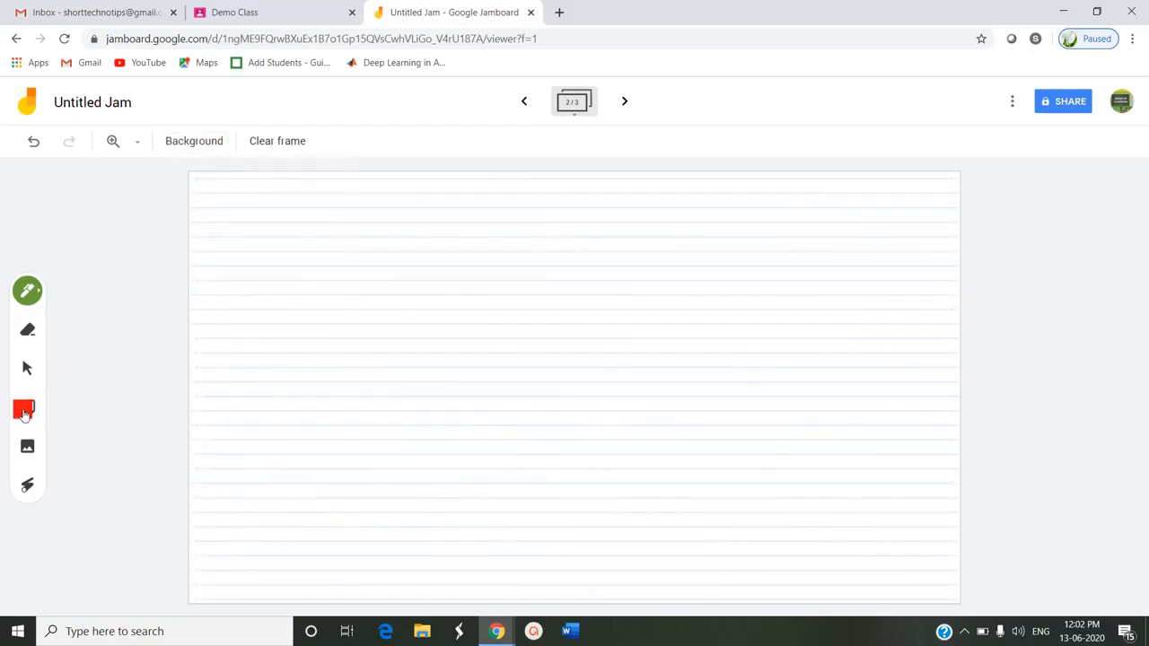
{"action": "left_click", "coordinate": [27, 408]}
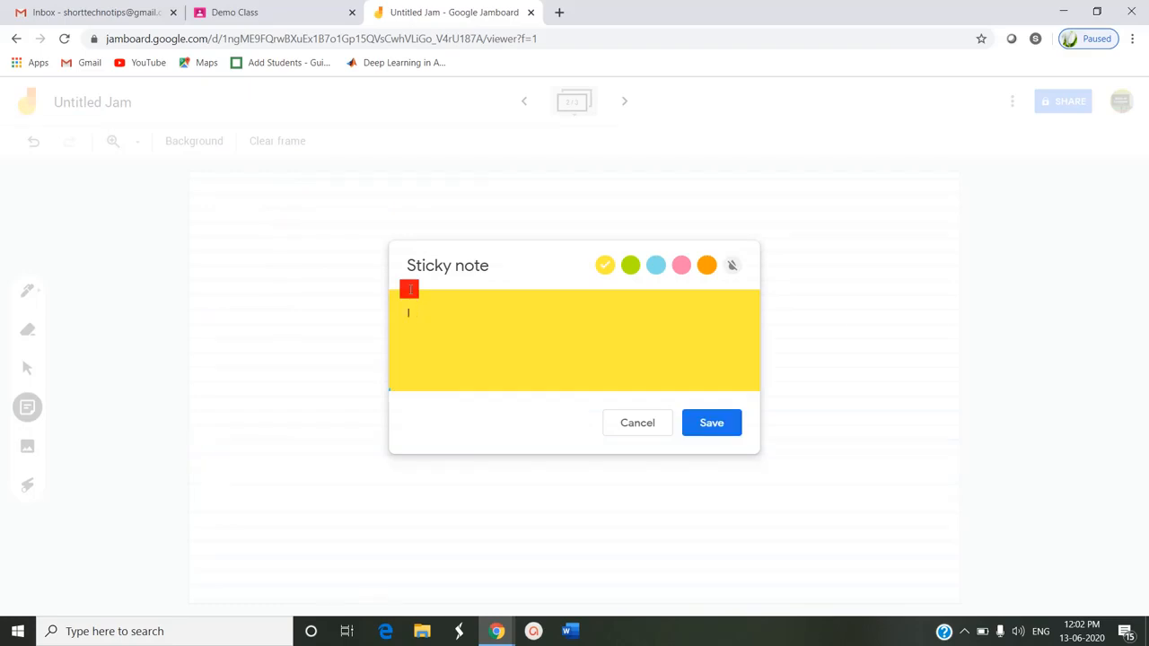
Step: Save a pink sticky note reading "Identify parts in the given diagram." and discard the extra one
{"action": "type", "text": "Identify parts in the"}
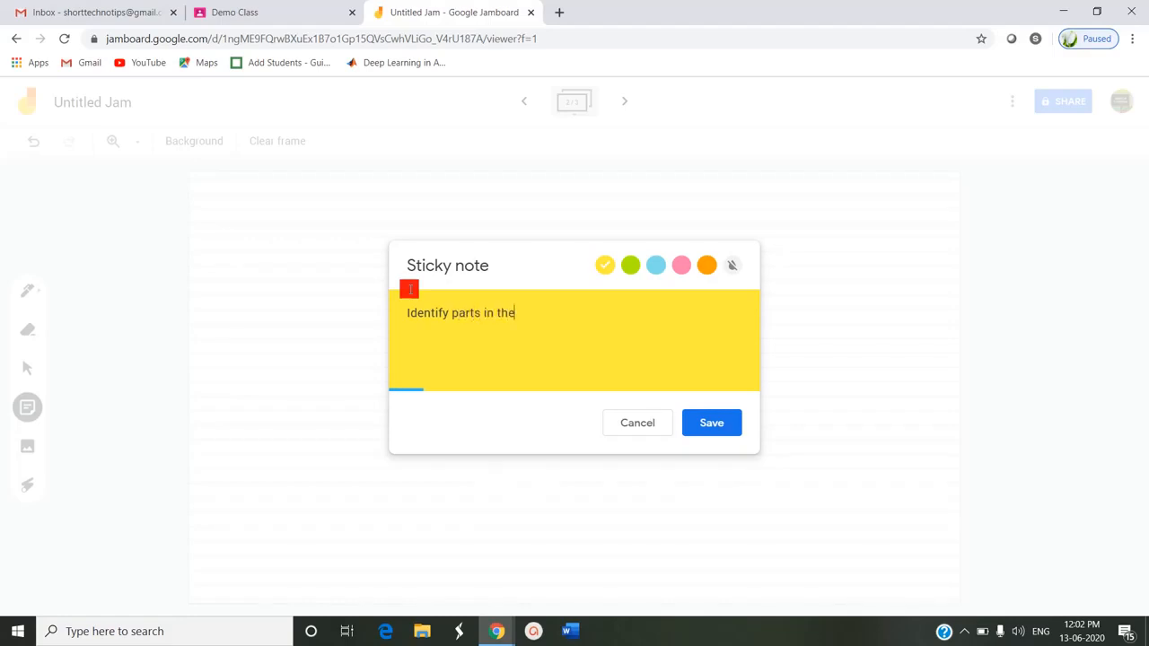
{"action": "type", "text": "given diagram."}
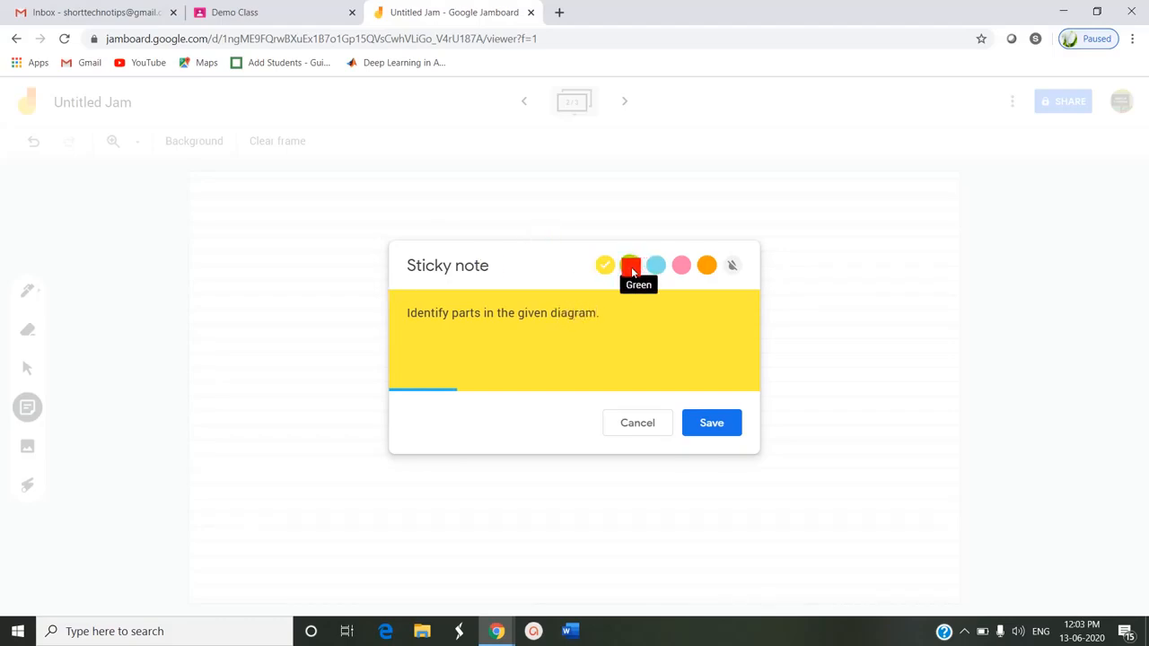
{"action": "left_click", "coordinate": [655, 265]}
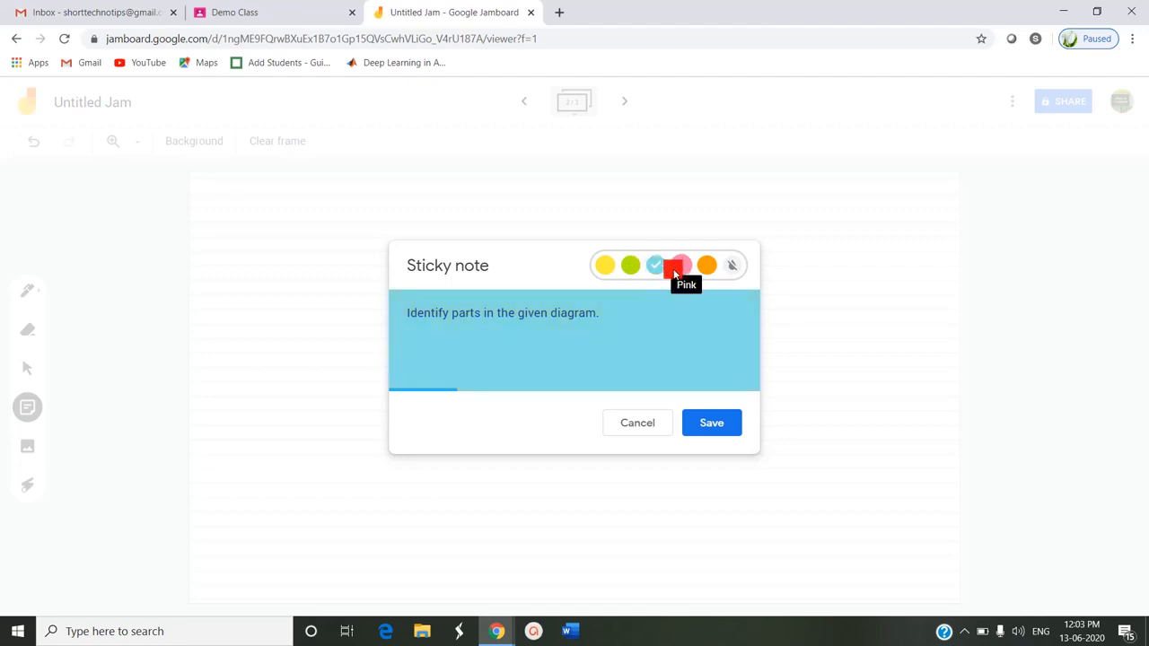
{"action": "left_click", "coordinate": [681, 265]}
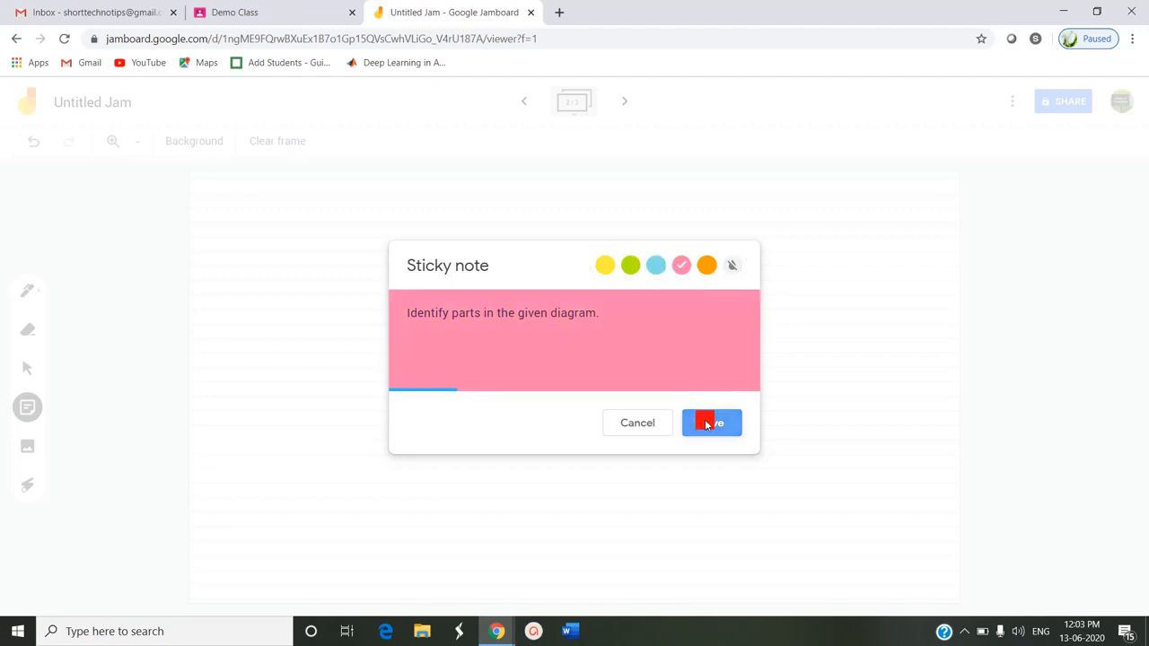
{"action": "left_click", "coordinate": [711, 423]}
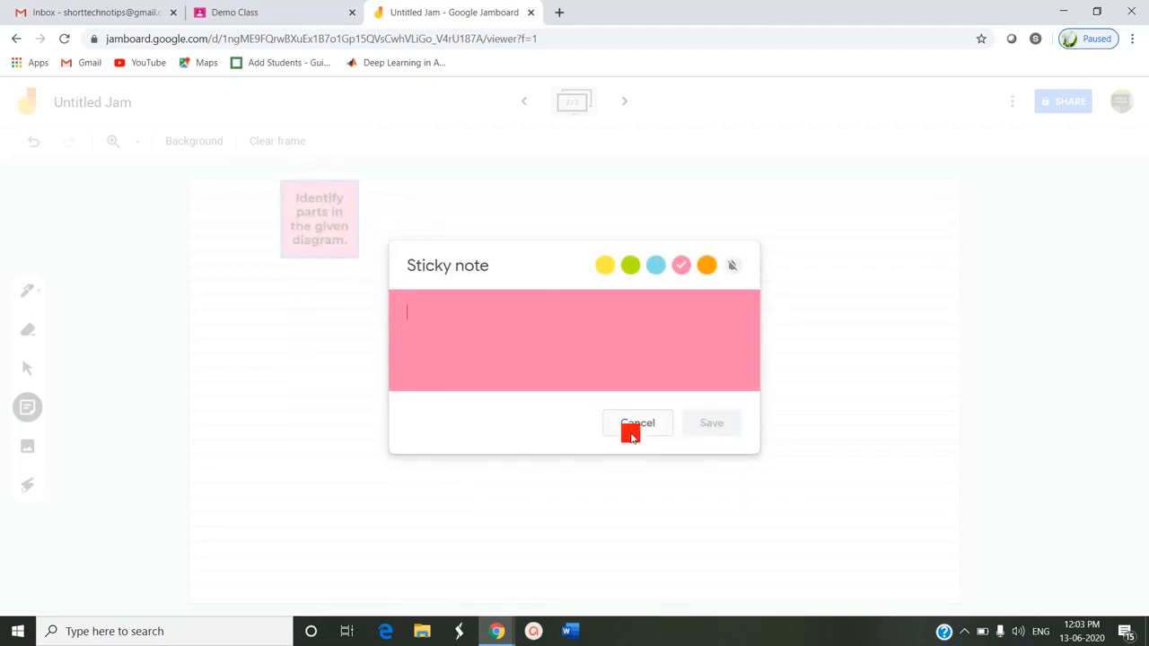
{"action": "left_click", "coordinate": [637, 423]}
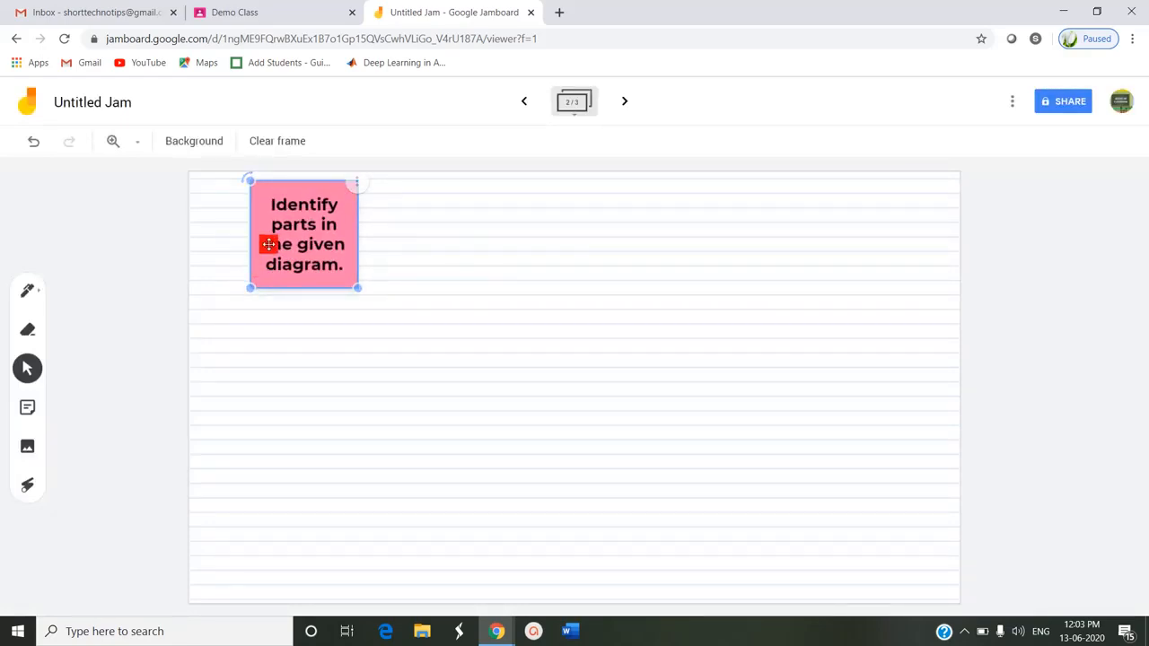
Step: Rotate and enlarge the pink sticky note, then start inserting an image
{"action": "left_click_drag", "start_coordinate": [303, 234], "coordinate": [280, 263]}
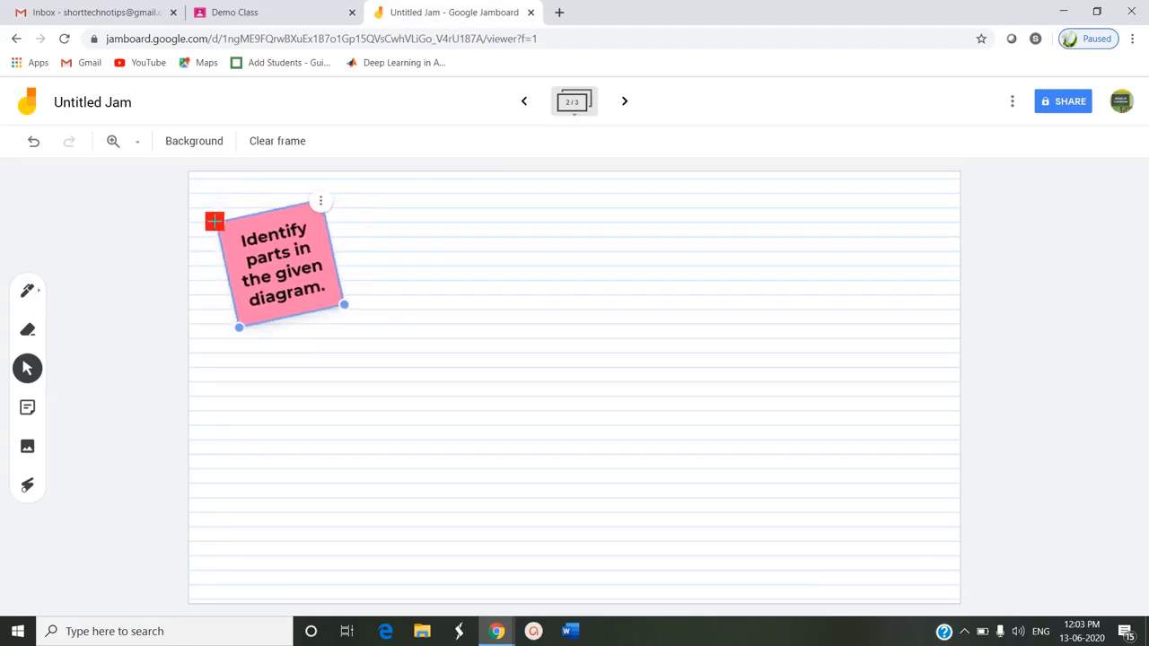
{"action": "left_click_drag", "start_coordinate": [214, 221], "coordinate": [349, 295]}
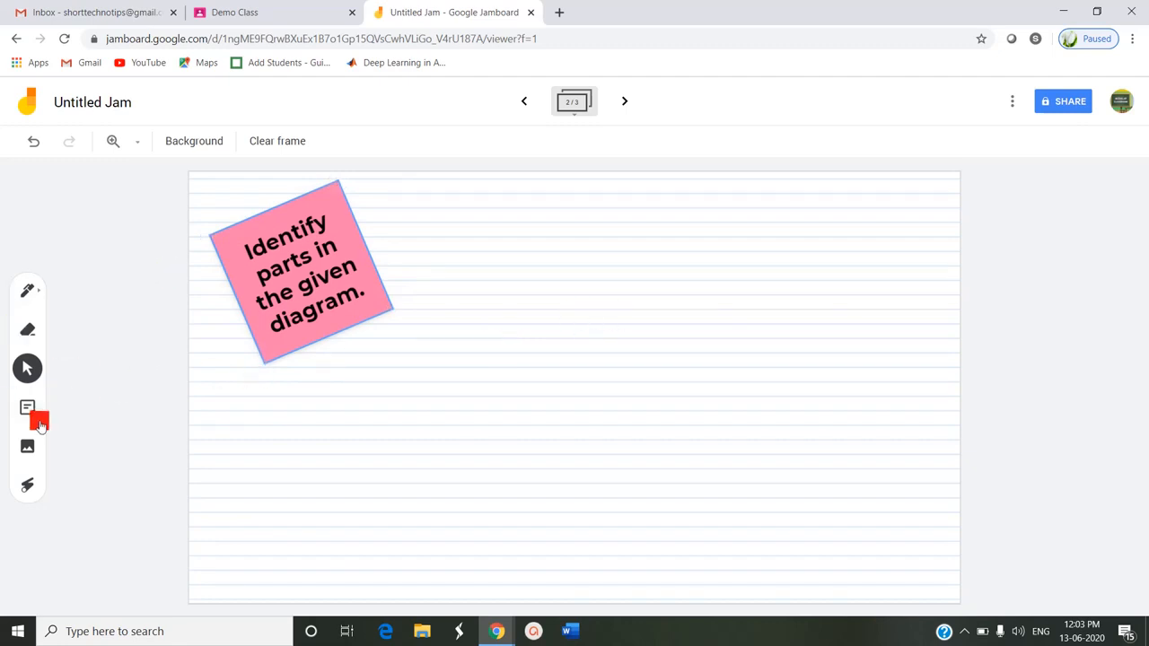
{"action": "left_click", "coordinate": [27, 446]}
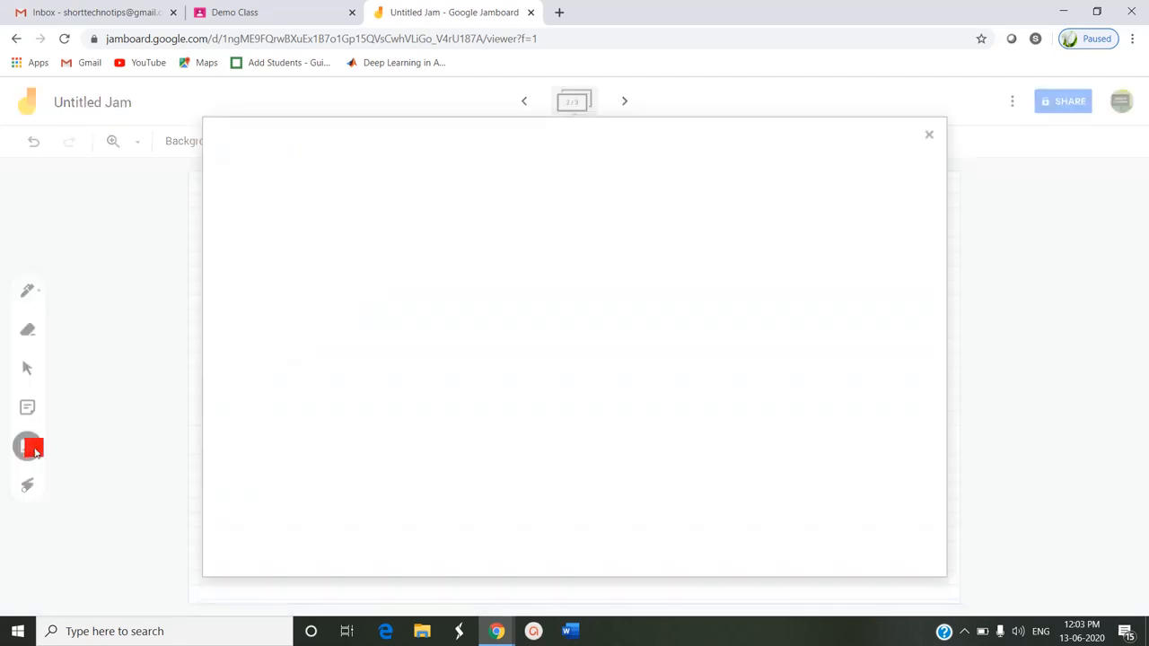
Step: Upload a picture from the device through the Select a file picker
{"action": "left_click", "coordinate": [27, 446]}
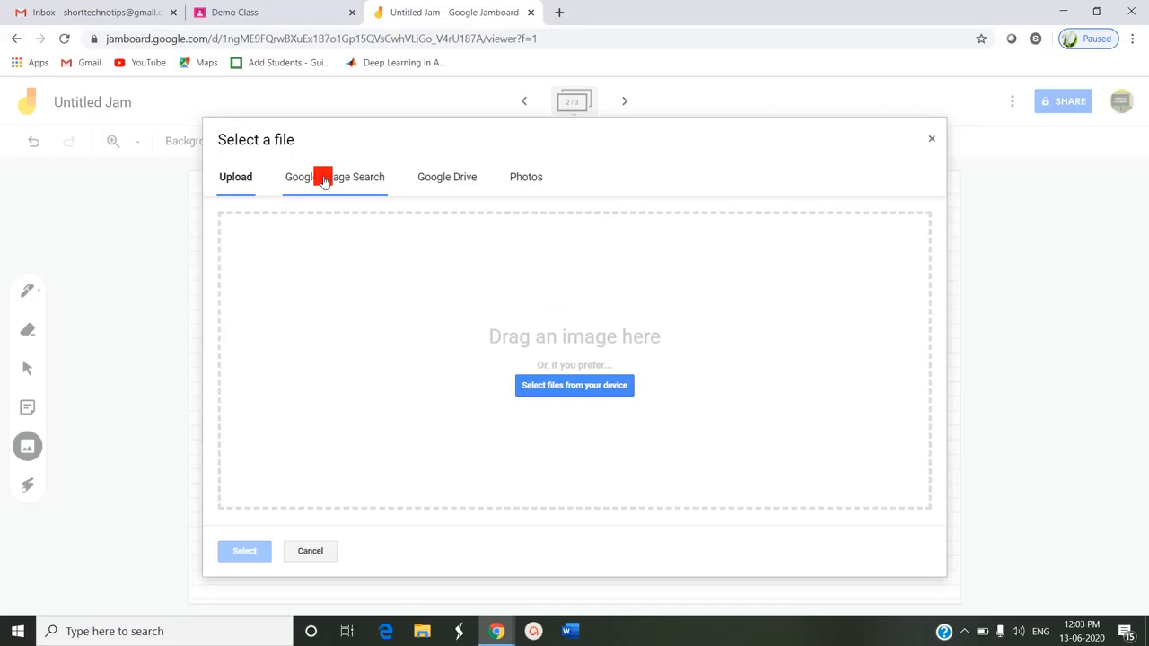
{"action": "left_click", "coordinate": [235, 177]}
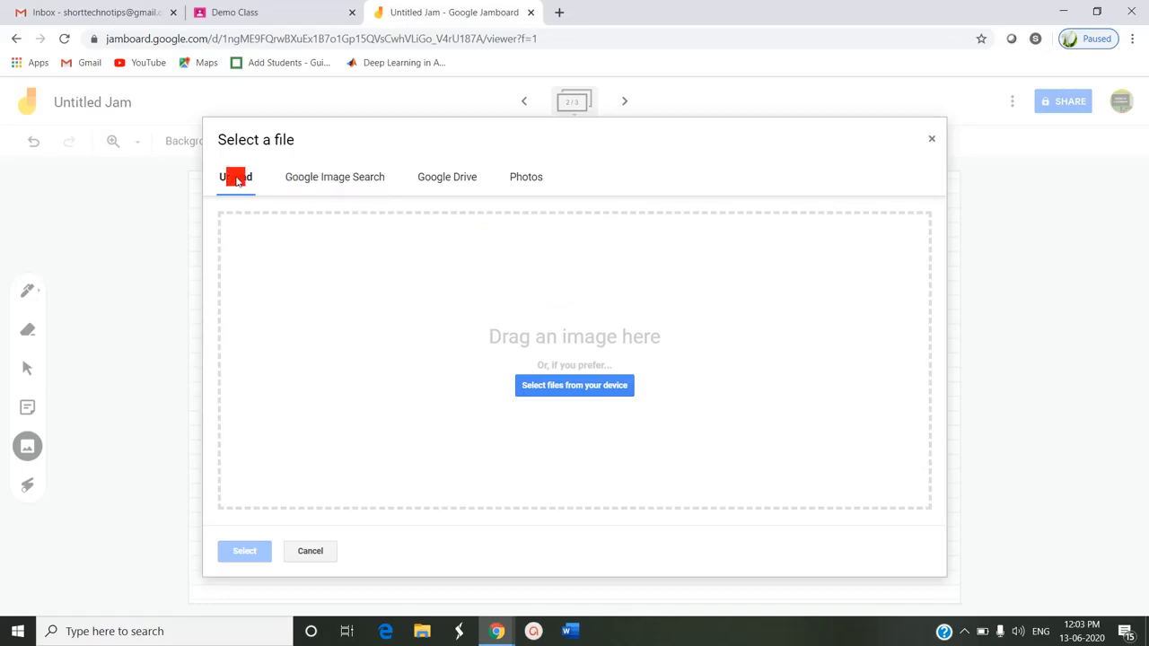
{"action": "left_click", "coordinate": [335, 176]}
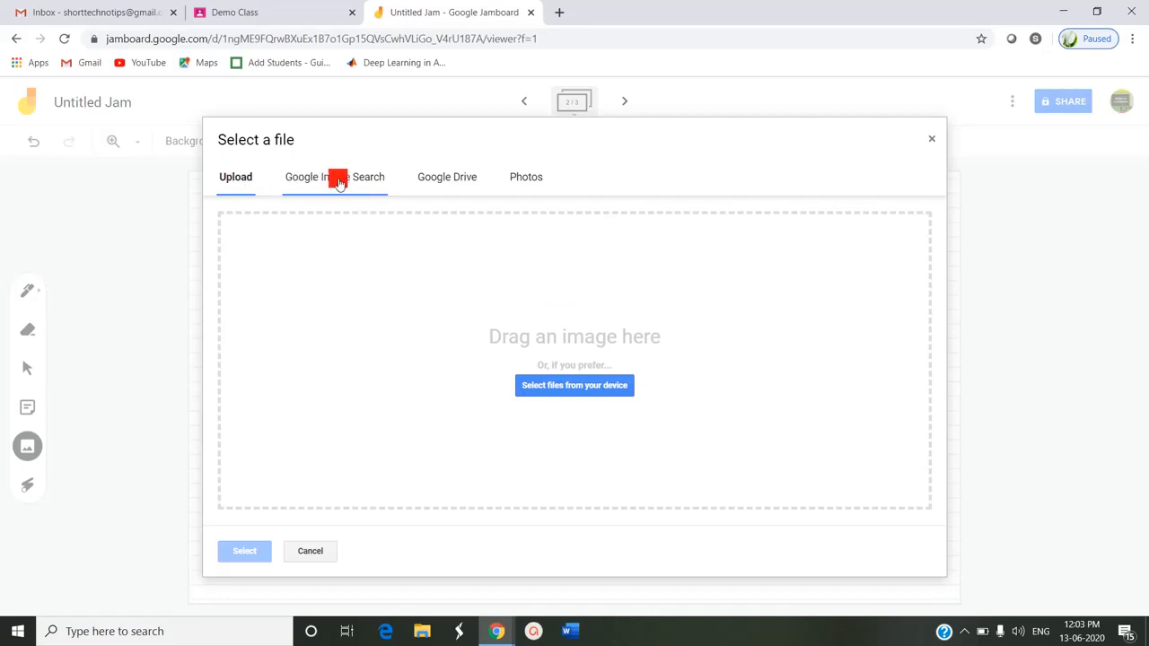
{"action": "left_click", "coordinate": [446, 177]}
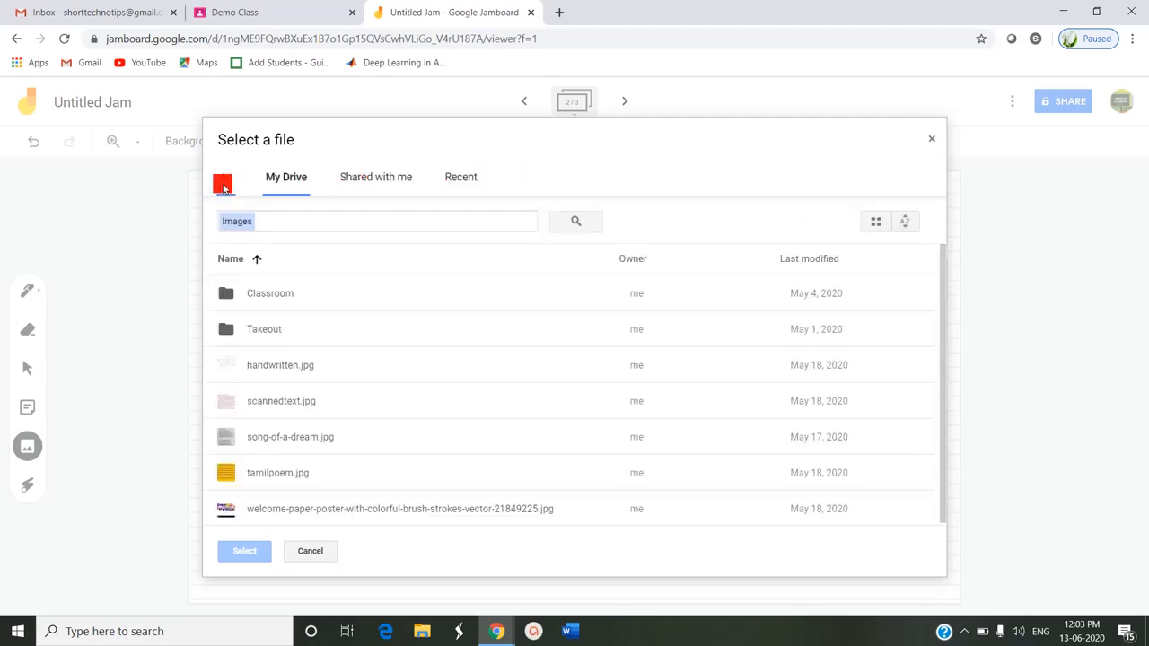
{"action": "left_click", "coordinate": [235, 177]}
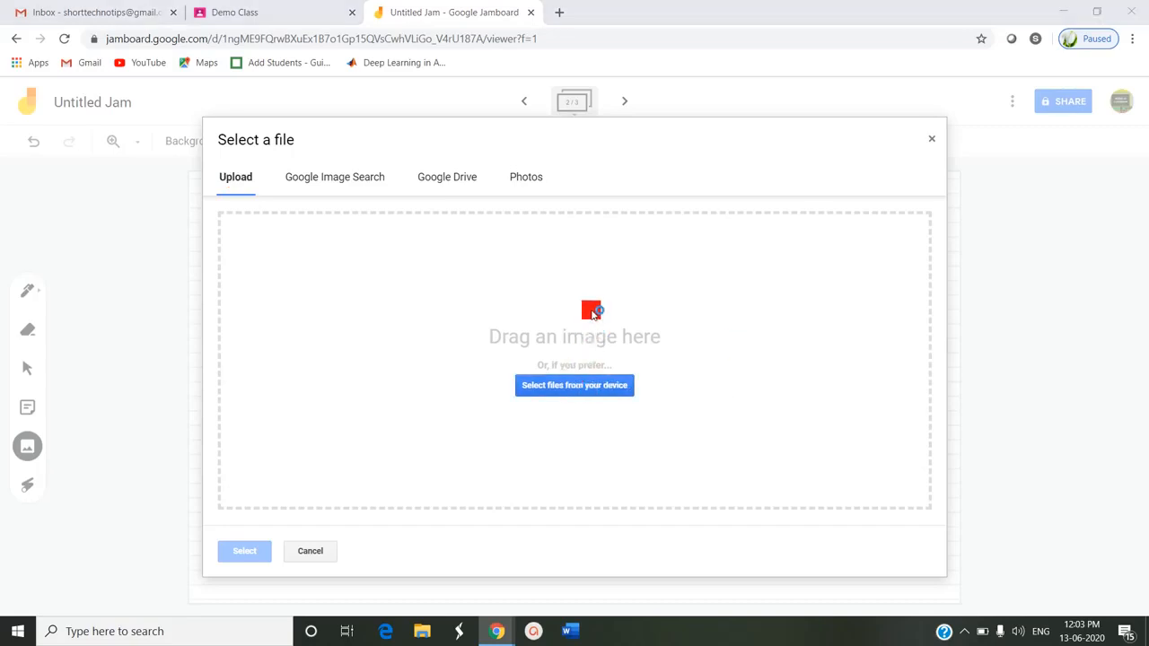
{"action": "left_click", "coordinate": [574, 385]}
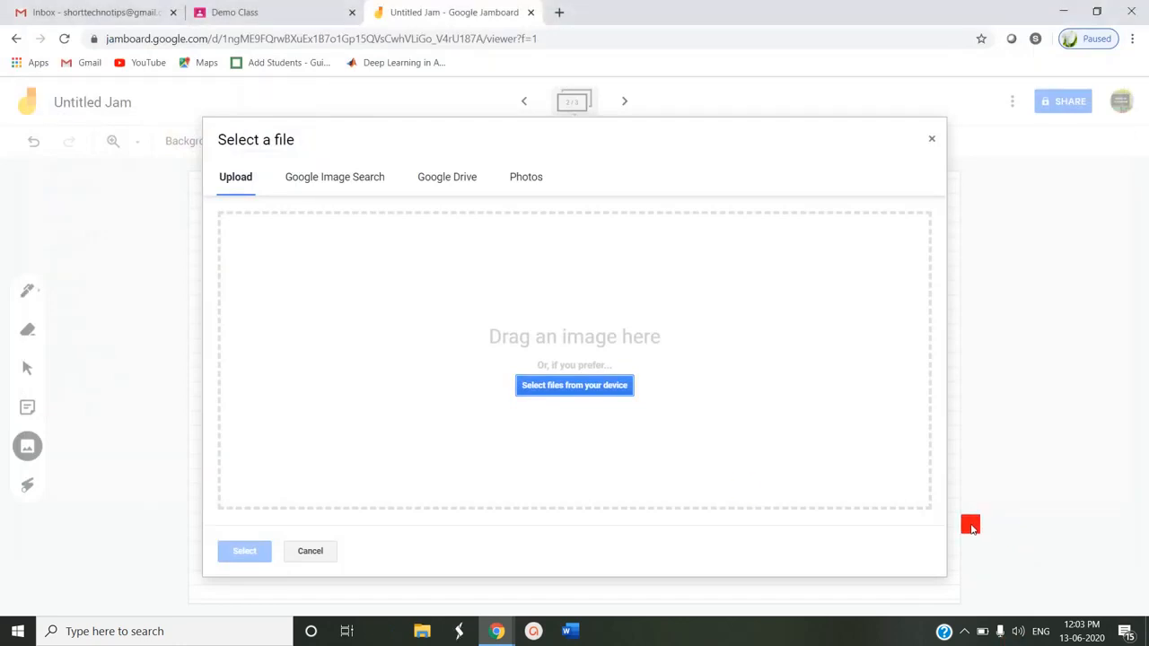
{"action": "left_click", "coordinate": [574, 385]}
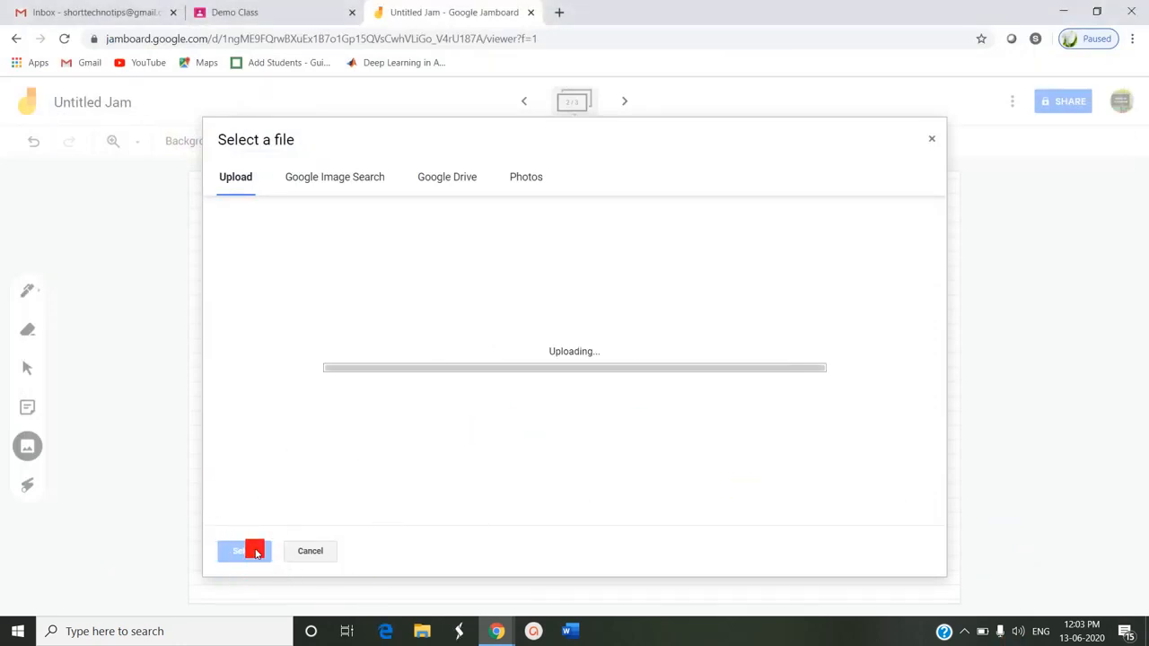
{"action": "left_click", "coordinate": [238, 550]}
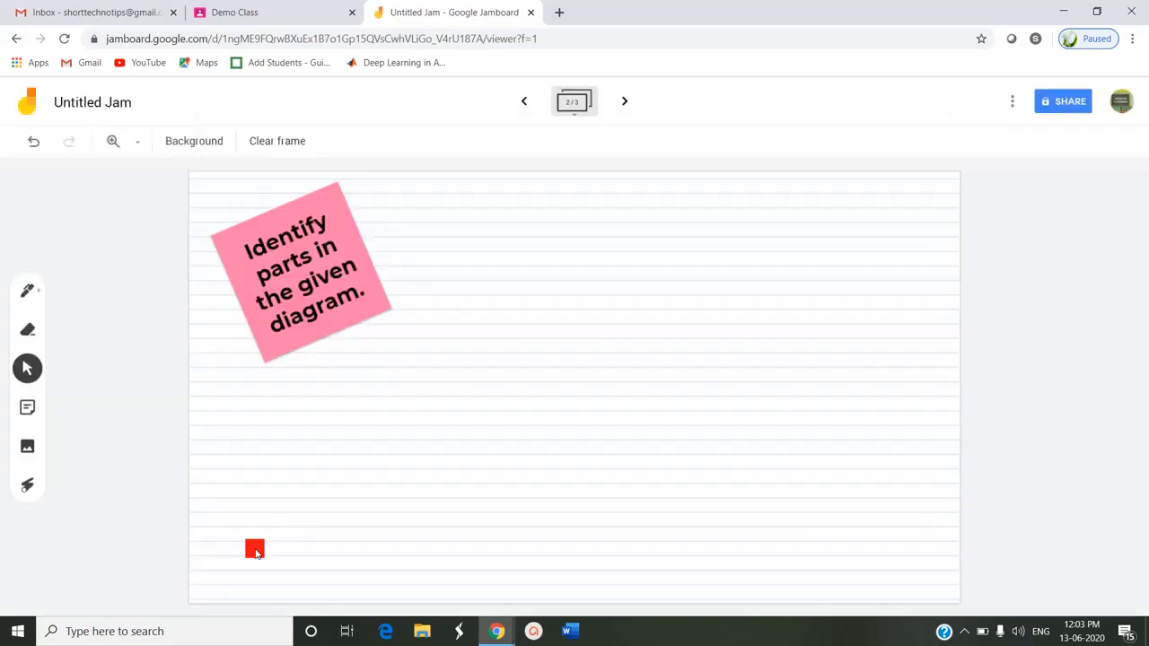
Step: Move the computer parts diagram beside the pink note, enlarge it, and deselect it
{"action": "left_click_drag", "start_coordinate": [254, 548], "coordinate": [600, 429]}
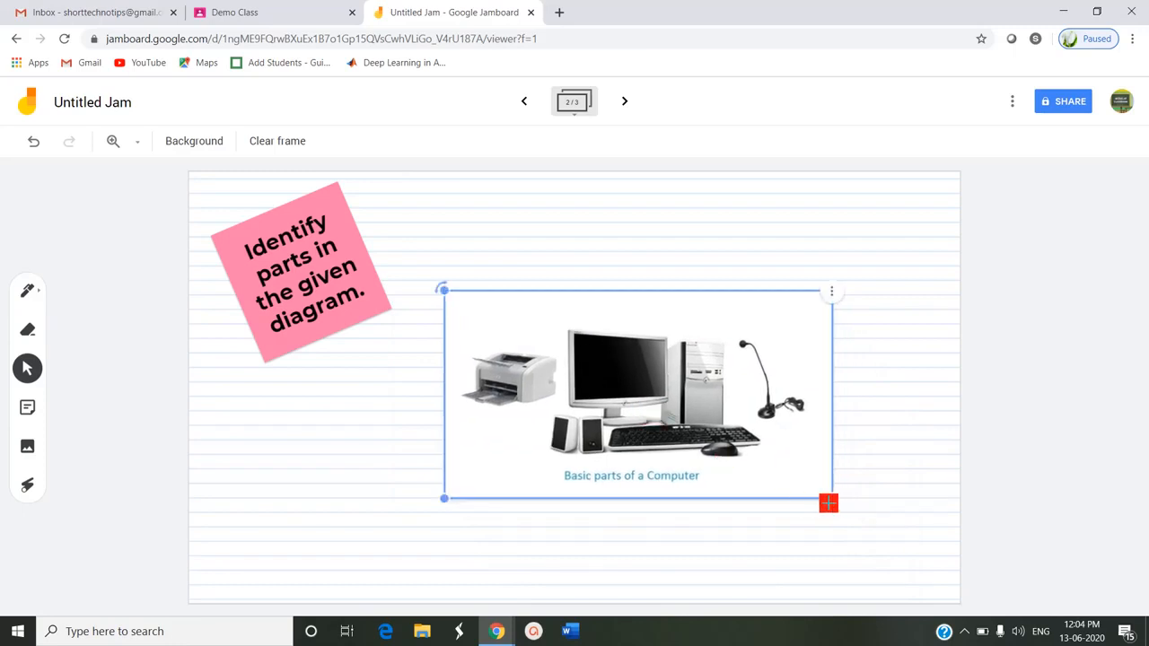
{"action": "left_click_drag", "start_coordinate": [828, 502], "coordinate": [841, 515]}
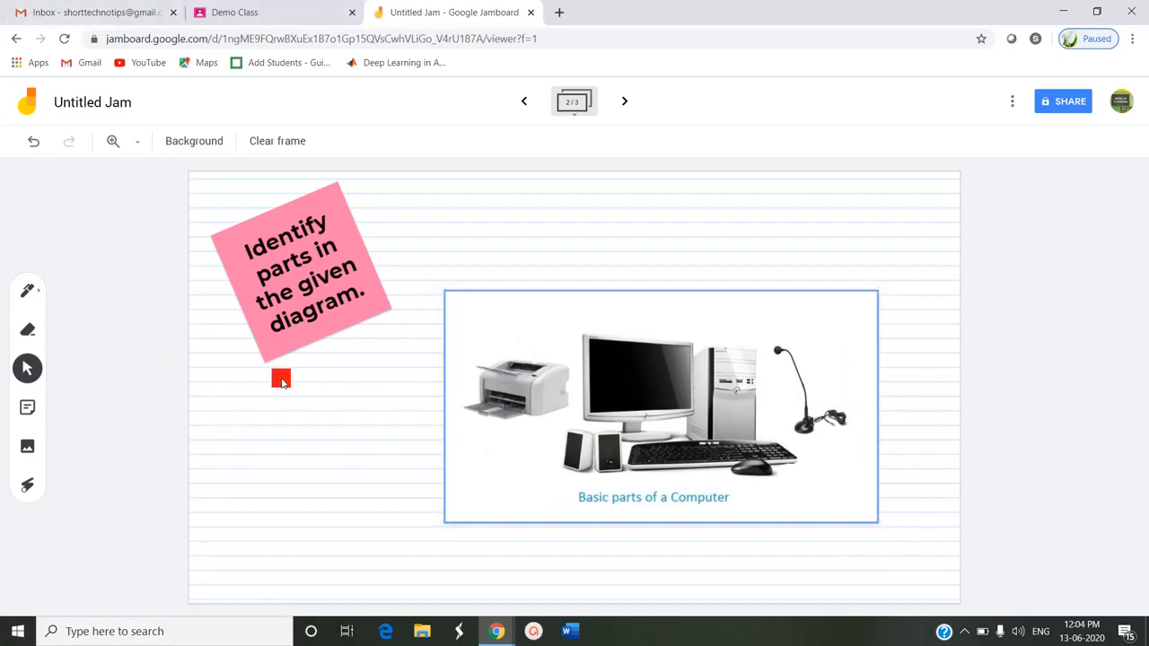
{"action": "left_click", "coordinate": [659, 399]}
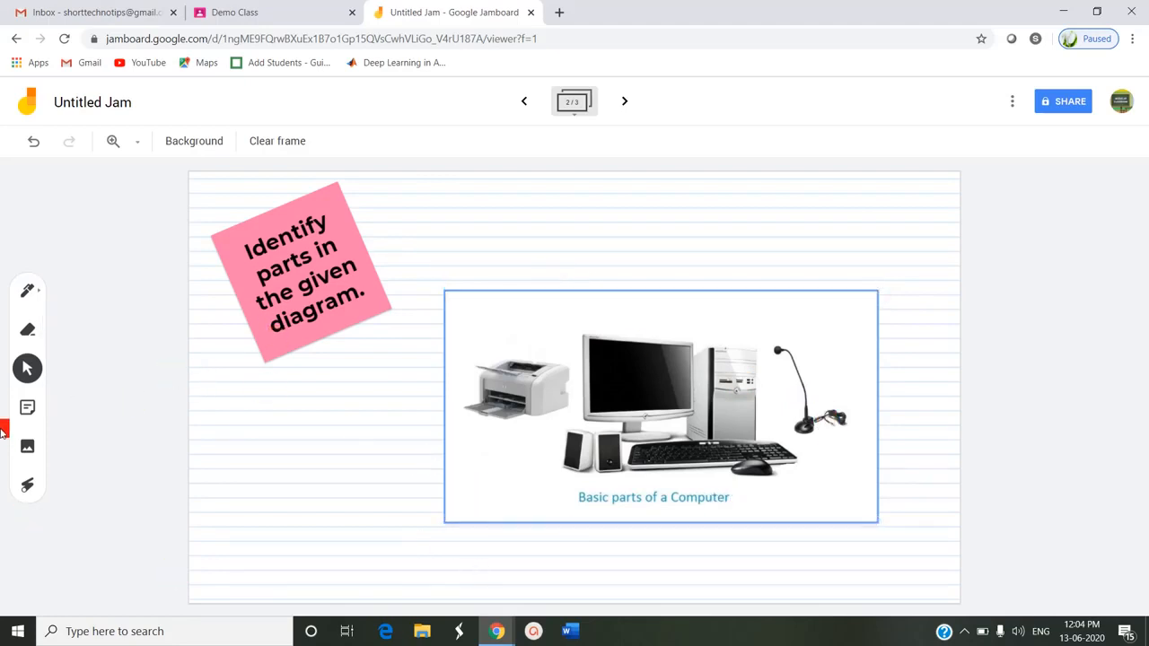
{"action": "left_click", "coordinate": [653, 404]}
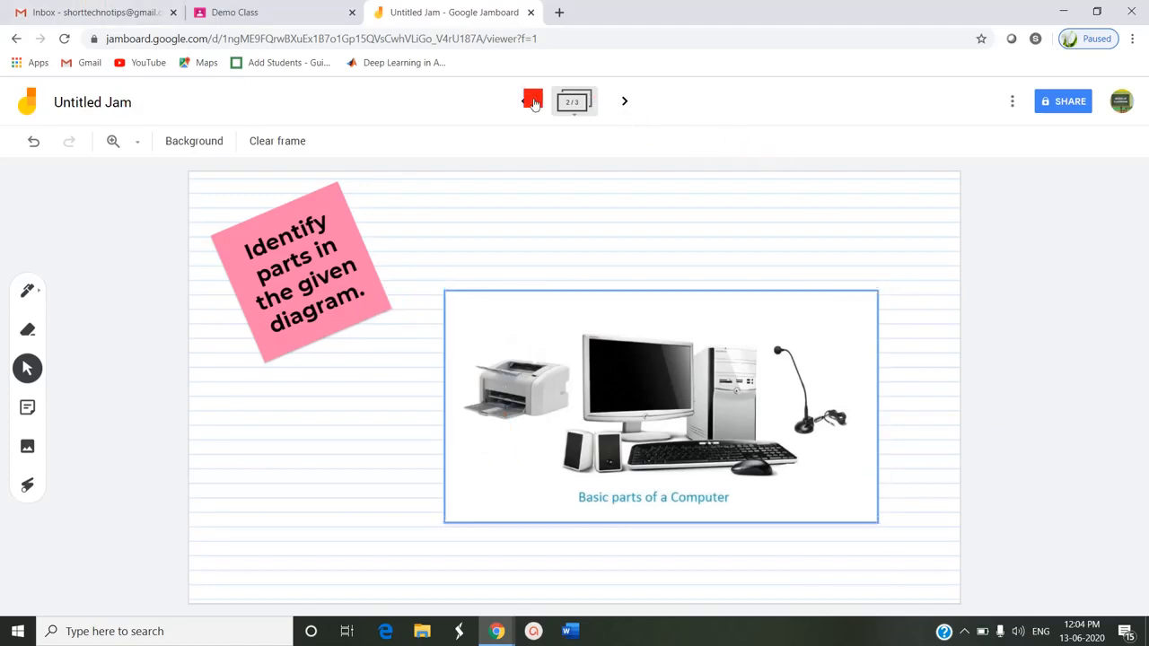
{"action": "left_click", "coordinate": [525, 101]}
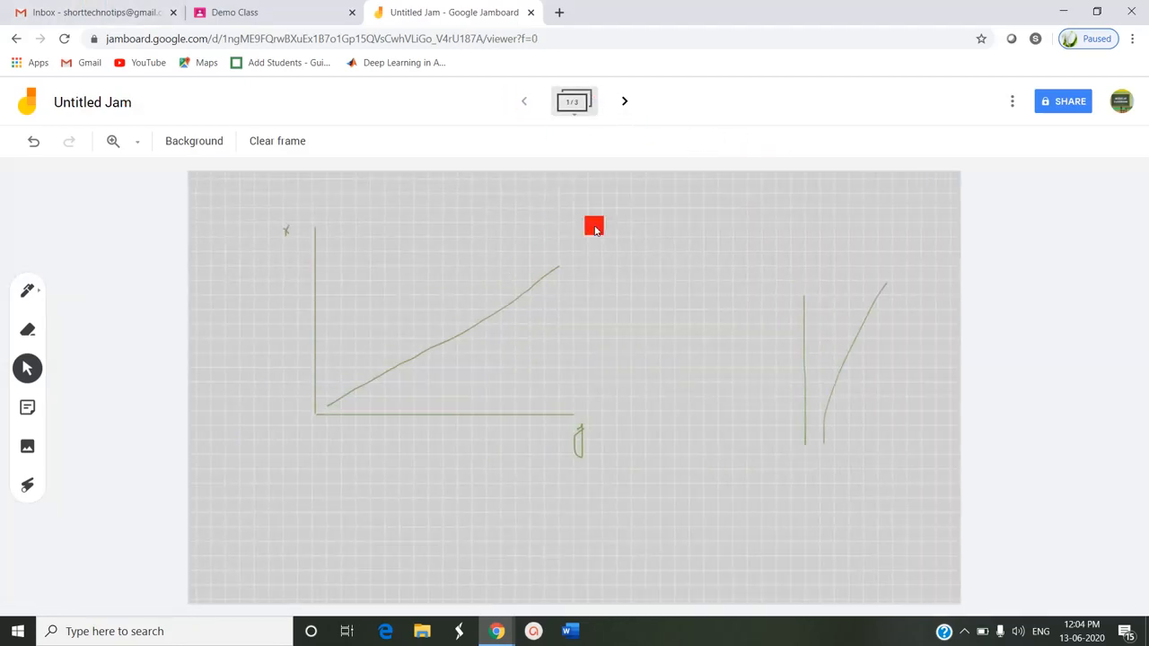
{"action": "left_click", "coordinate": [624, 101]}
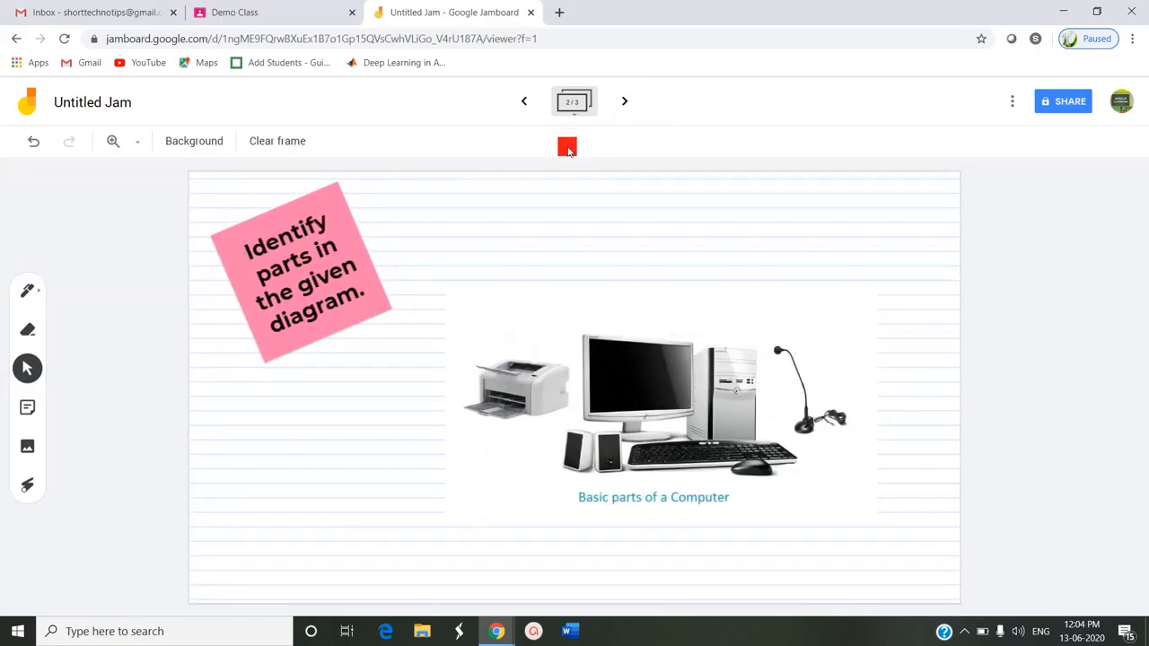
{"action": "mouse_move", "coordinate": [444, 278]}
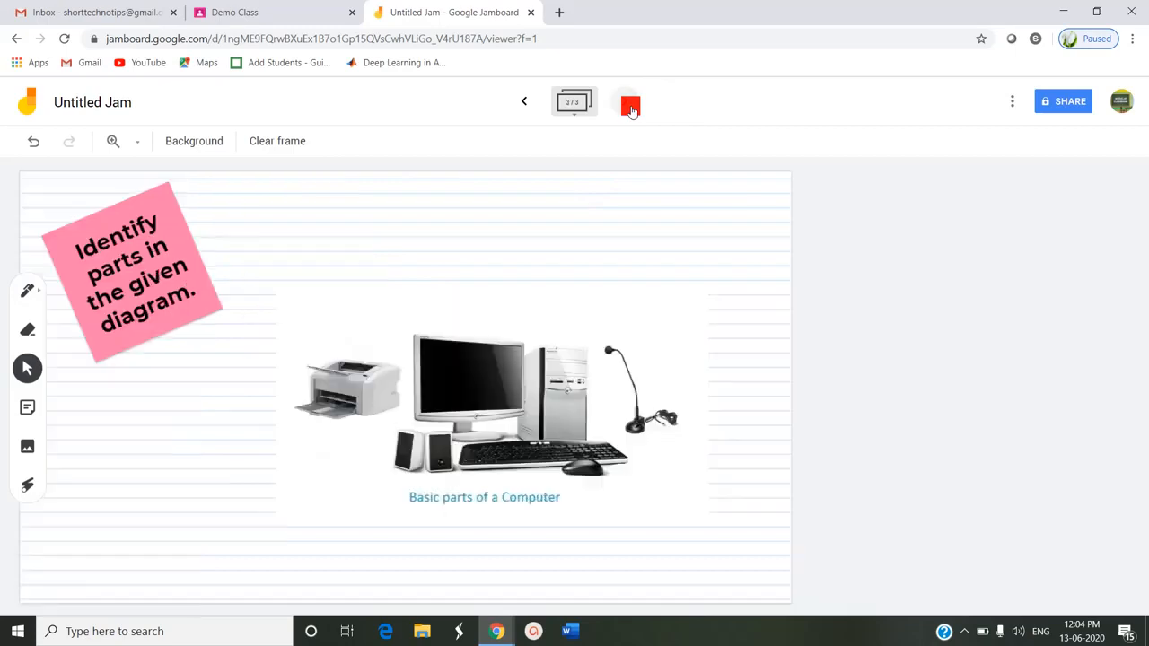
{"action": "left_click", "coordinate": [625, 100]}
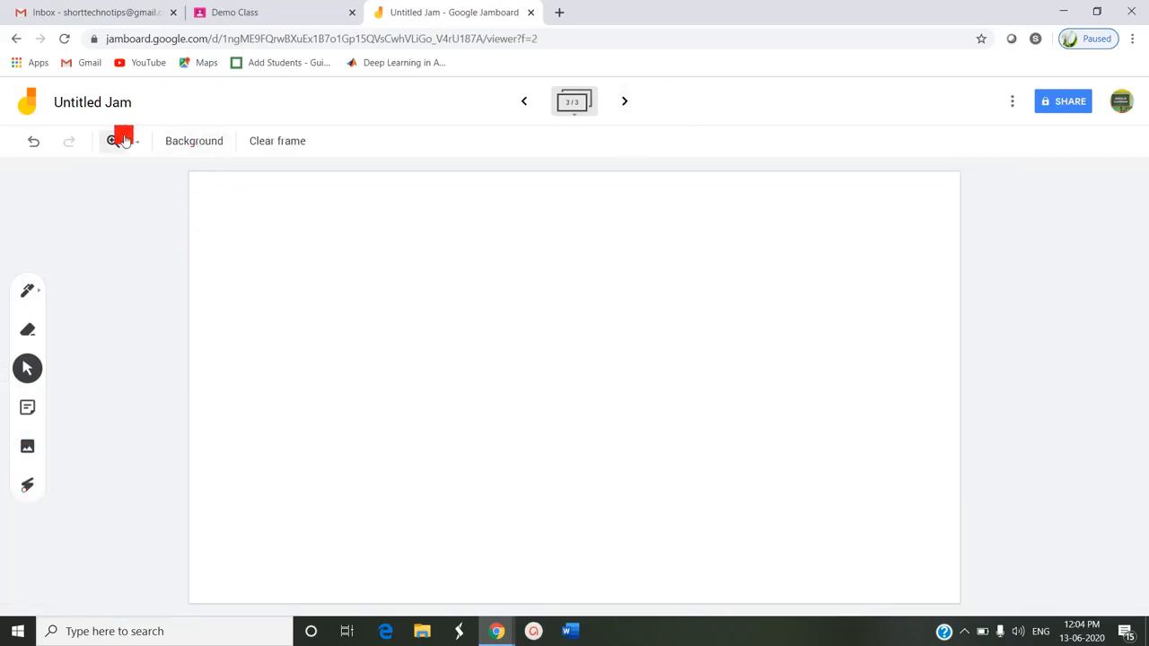
{"action": "left_click", "coordinate": [524, 100]}
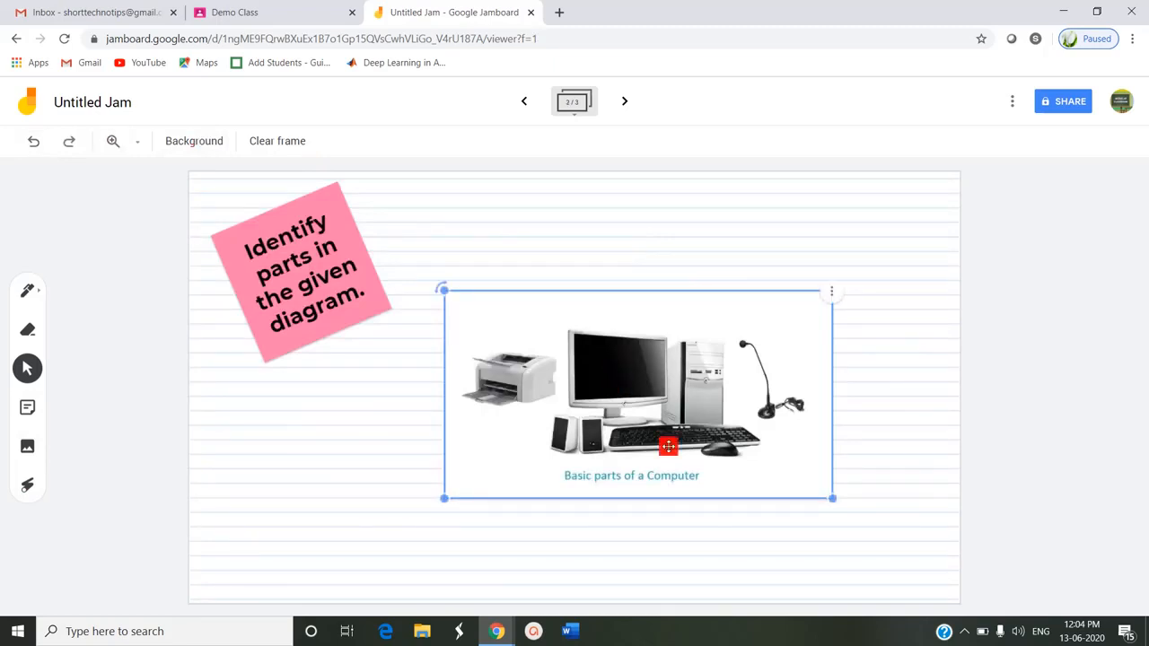
{"action": "left_click", "coordinate": [27, 485]}
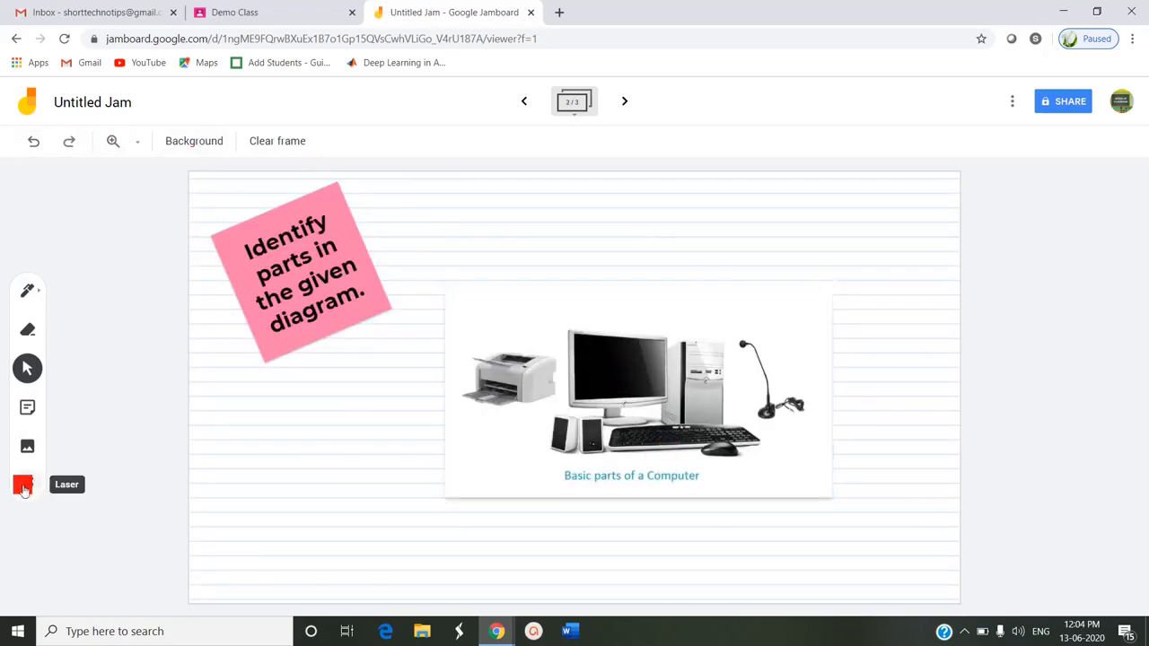
Step: Trace the laser over the diagram's printer, speakers and keyboard
{"action": "left_click_drag", "start_coordinate": [458, 367], "coordinate": [560, 381]}
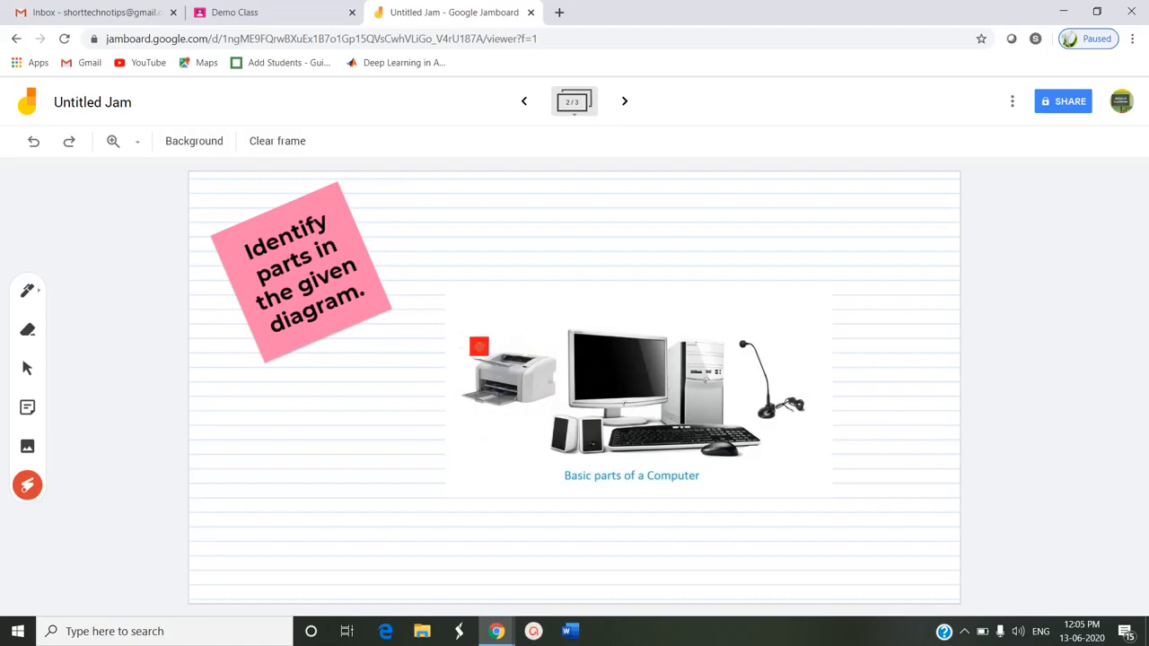
{"action": "left_click_drag", "start_coordinate": [478, 345], "coordinate": [762, 442]}
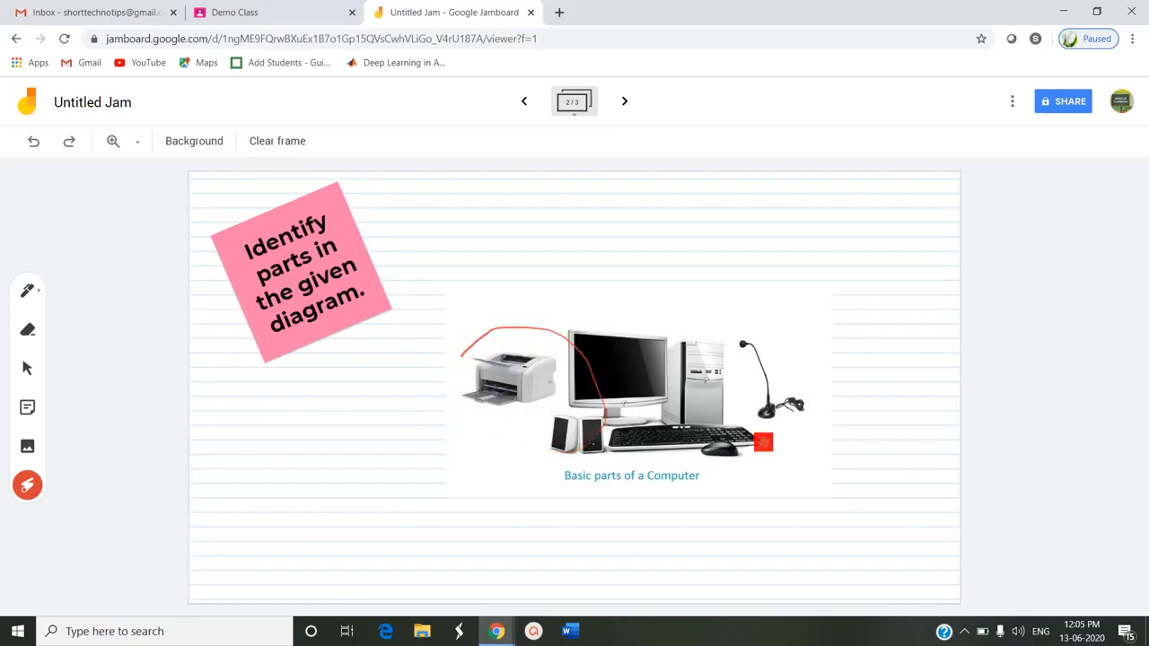
{"action": "left_click_drag", "start_coordinate": [763, 442], "coordinate": [464, 426]}
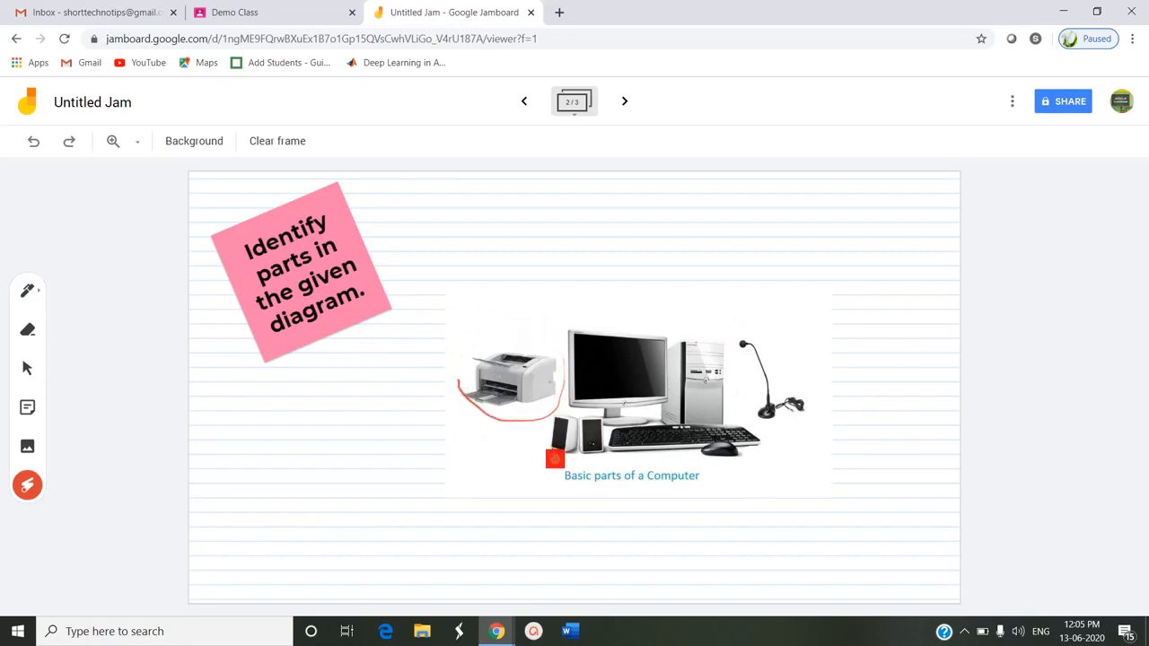
{"action": "left_click_drag", "start_coordinate": [554, 459], "coordinate": [772, 457]}
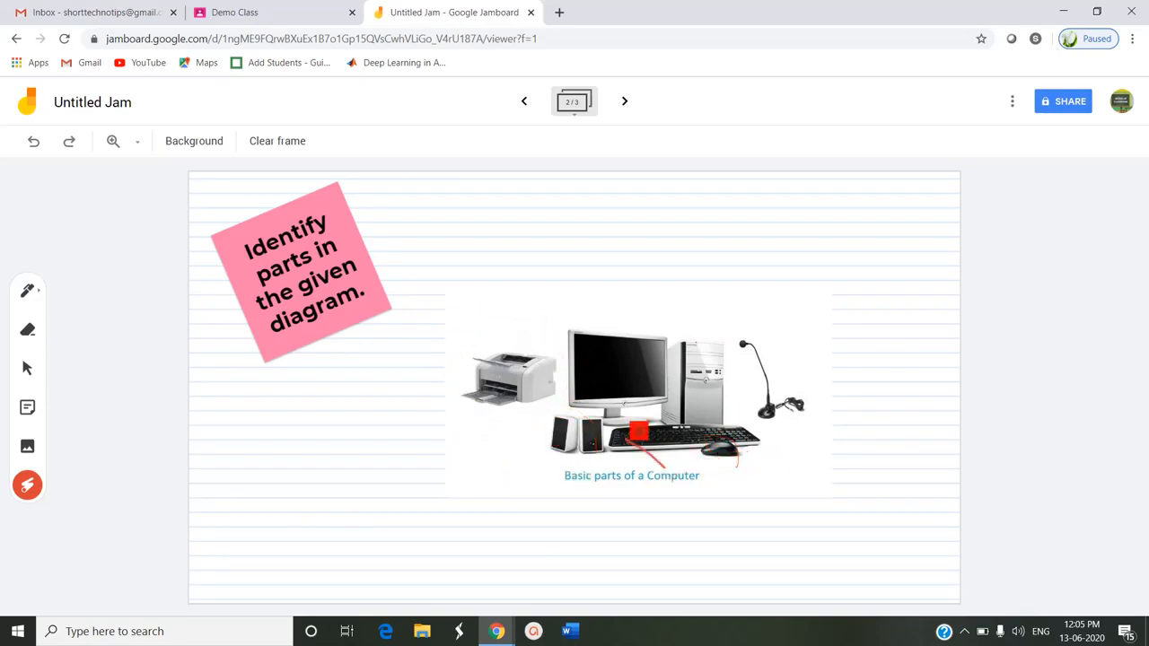
{"action": "left_click_drag", "start_coordinate": [637, 431], "coordinate": [579, 492]}
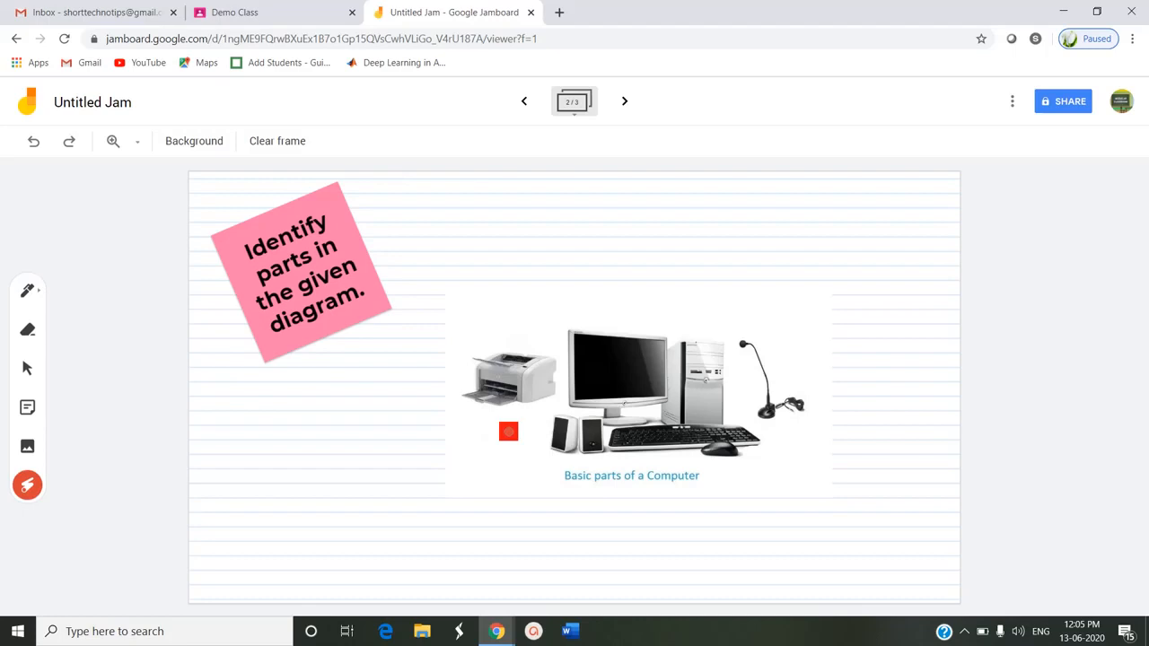
Step: Circle the printer again with the laser, then download the jam as Untitled Jam.pdf
{"action": "left_click_drag", "start_coordinate": [507, 432], "coordinate": [453, 352]}
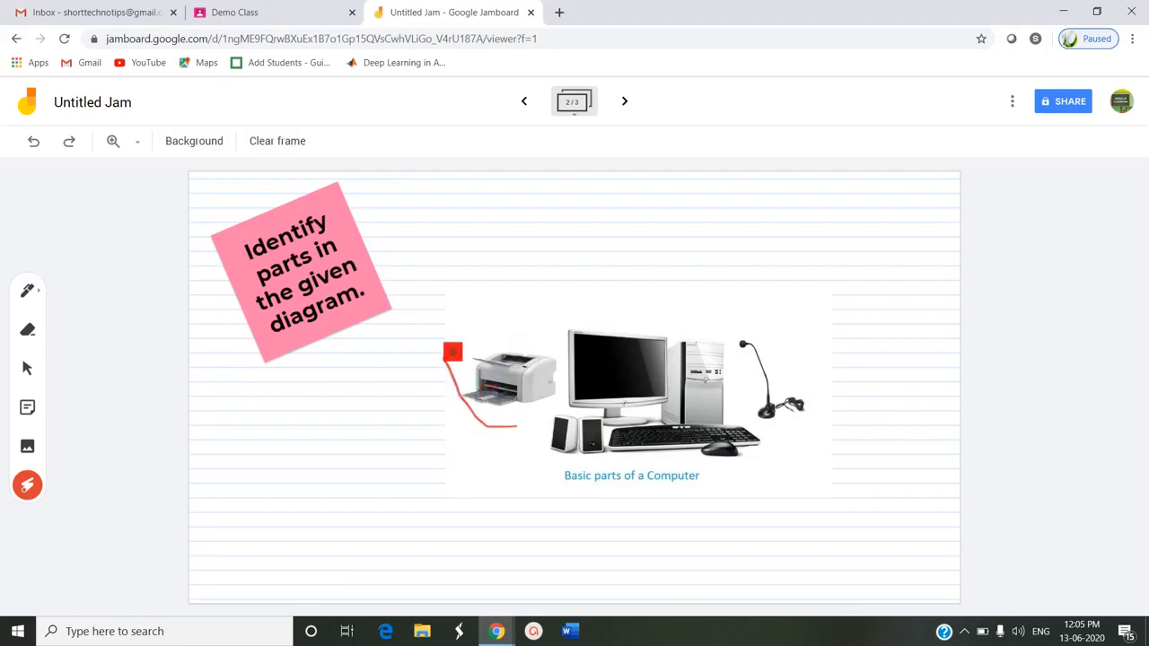
{"action": "left_click_drag", "start_coordinate": [453, 351], "coordinate": [514, 351]}
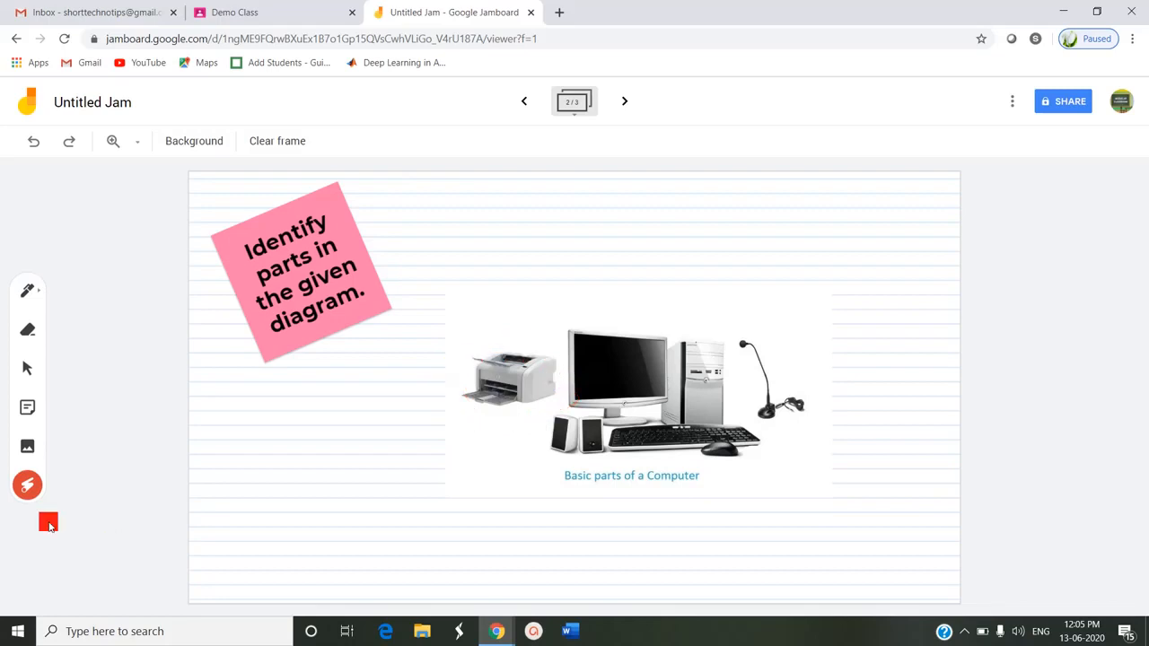
{"action": "mouse_move", "coordinate": [27, 484]}
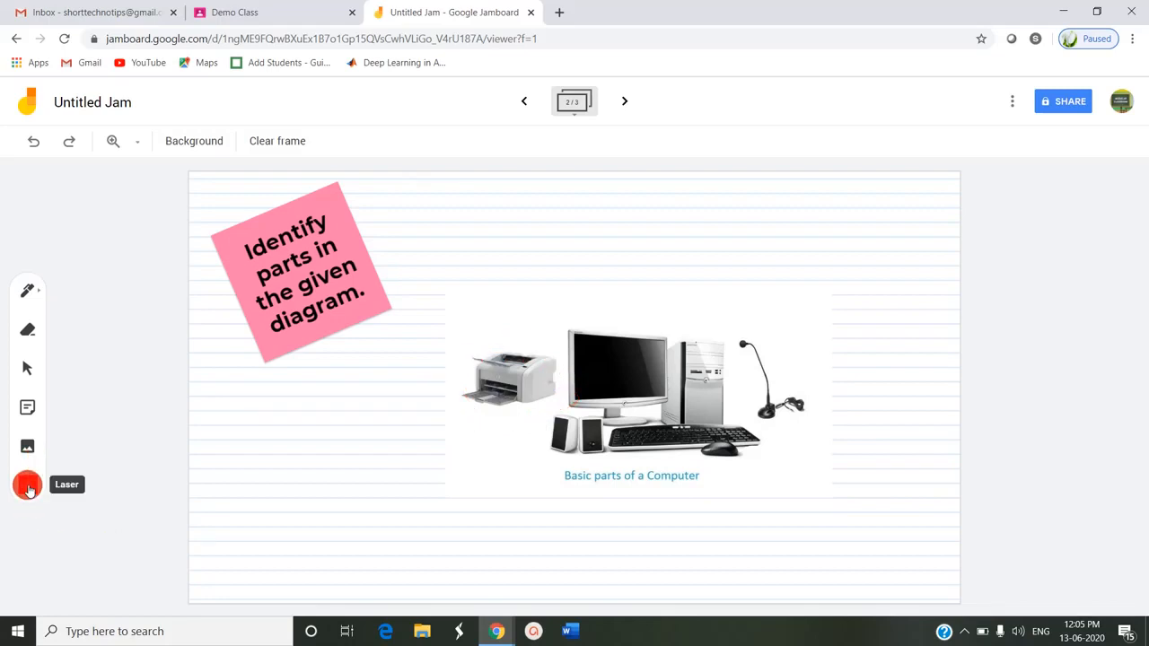
{"action": "left_click", "coordinate": [26, 484]}
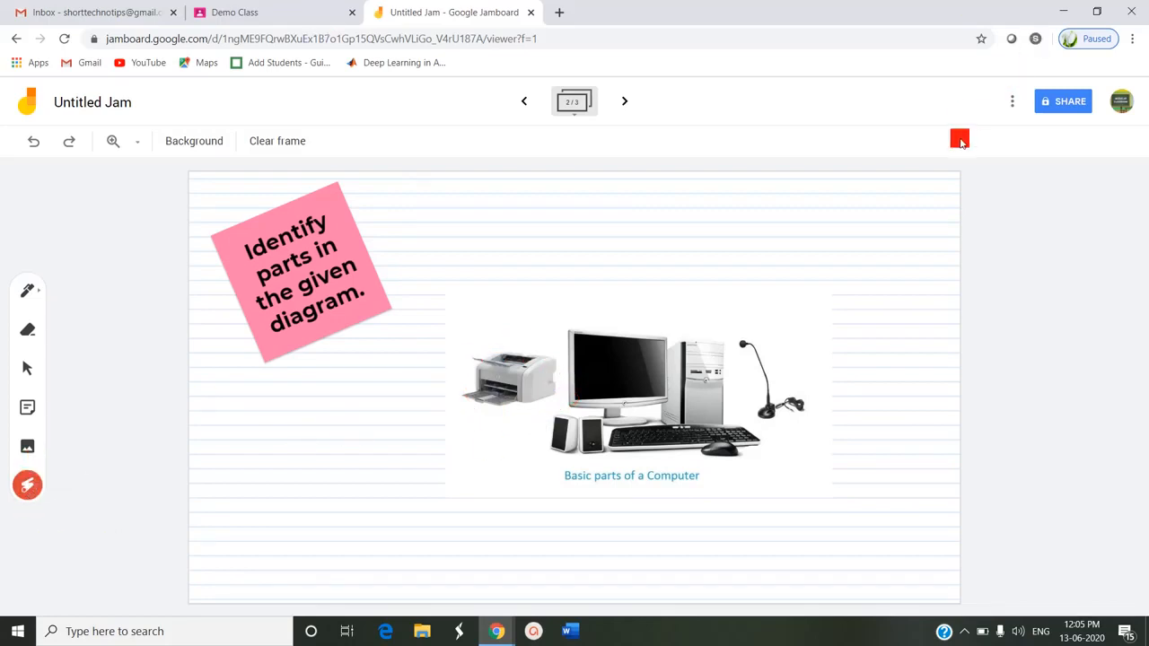
{"action": "left_click", "coordinate": [1011, 101]}
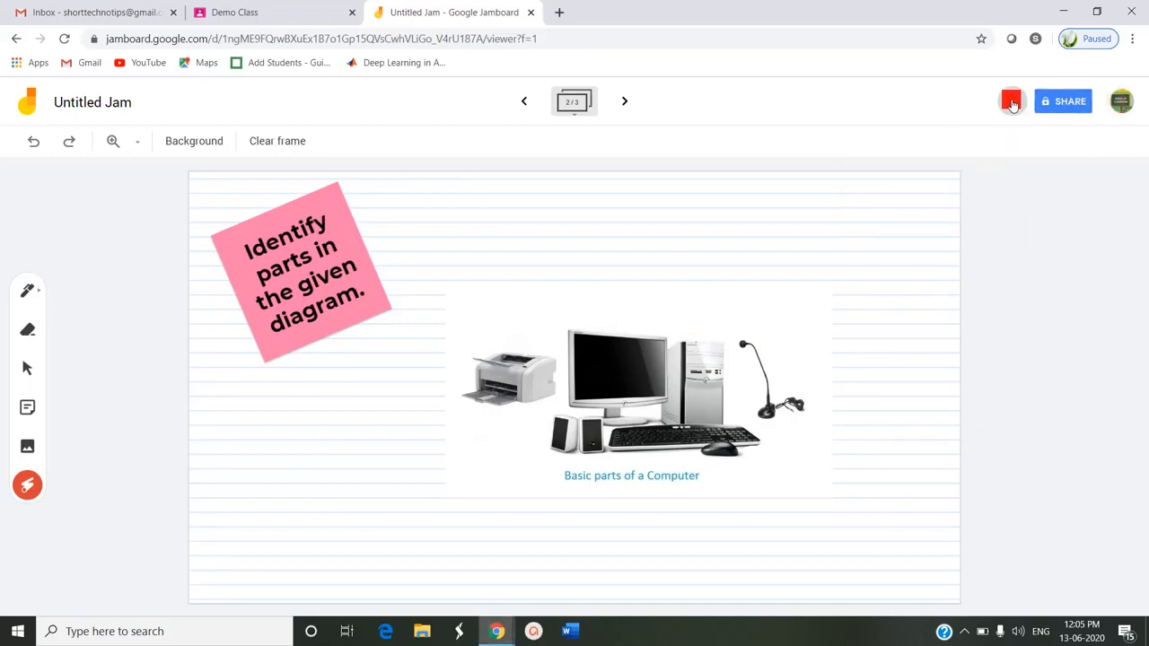
{"action": "left_click", "coordinate": [1012, 100]}
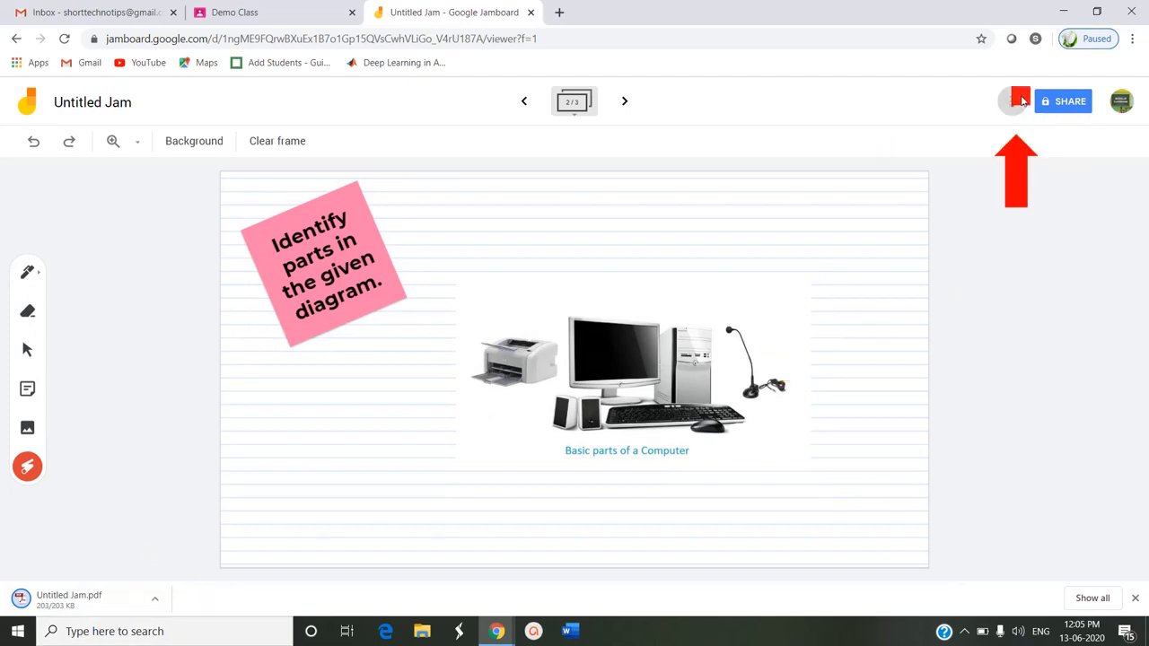
Step: Save the current frame as Untitled Jam 2.png and switch to the Demo Class page
{"action": "left_click", "coordinate": [1011, 101]}
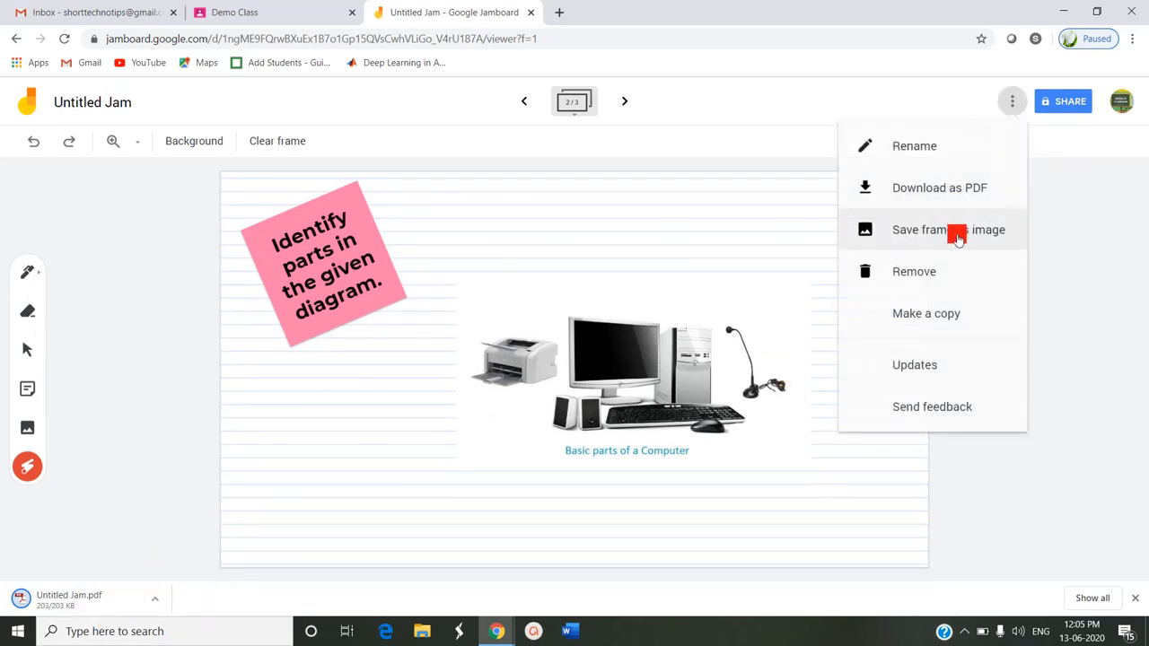
{"action": "left_click", "coordinate": [947, 230]}
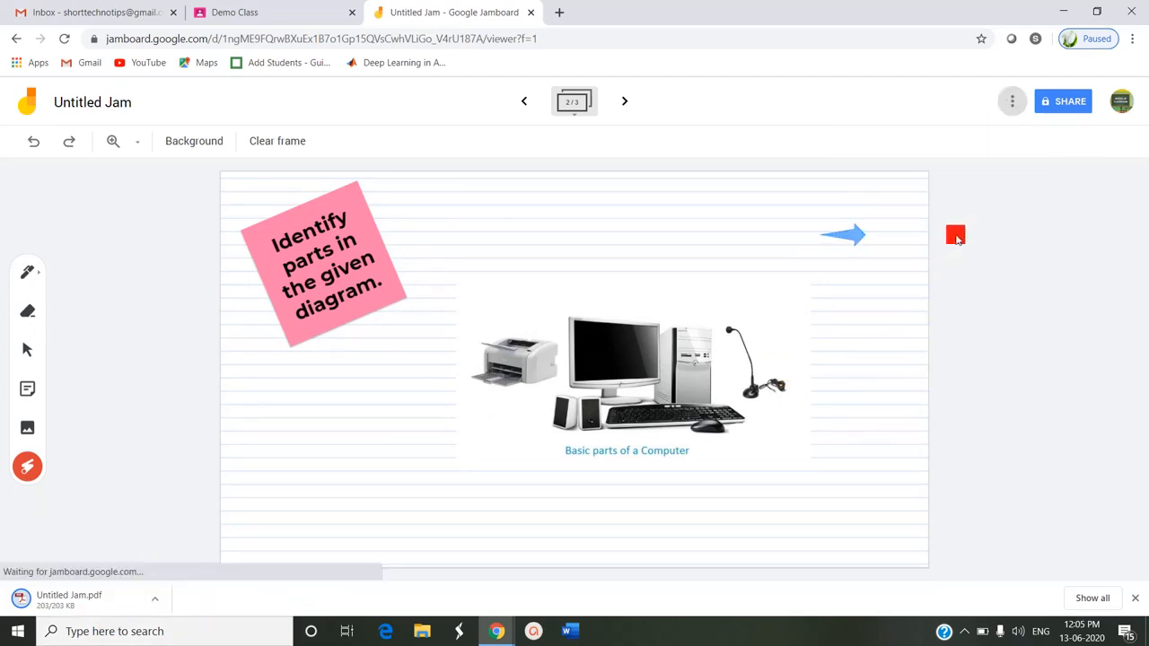
{"action": "left_click_drag", "start_coordinate": [955, 235], "coordinate": [372, 210]}
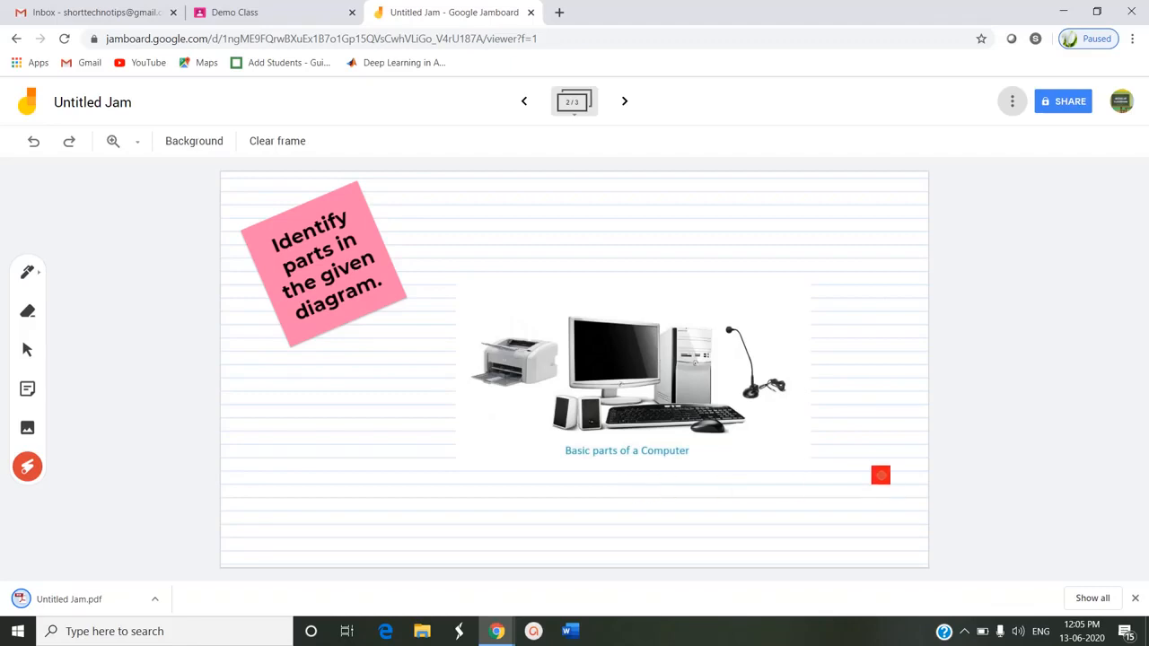
{"action": "left_click_drag", "start_coordinate": [880, 475], "coordinate": [683, 334]}
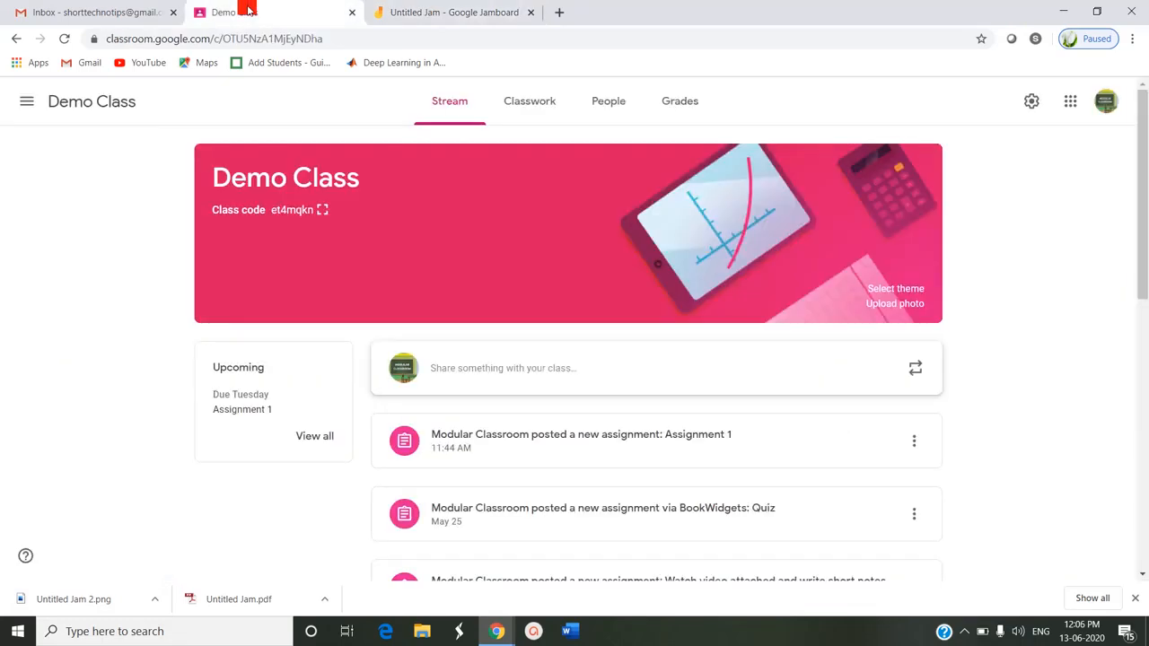
Step: Go to Demo Class's Classwork and create a new assignment
{"action": "left_click", "coordinate": [536, 100]}
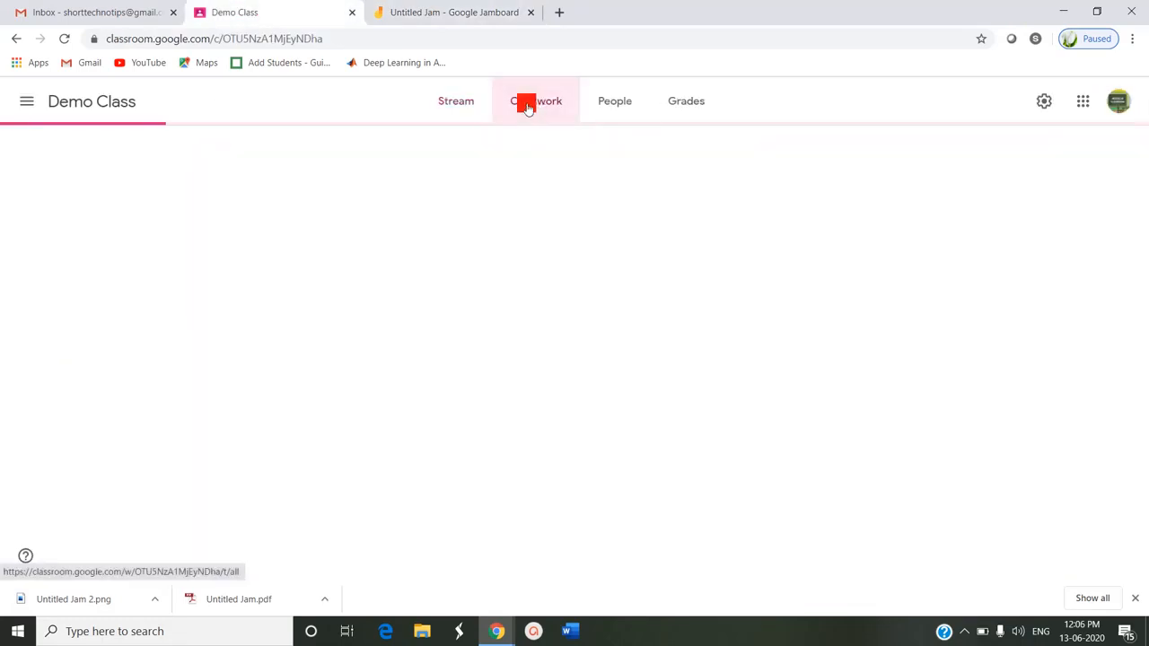
{"action": "left_click", "coordinate": [536, 100]}
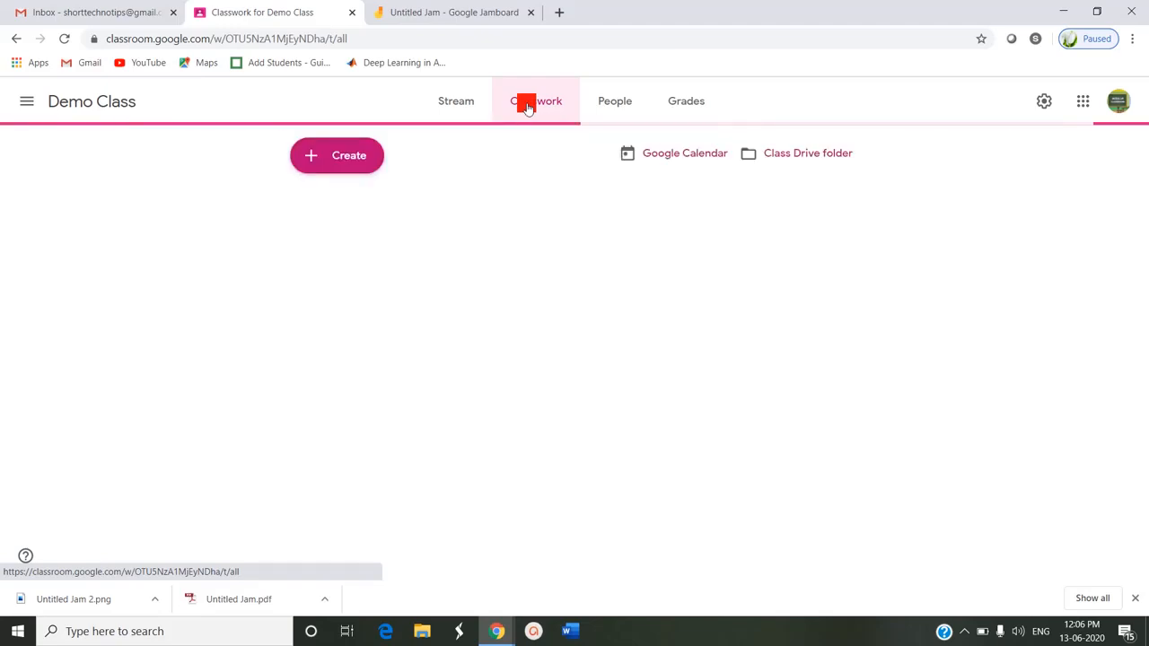
{"action": "left_click", "coordinate": [535, 101]}
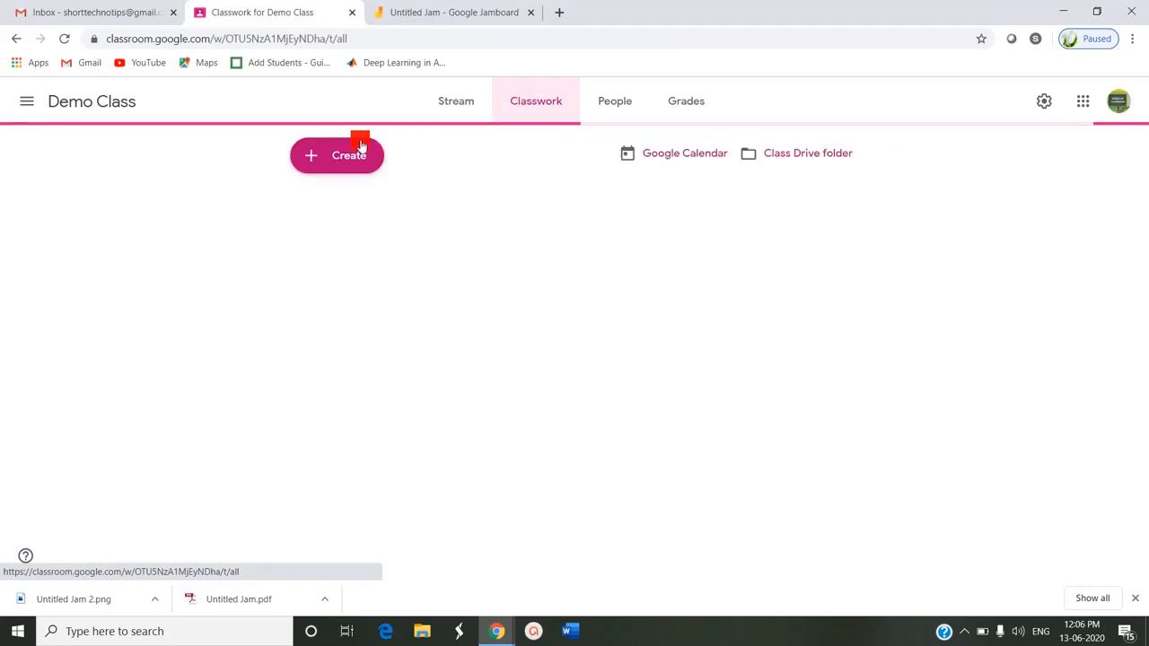
{"action": "left_click", "coordinate": [337, 155]}
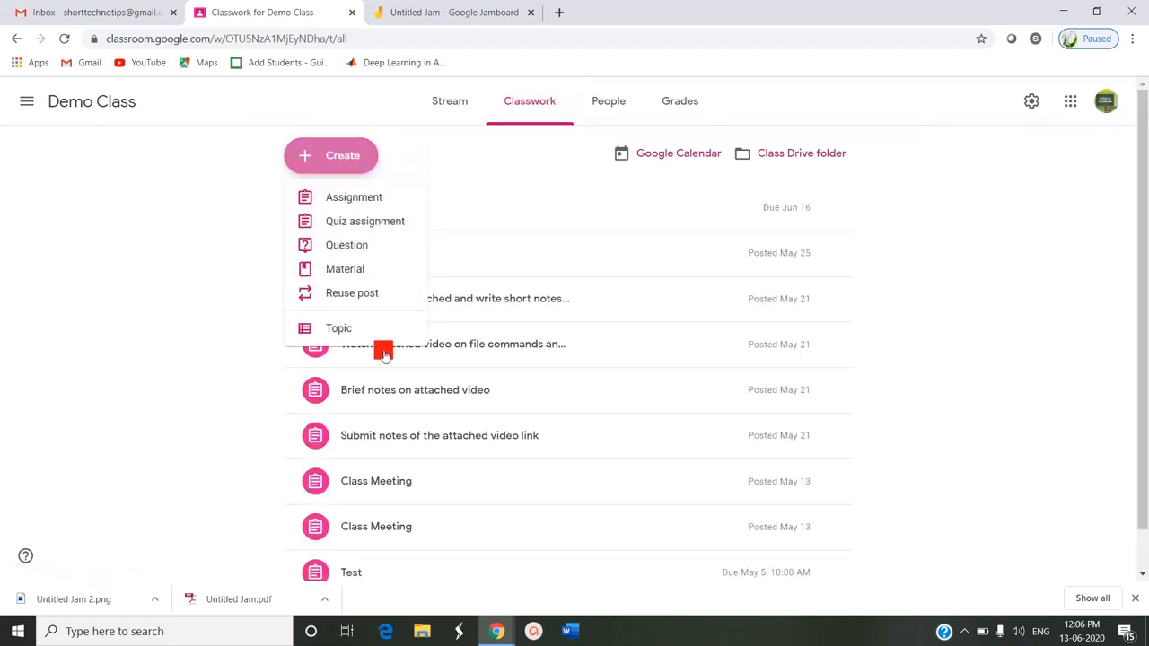
{"action": "left_click", "coordinate": [354, 196]}
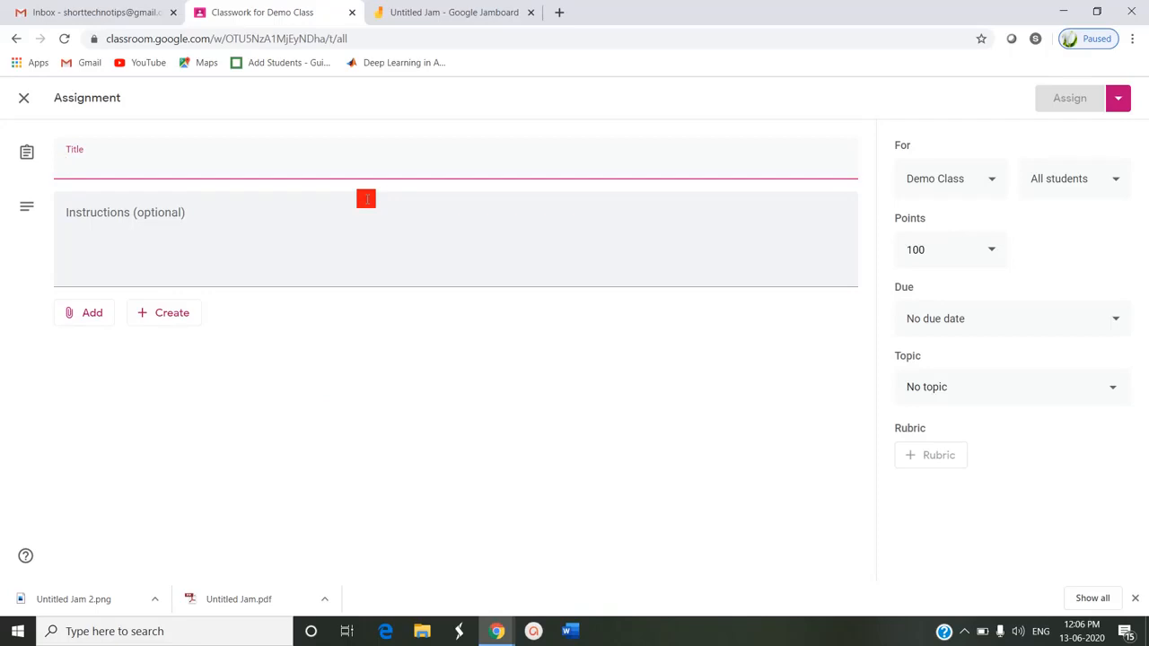
Step: Title the assignment 'Assignment 1' with instructions 'Identify the parts', then add a File
{"action": "type", "text": "Assignment 1"}
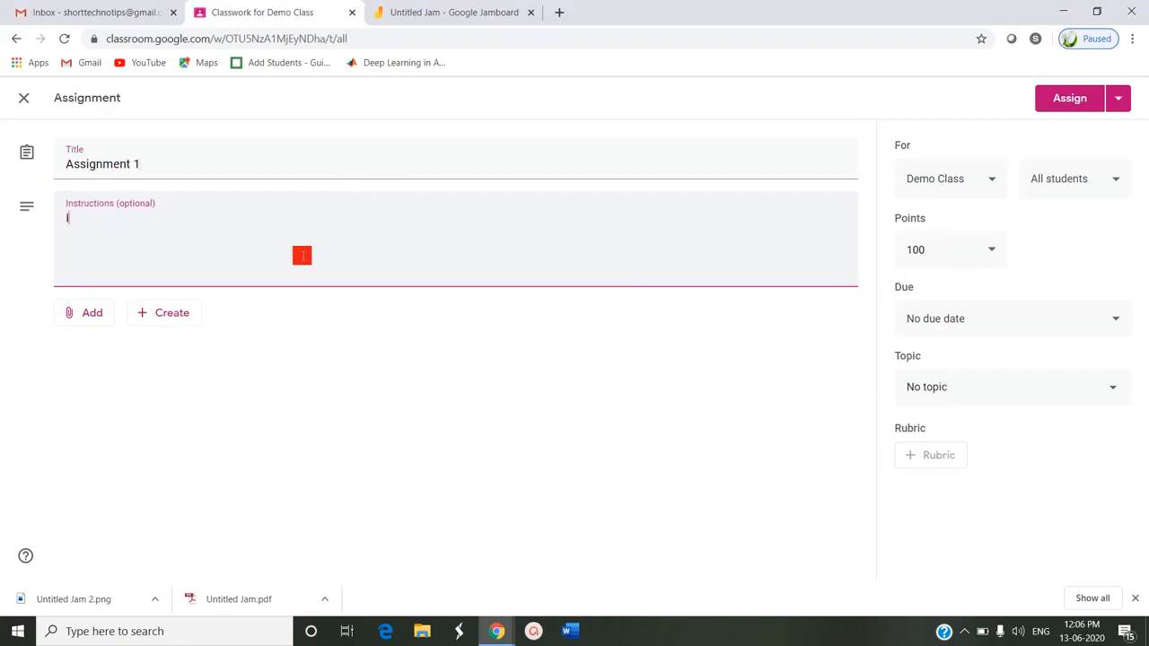
{"action": "type", "text": "Identify the par"}
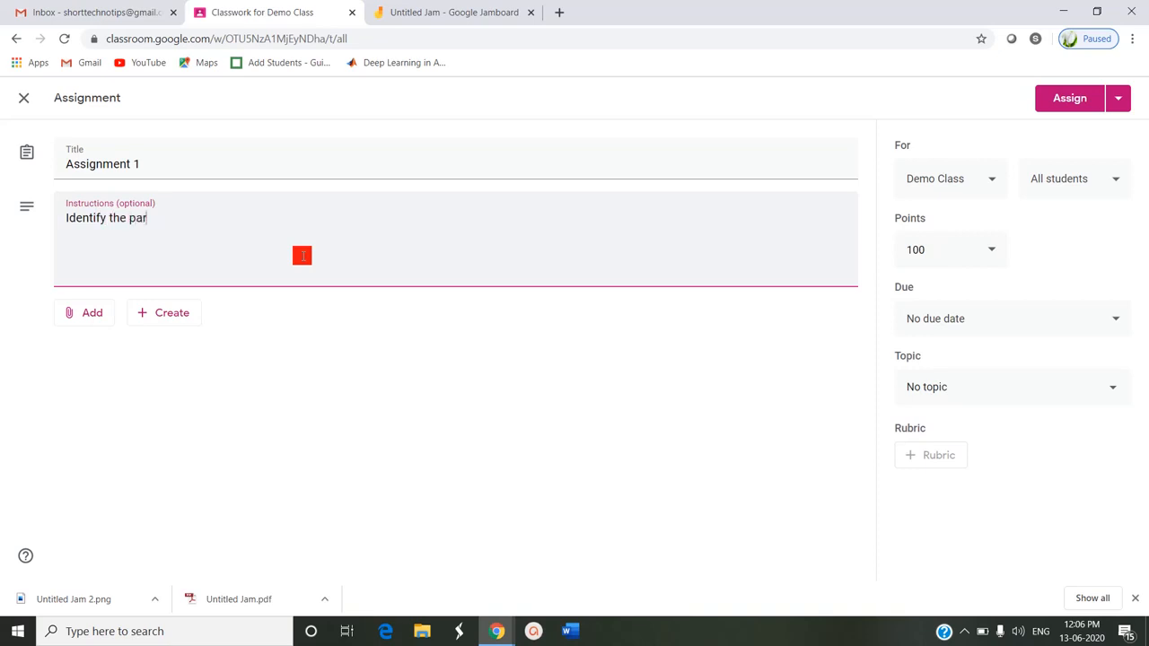
{"action": "type", "text": "ts"}
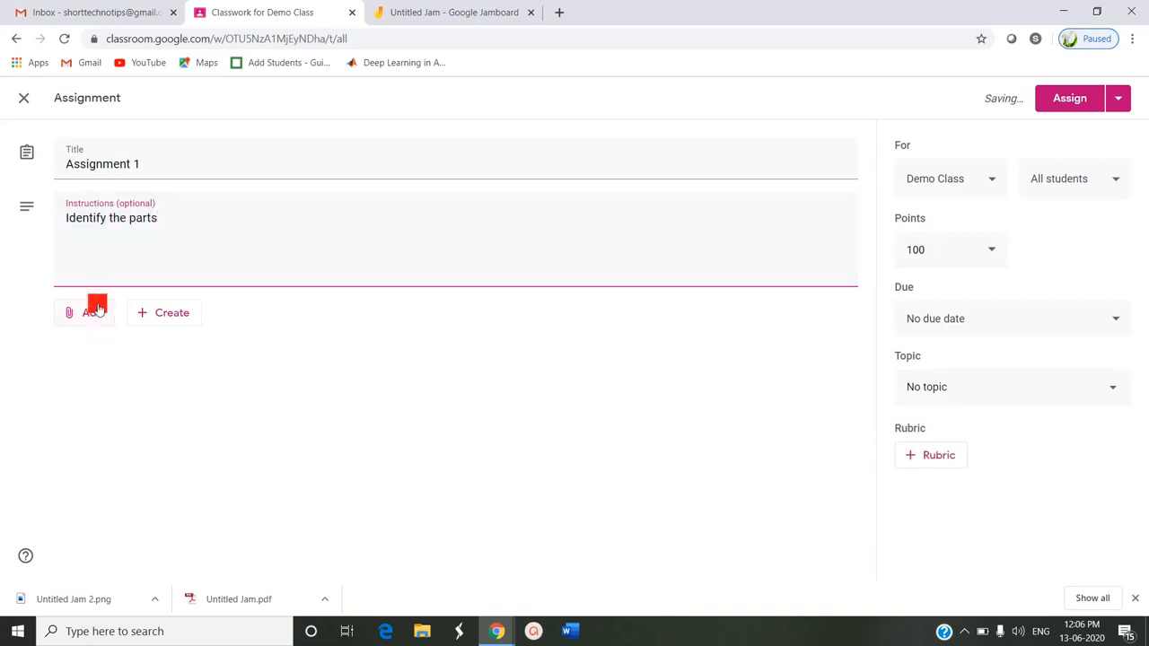
{"action": "left_click", "coordinate": [85, 312]}
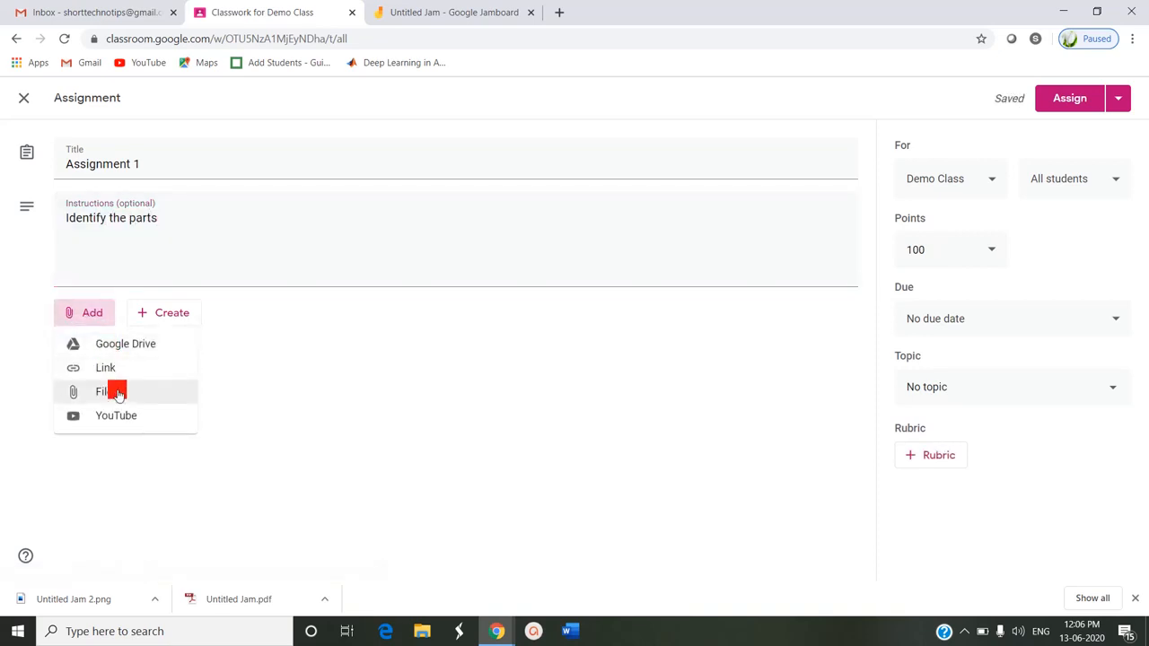
{"action": "left_click", "coordinate": [105, 391]}
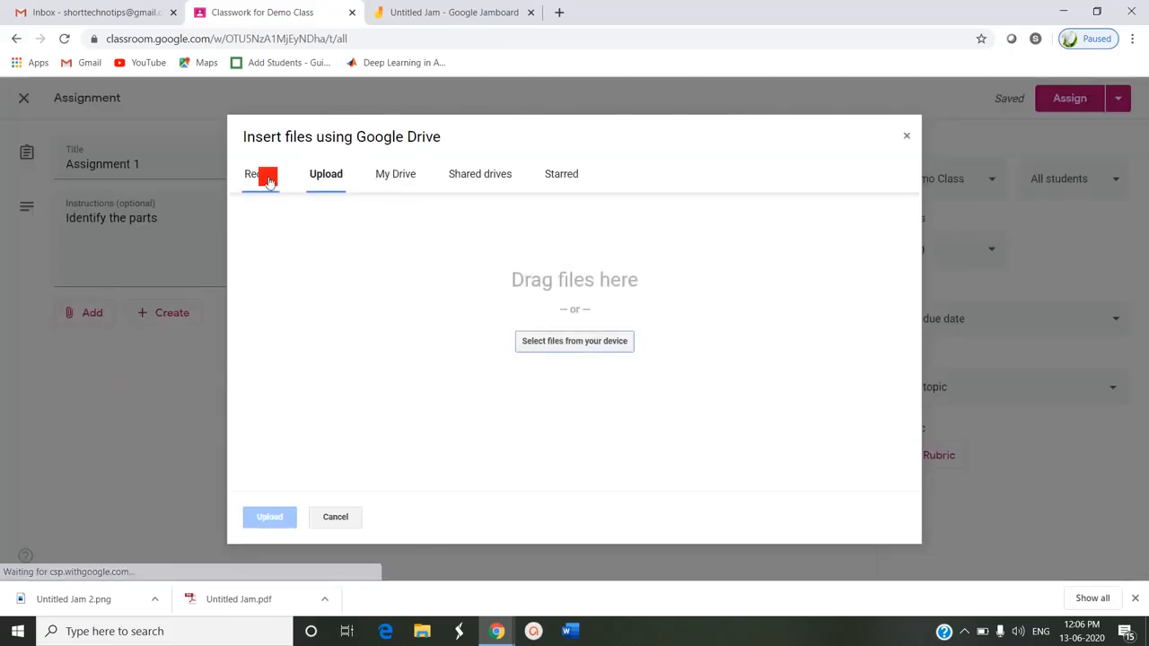
Step: Check the Recent and My Drive files, then select files from the device under Upload
{"action": "left_click", "coordinate": [260, 173]}
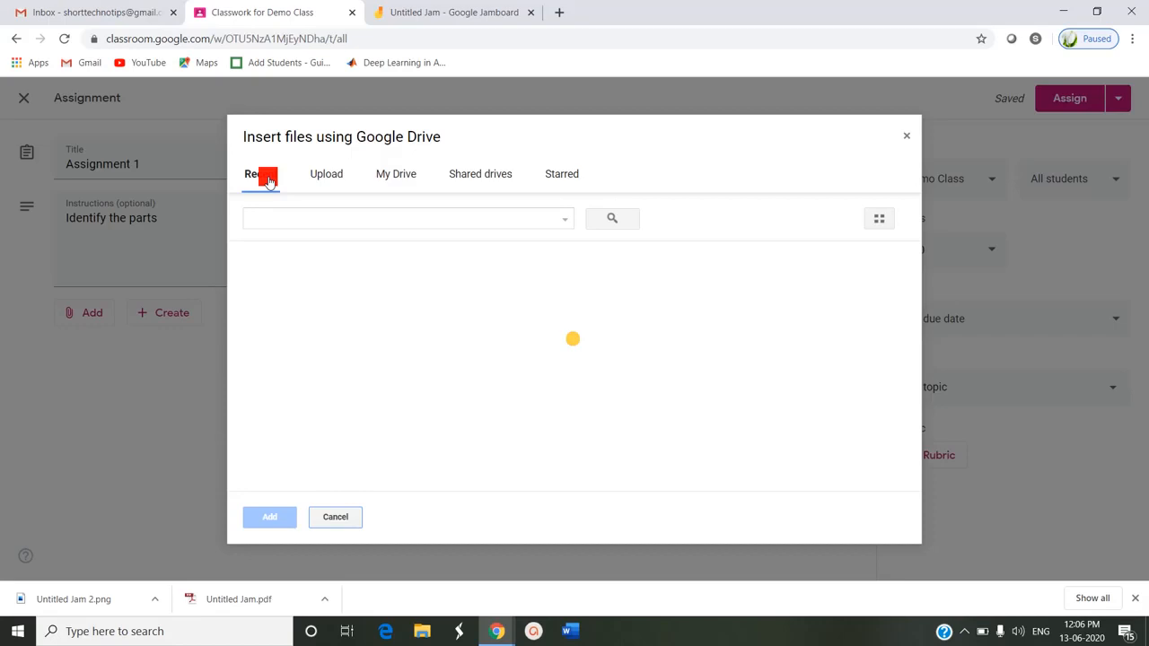
{"action": "left_click", "coordinate": [260, 174]}
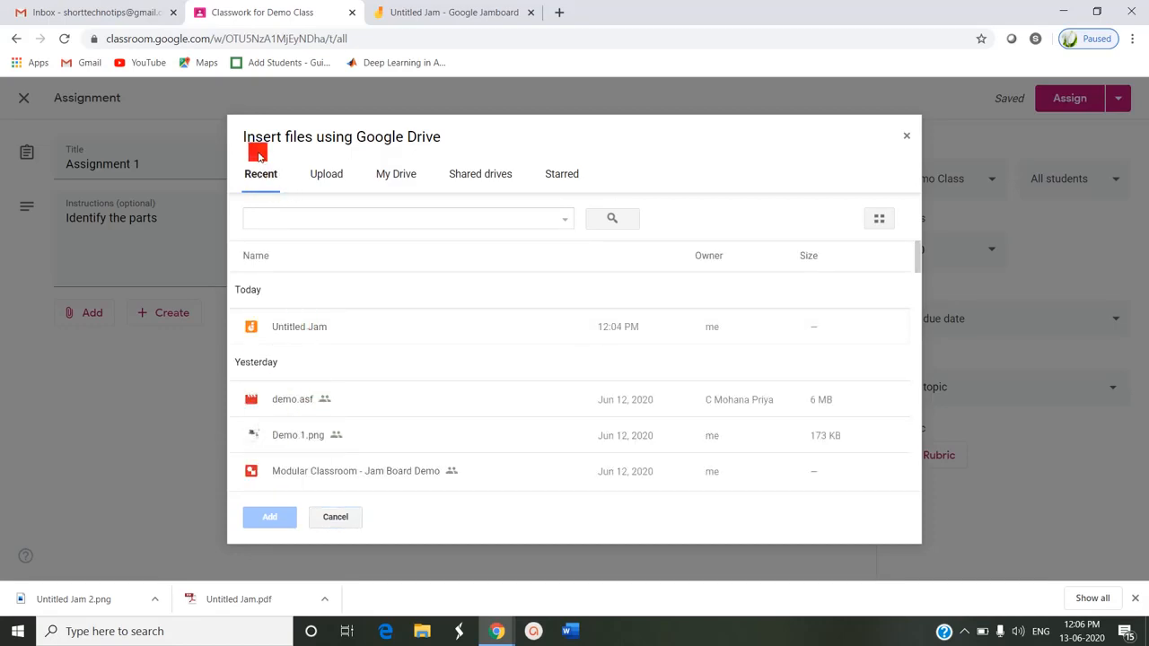
{"action": "left_click", "coordinate": [299, 325]}
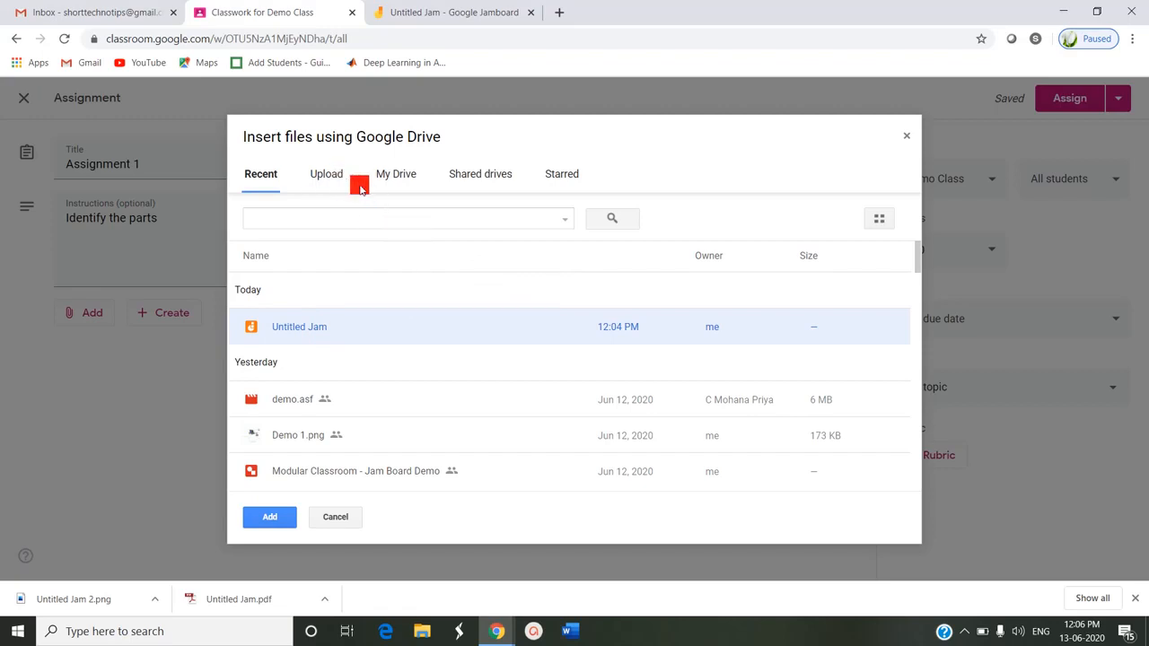
{"action": "left_click", "coordinate": [396, 174]}
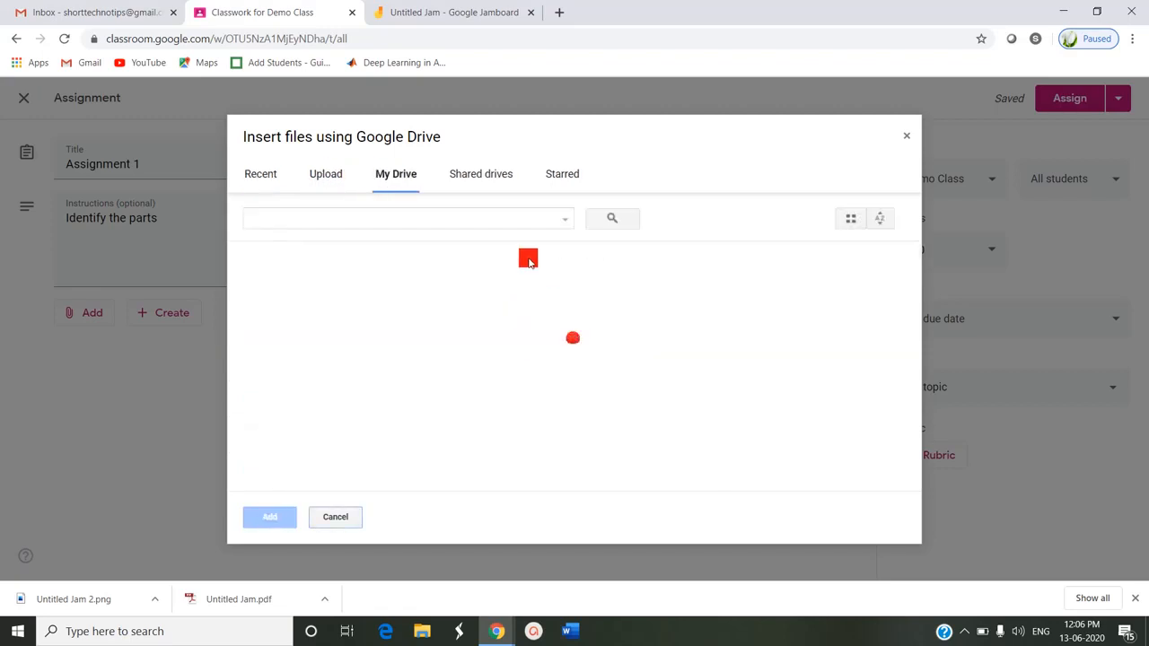
{"action": "left_click", "coordinate": [325, 173]}
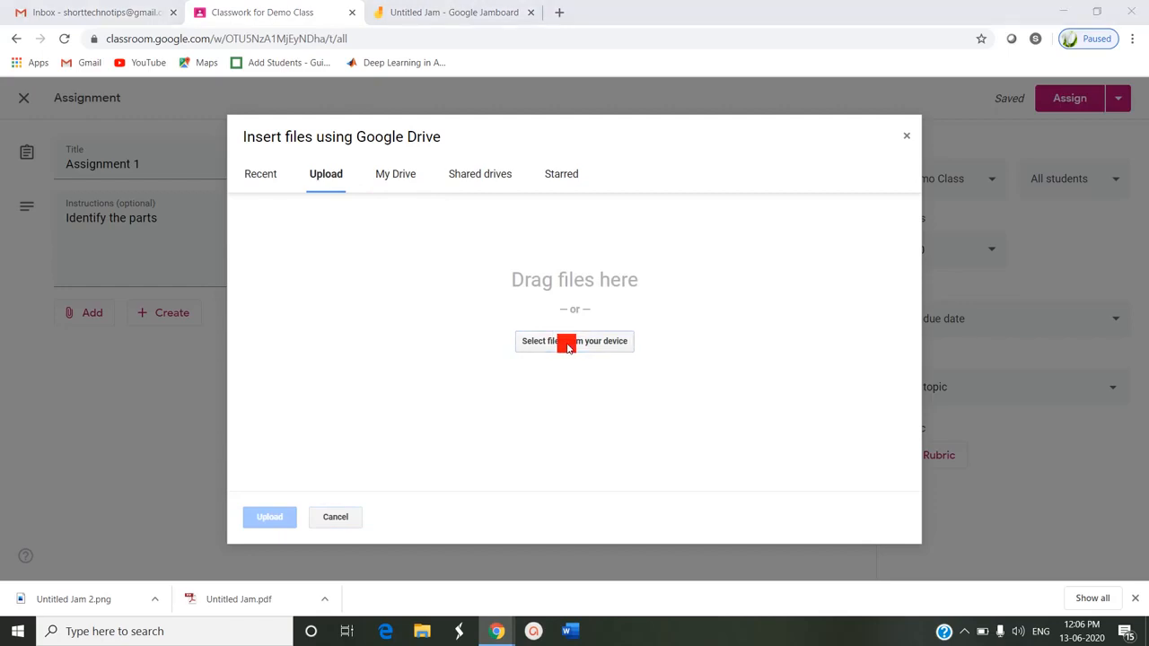
{"action": "left_click", "coordinate": [573, 341]}
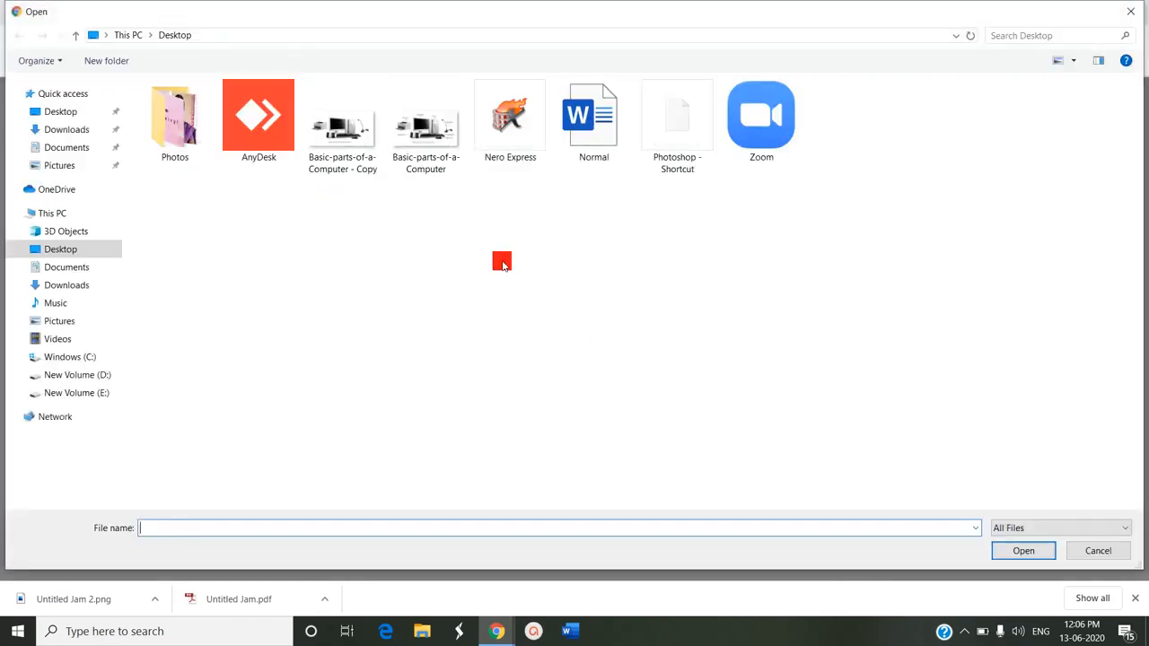
Step: Pick Untitled Jam 2.png from the Downloads folder for upload
{"action": "left_click", "coordinate": [66, 130]}
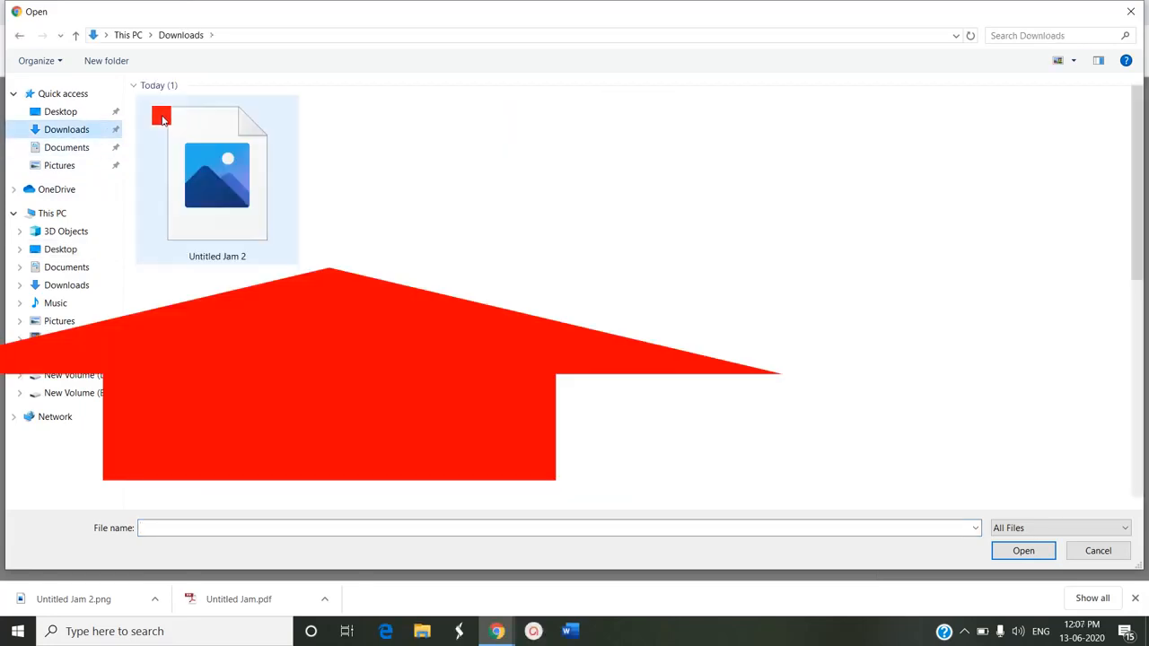
{"action": "left_click", "coordinate": [216, 171]}
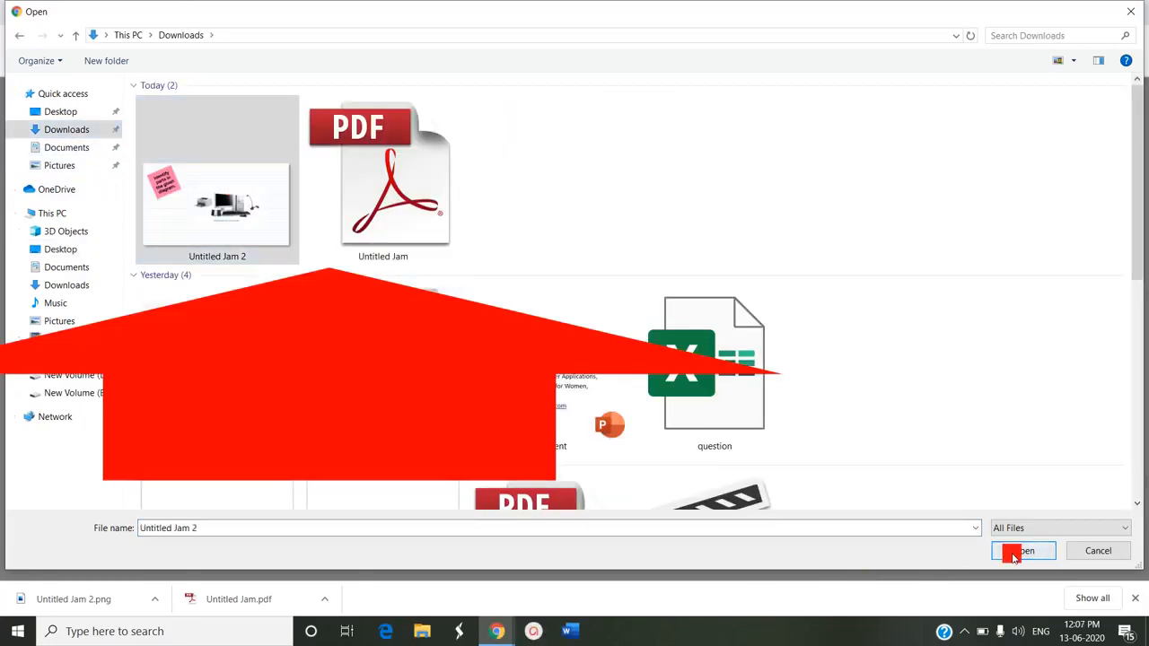
{"action": "left_click", "coordinate": [1022, 550]}
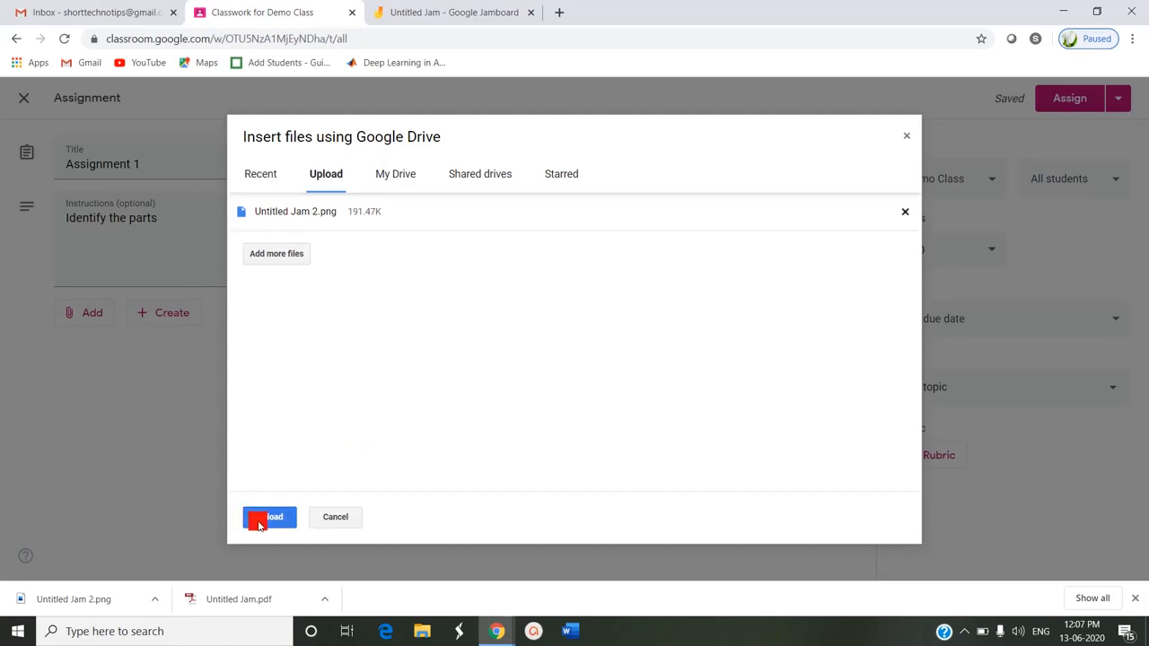
Step: Upload Untitled Jam 2.png and let it finish attaching to Assignment 1
{"action": "left_click", "coordinate": [270, 516]}
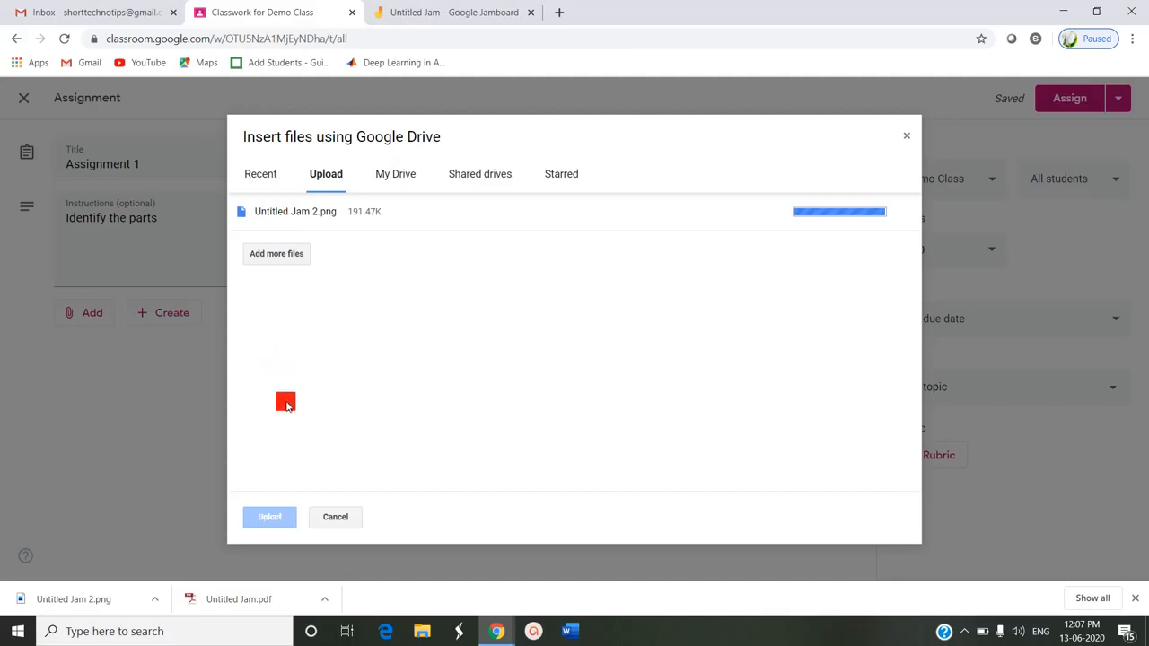
{"action": "left_click", "coordinate": [269, 516]}
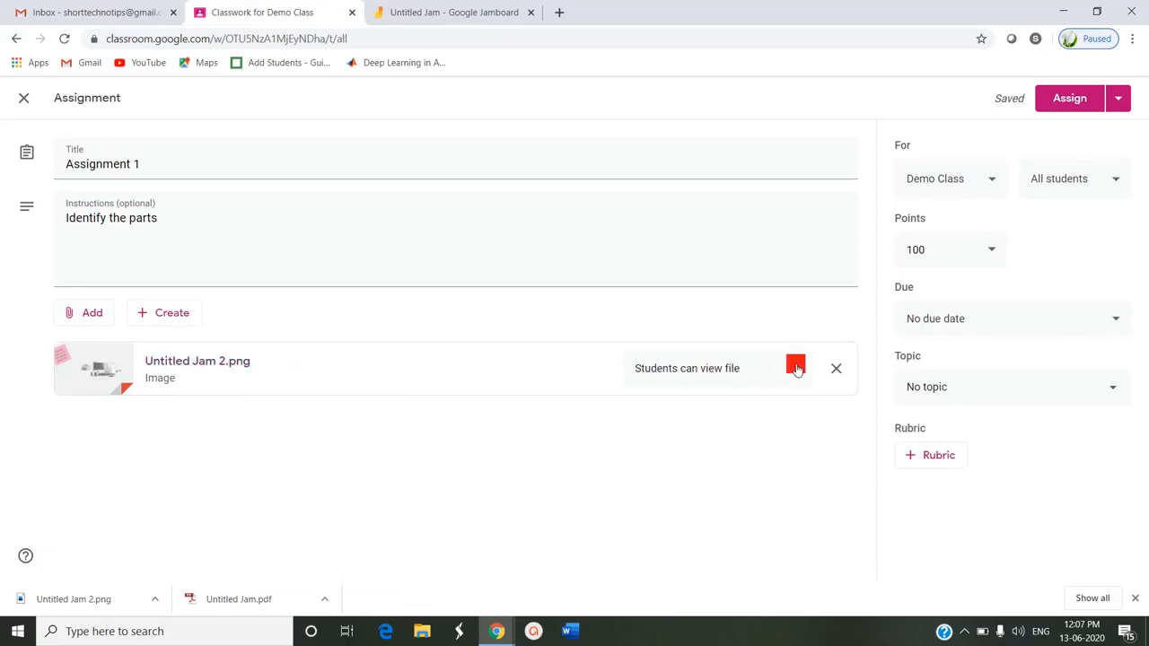
Step: Set the image to 'Students can edit file', assign Assignment 1, and return to the jam
{"action": "left_click", "coordinate": [795, 368]}
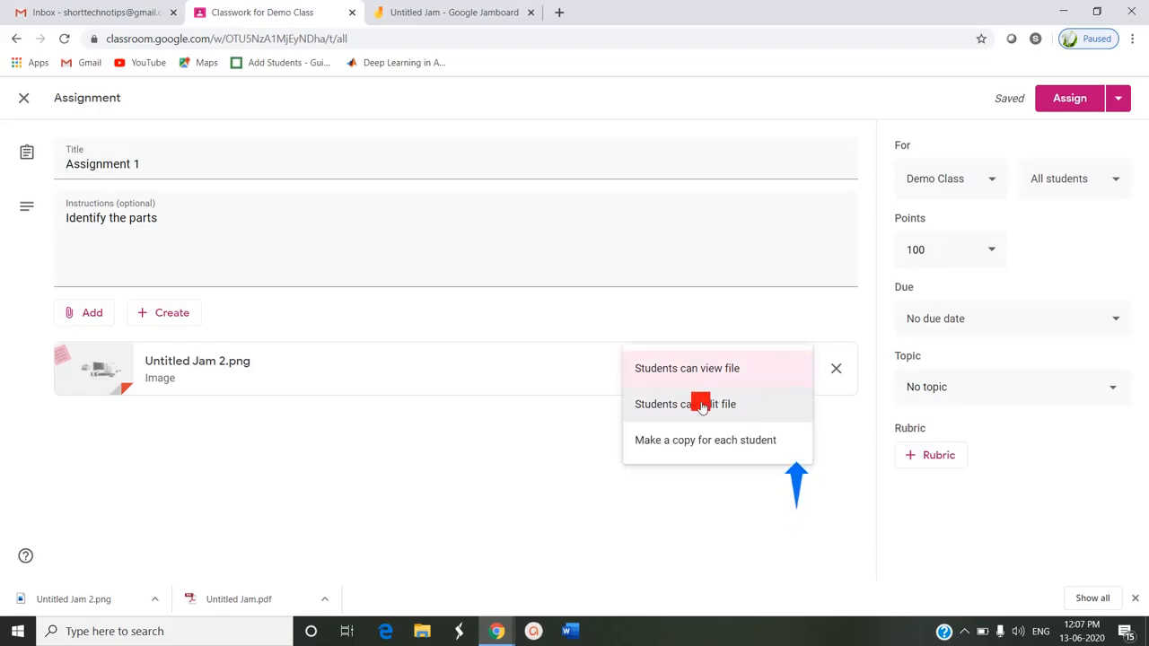
{"action": "left_click", "coordinate": [685, 404]}
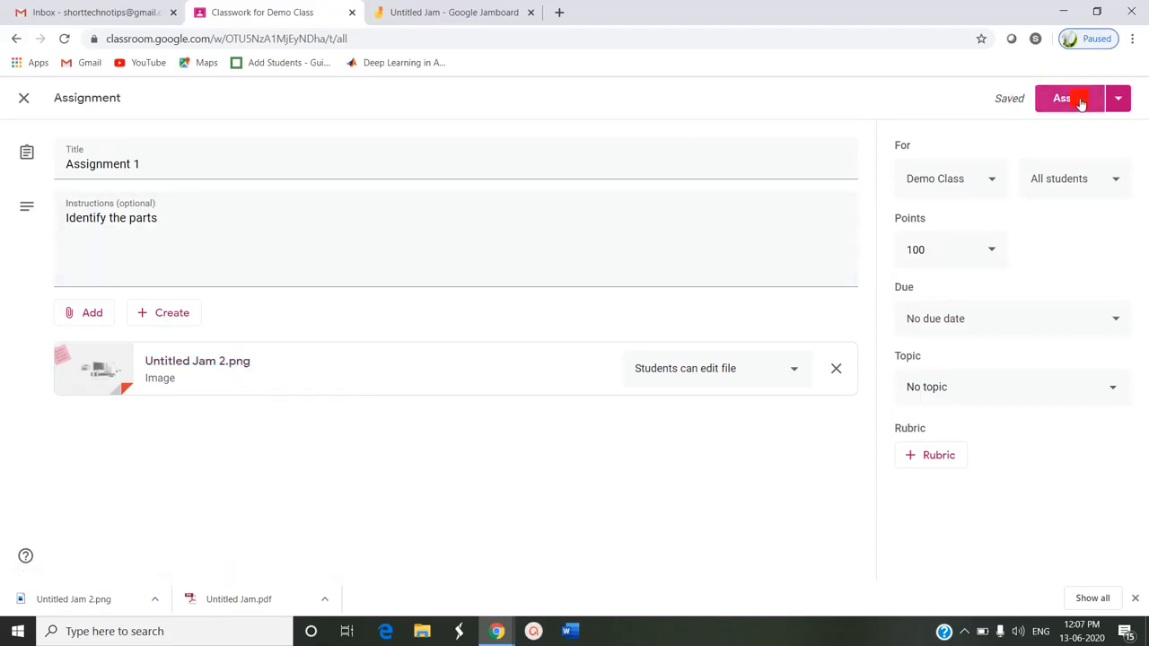
{"action": "left_click", "coordinate": [1061, 97]}
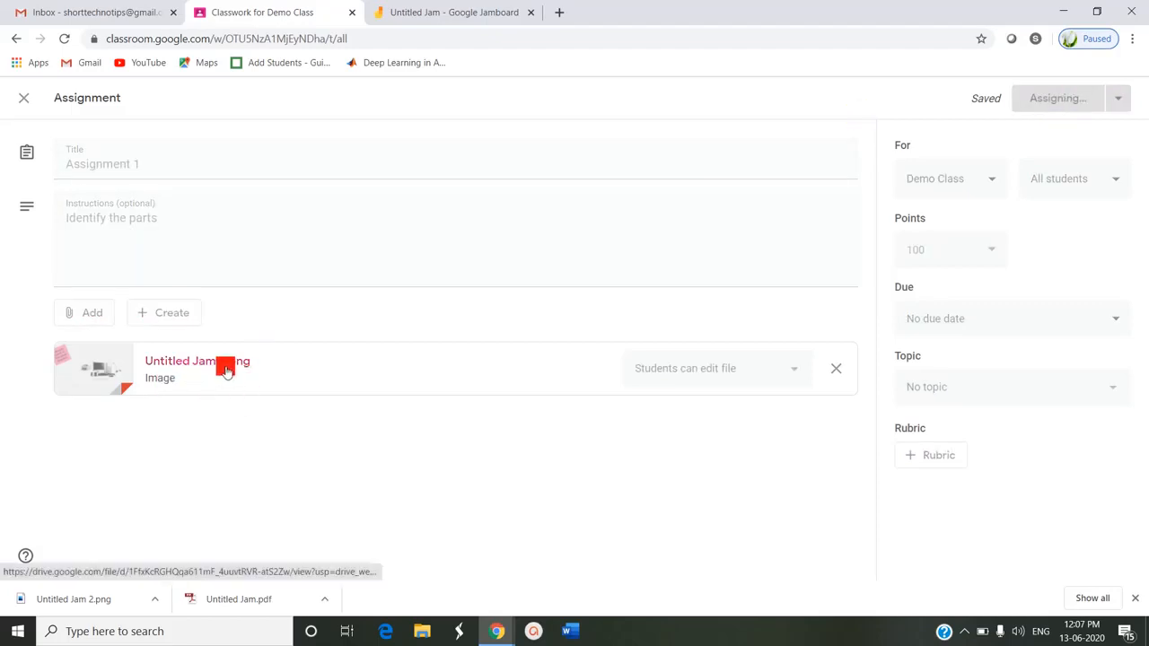
{"action": "left_click", "coordinate": [1057, 98]}
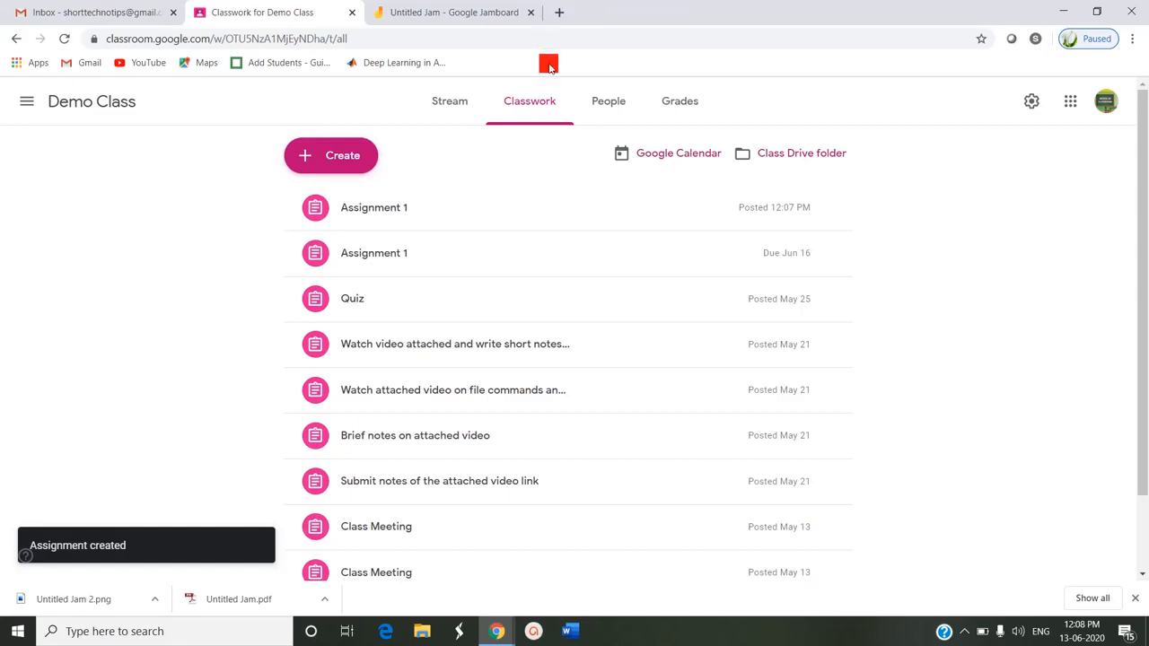
{"action": "left_click", "coordinate": [453, 11]}
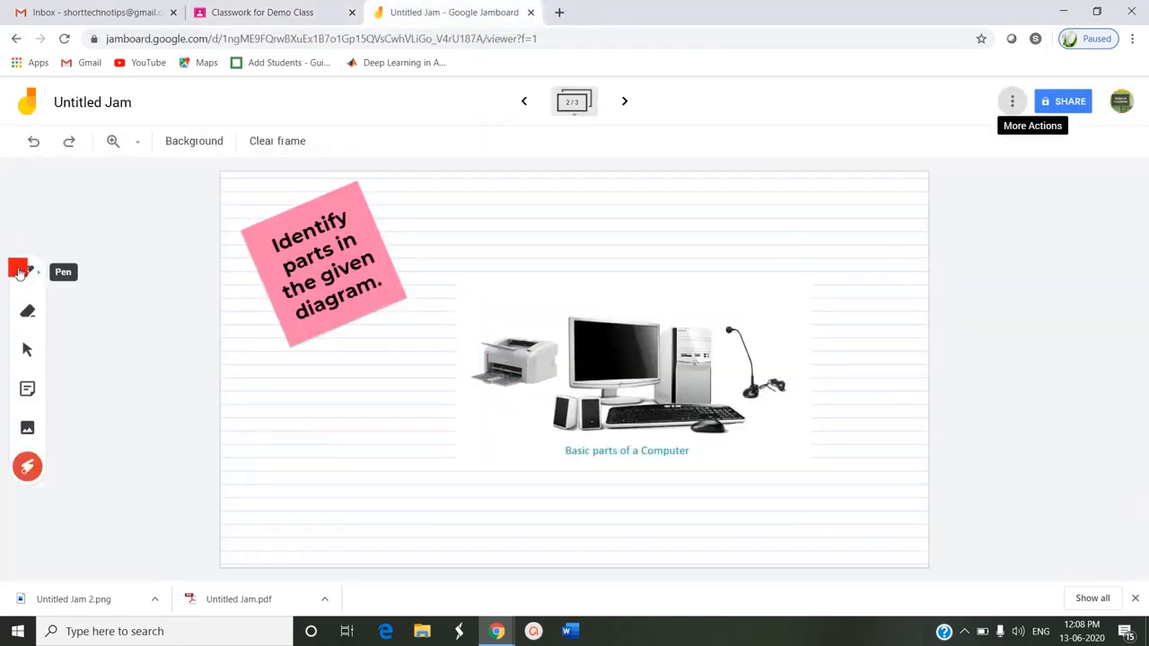
Step: With the pen, draw a green arrow at the printer, write 'Printer' above it, and advance to the blank third frame
{"action": "left_click", "coordinate": [27, 272]}
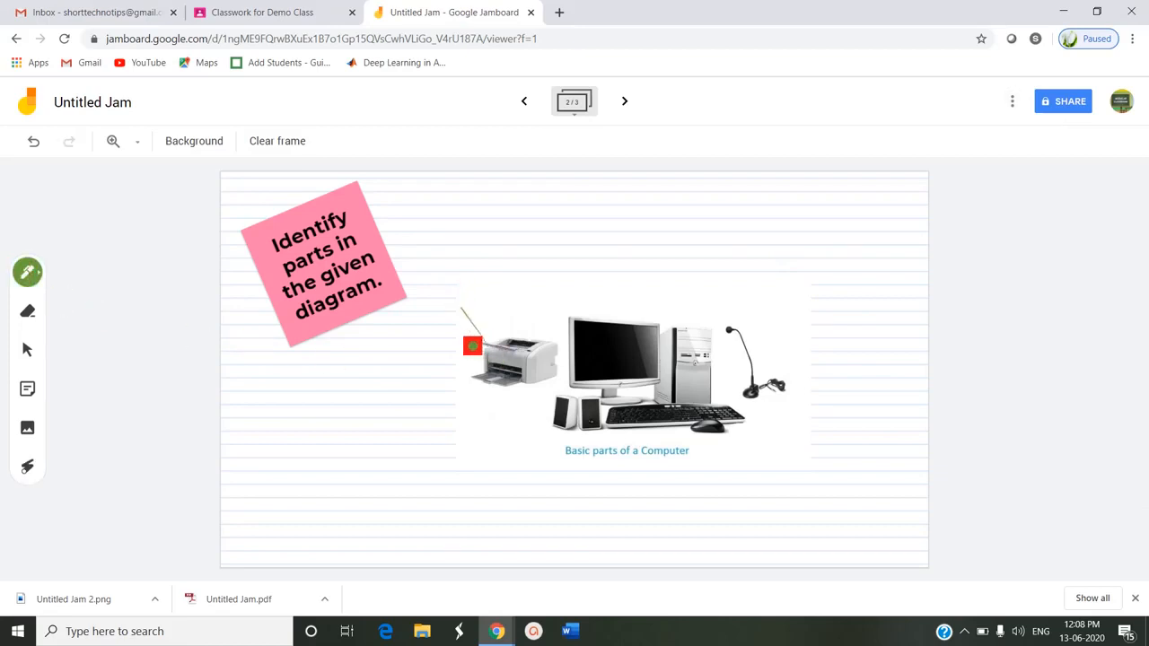
{"action": "left_click_drag", "start_coordinate": [472, 345], "coordinate": [432, 288]}
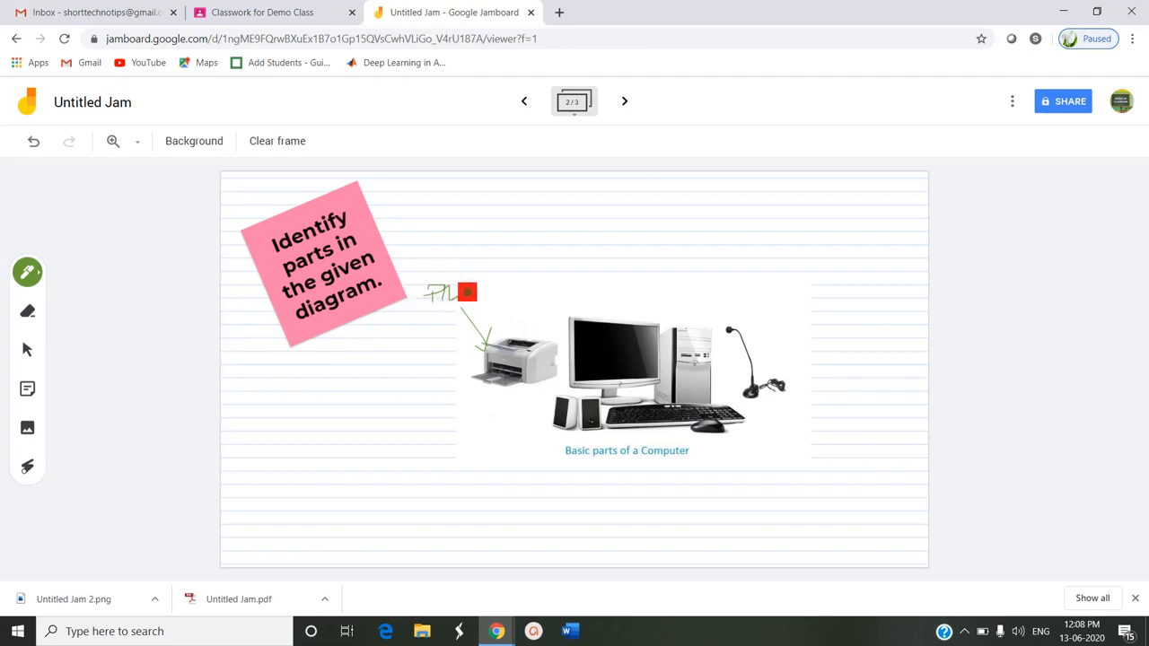
{"action": "left_click_drag", "start_coordinate": [448, 291], "coordinate": [516, 283]}
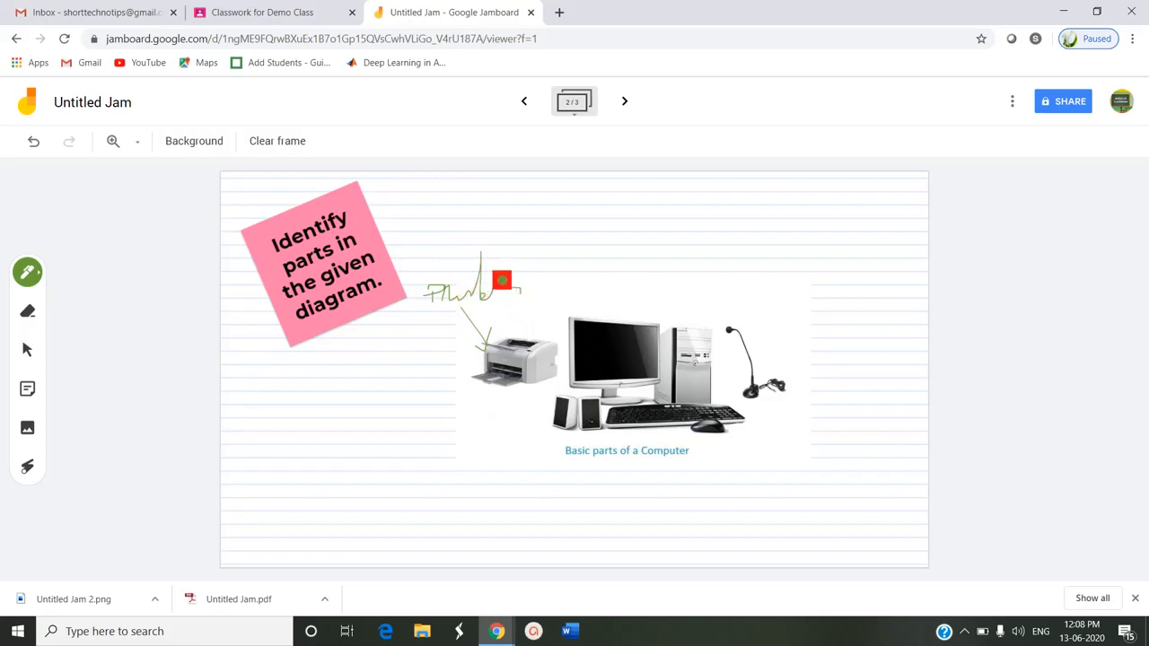
{"action": "left_click_drag", "start_coordinate": [503, 280], "coordinate": [494, 284]}
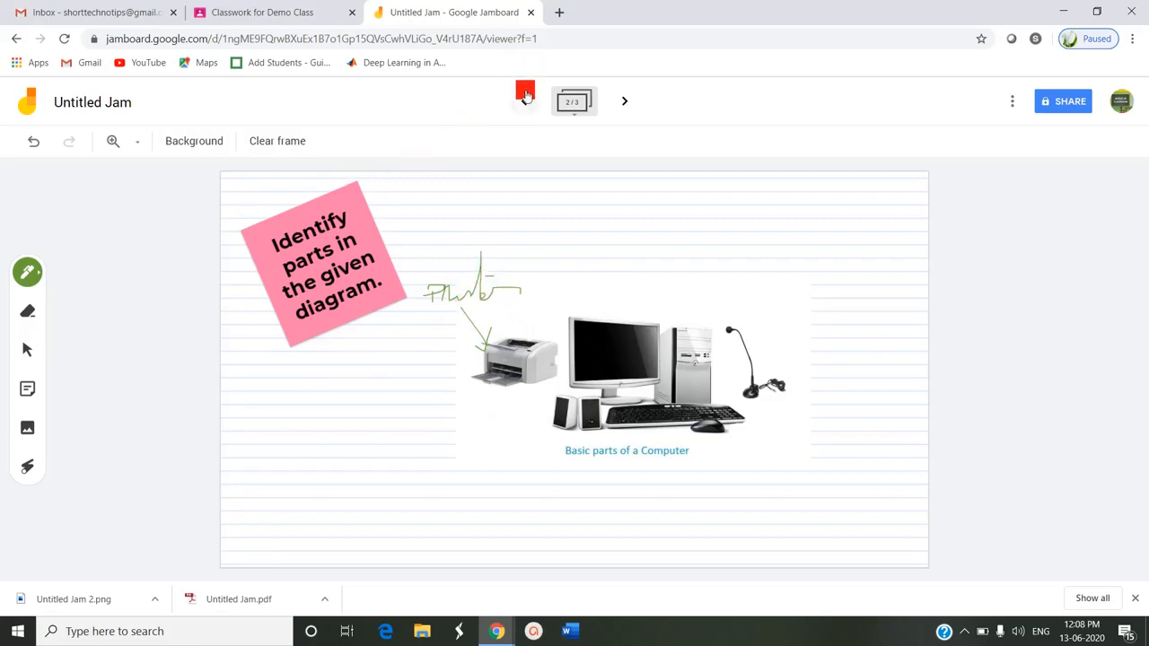
{"action": "left_click", "coordinate": [524, 101]}
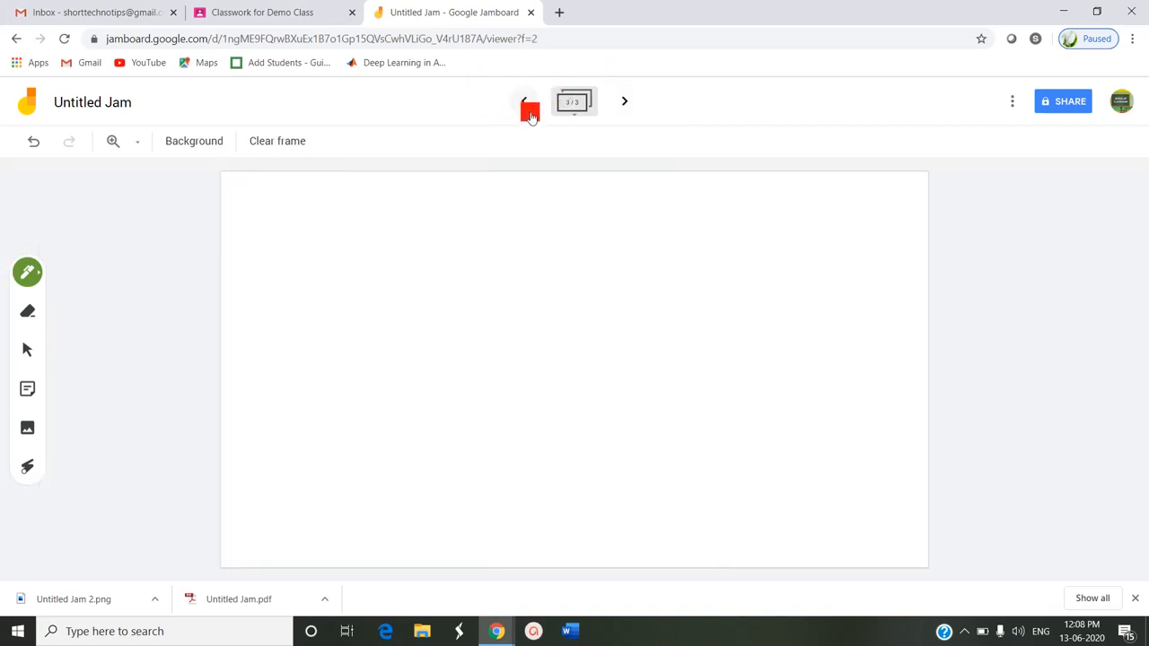
Step: Return to the diagram frame and trace over the speakers with the laser
{"action": "left_click", "coordinate": [525, 100]}
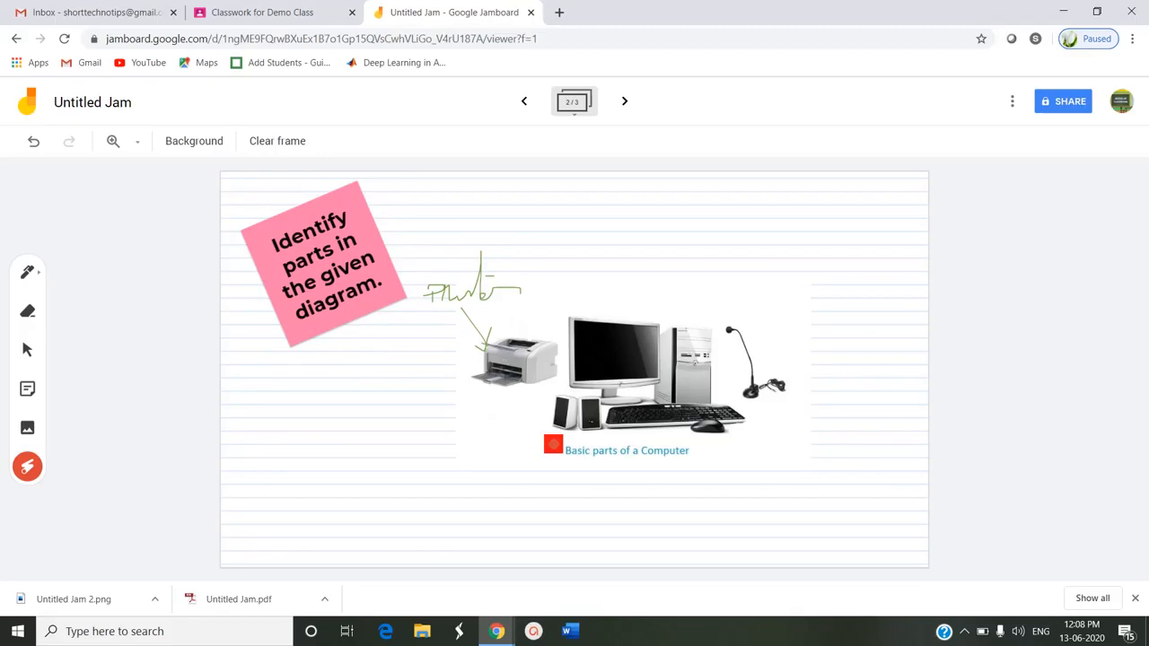
{"action": "left_click_drag", "start_coordinate": [553, 446], "coordinate": [581, 420]}
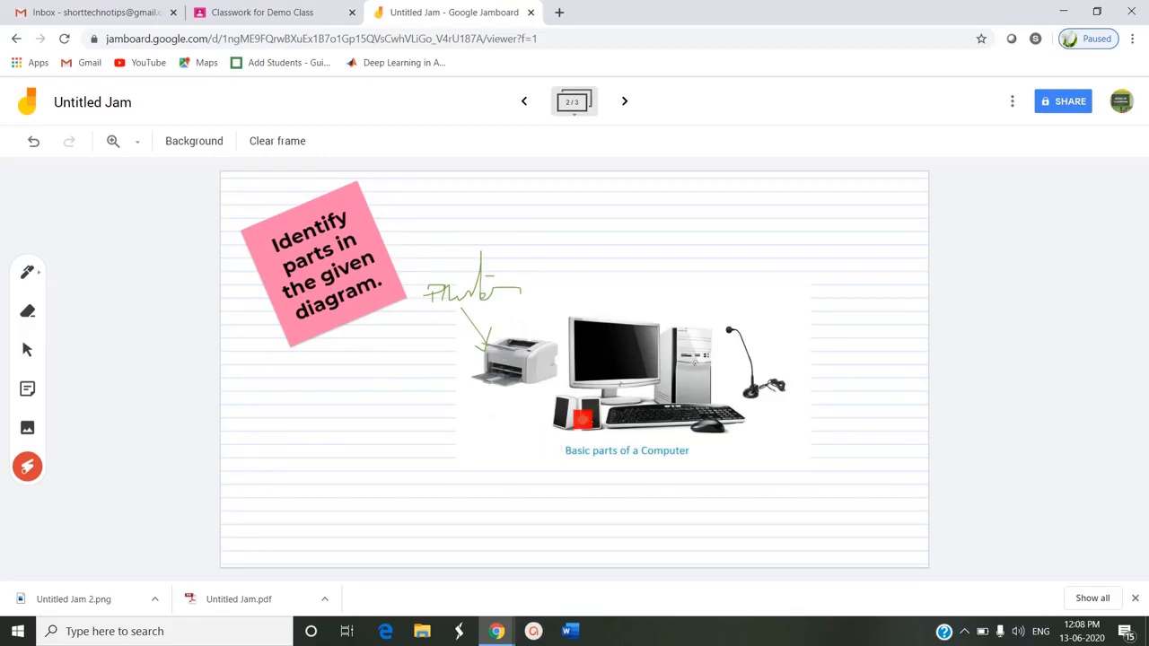